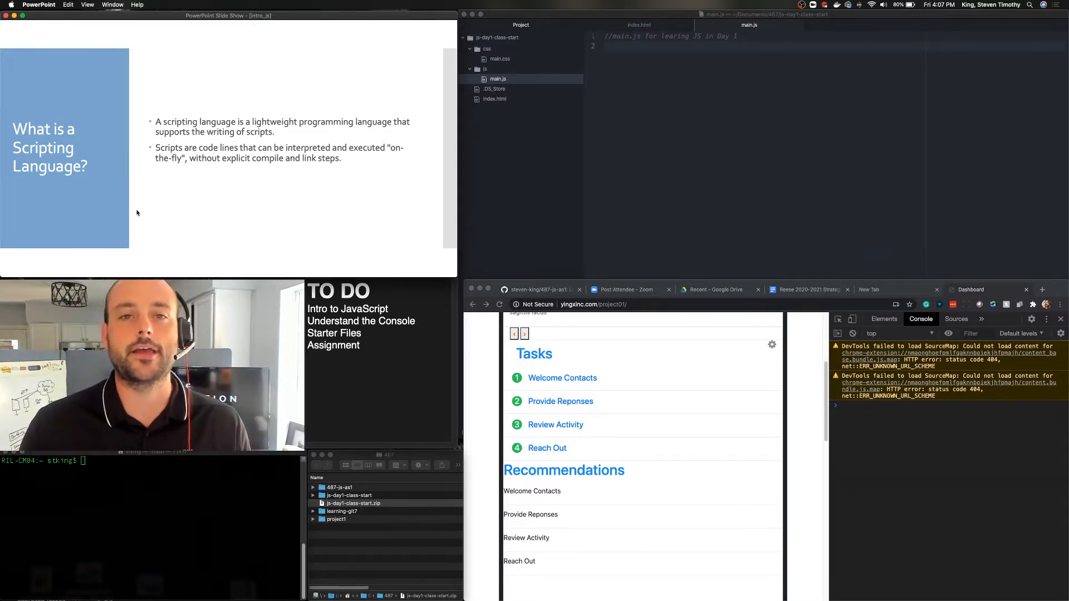
- Advance the slideshow through the JavaScript history slides to 'Enough of that, Lets Code!'
key(right)
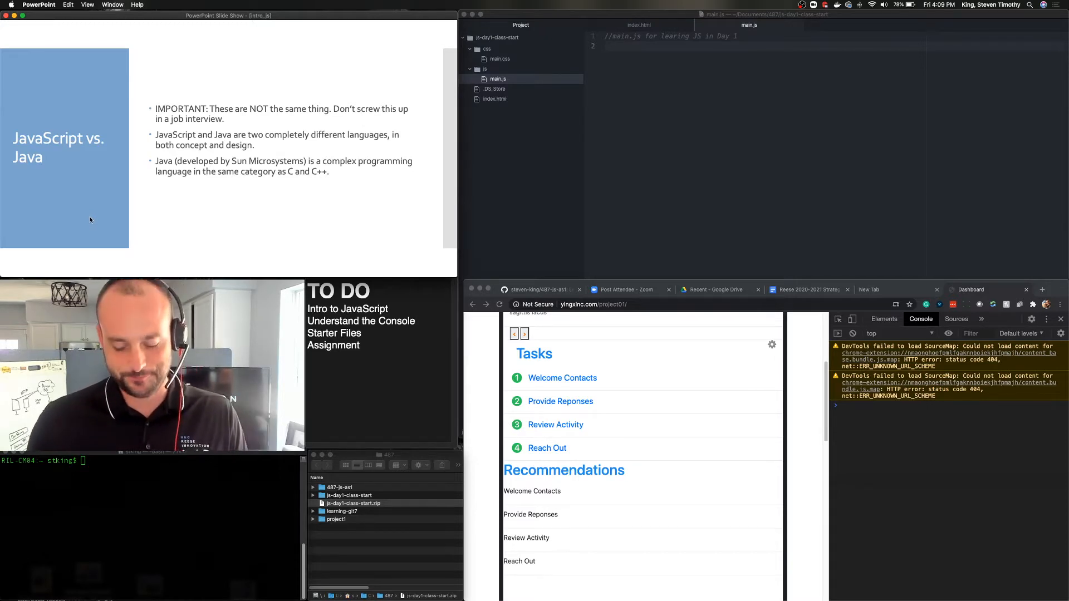
key(right)
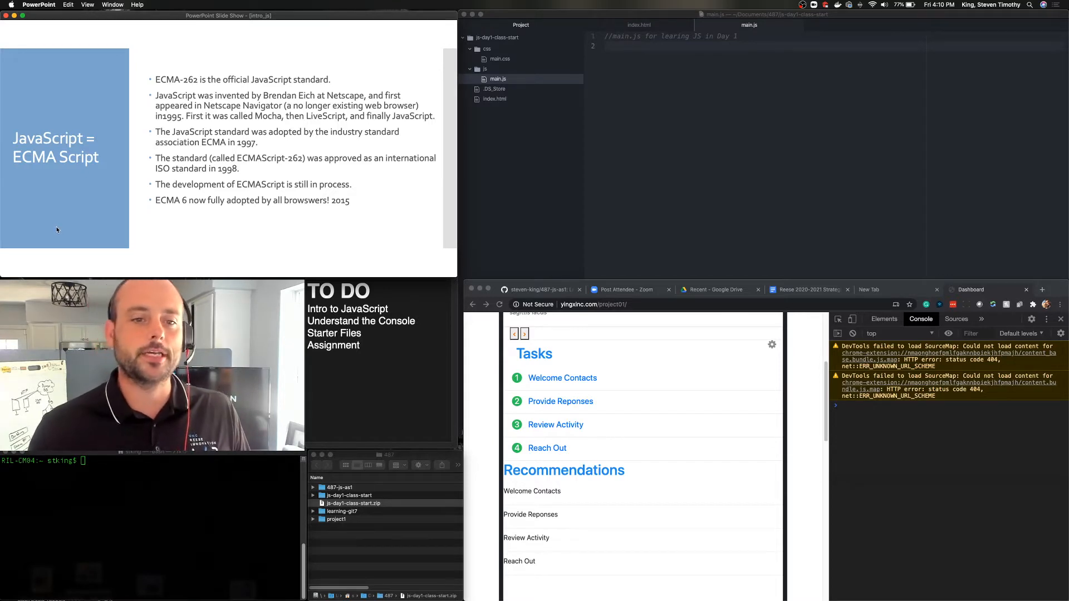
mouse_move(181, 219)
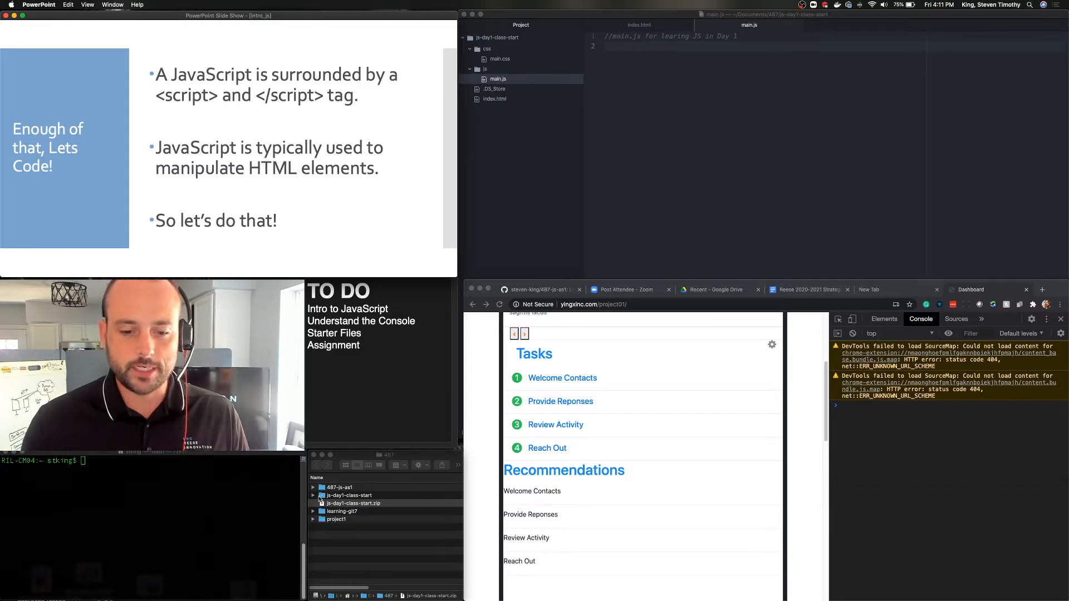
- Expand js-day1-class-start in Finder and select index.html and js/main.js
click(313, 495)
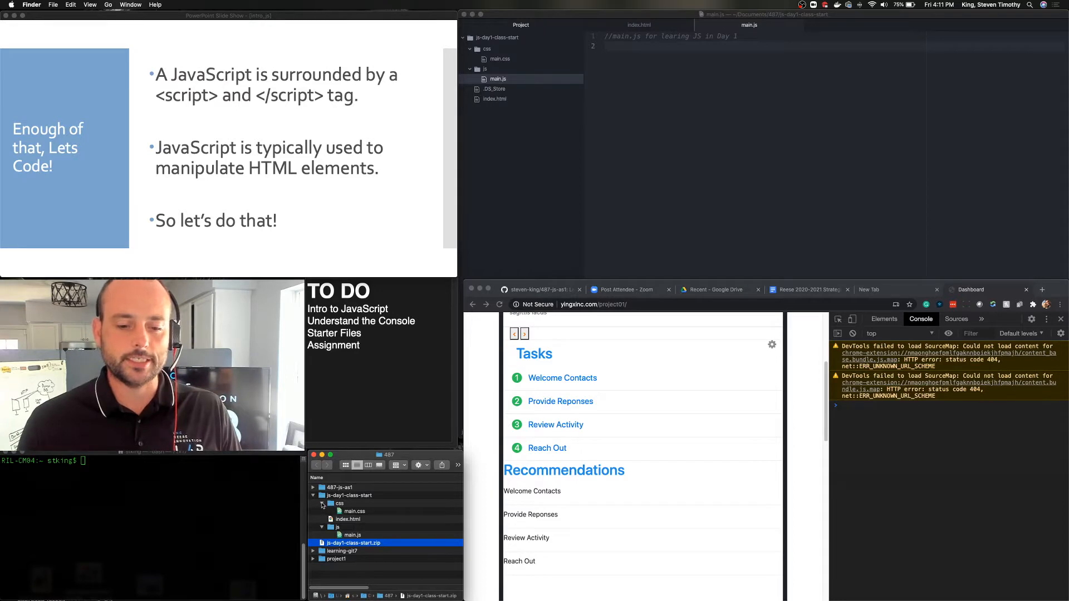
click(349, 516)
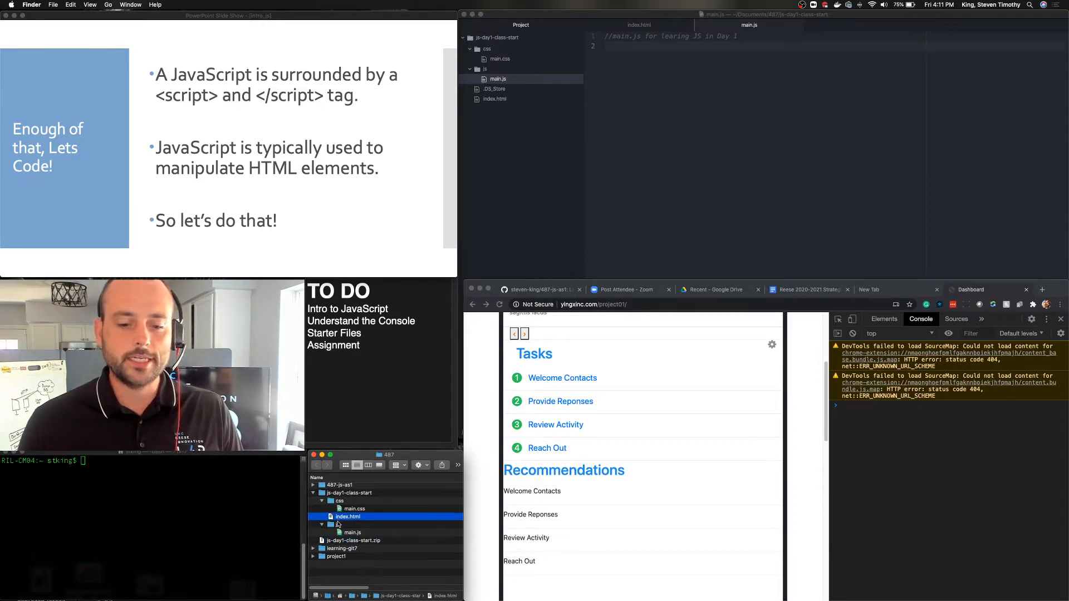
click(352, 535)
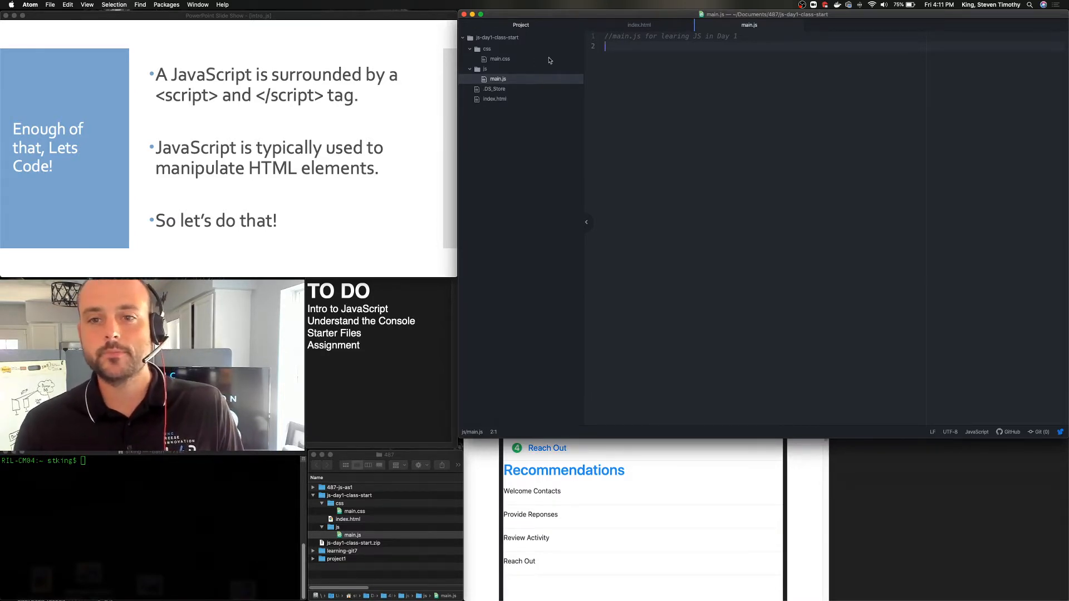
mouse_move(503, 103)
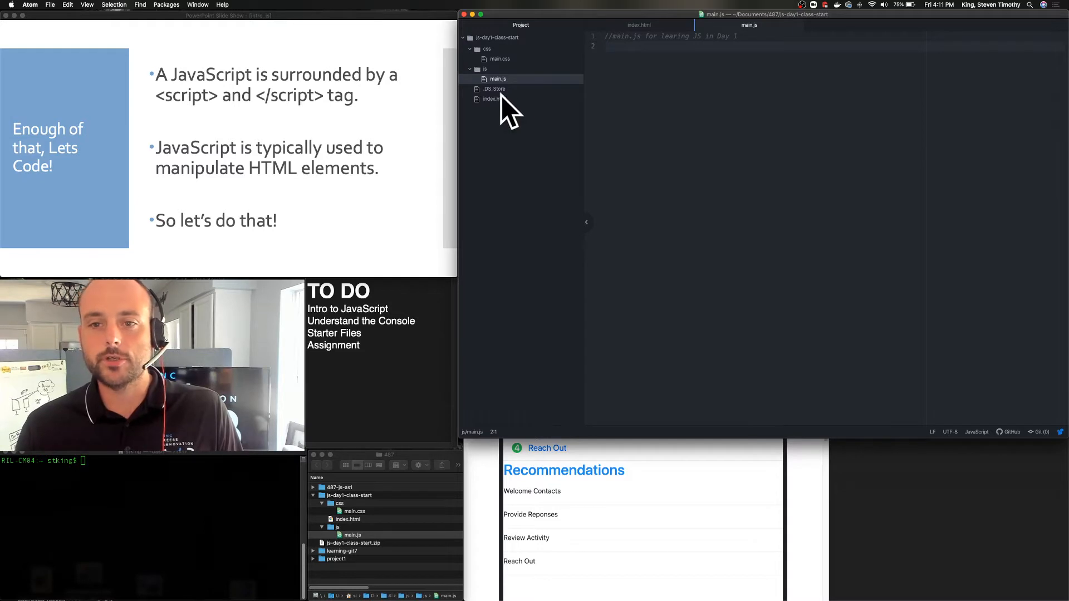
click(494, 99)
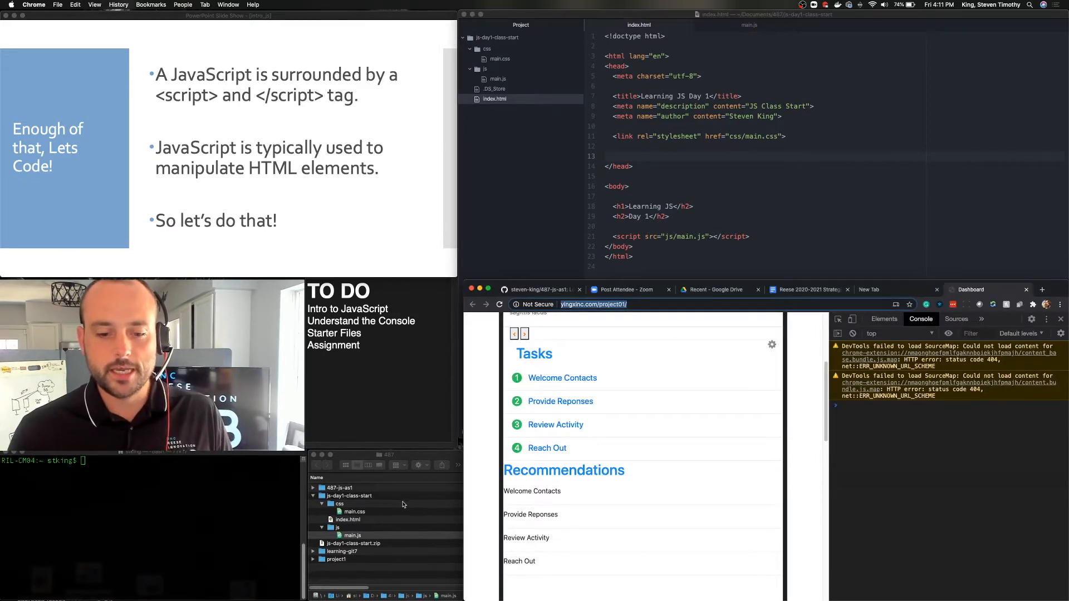
click(352, 535)
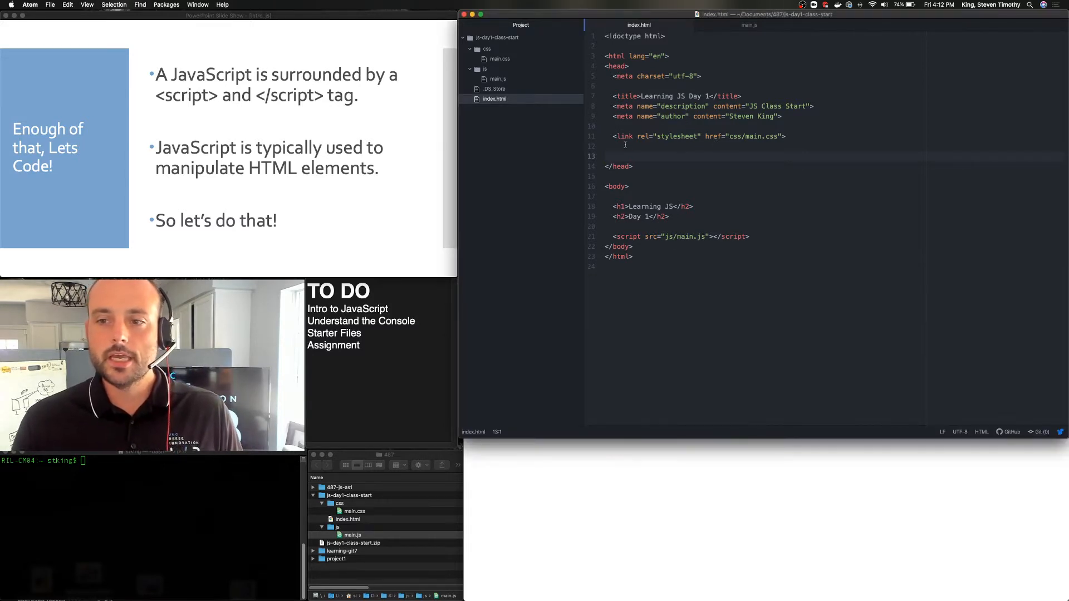
click(615, 236)
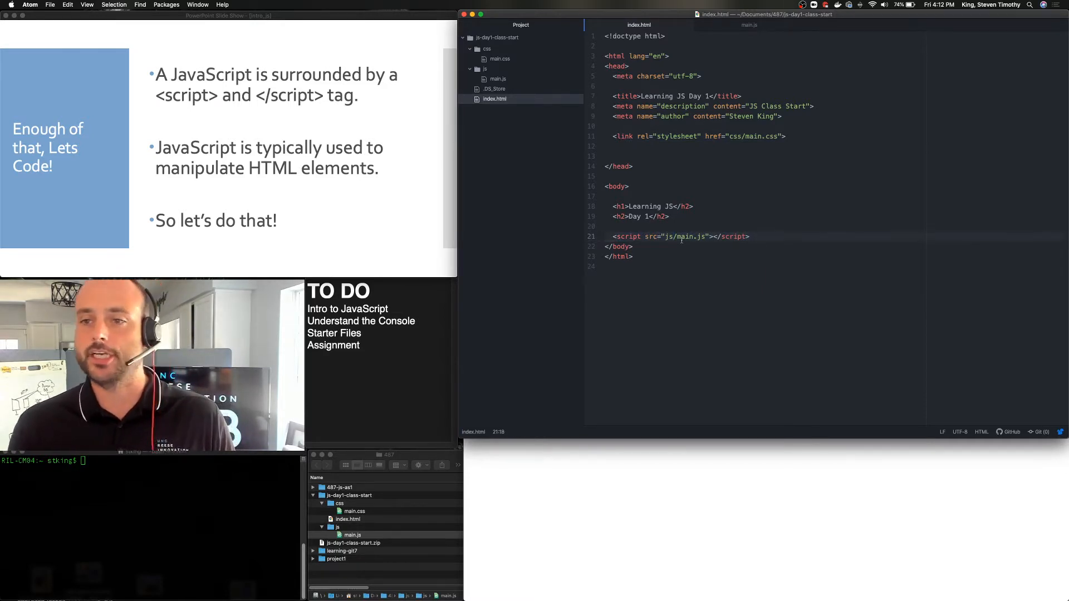
click(624, 236)
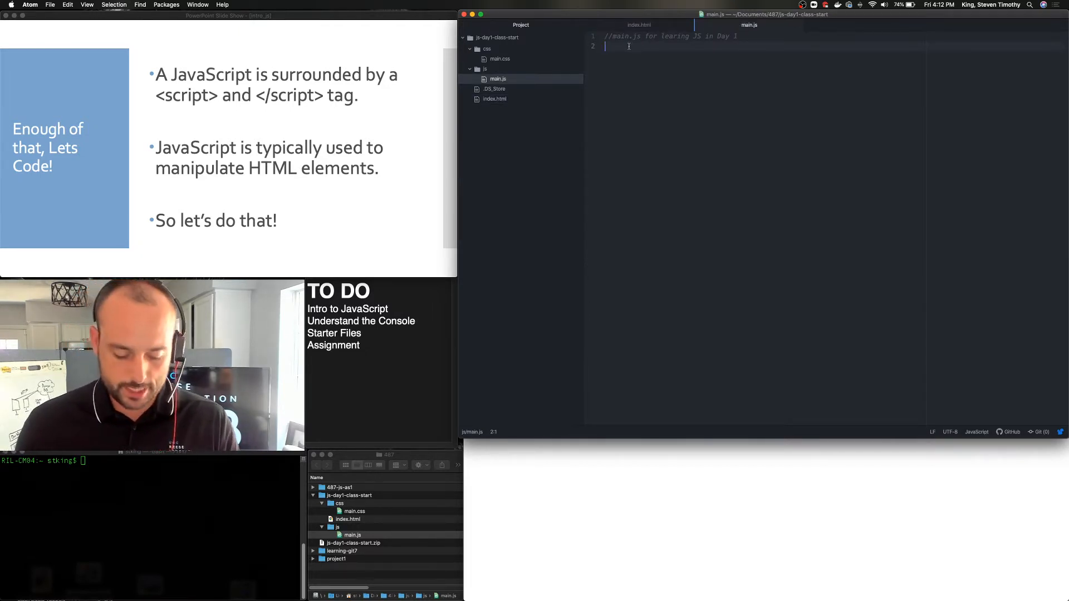
- Type placeholder 'asdf' in main.js, then bring up index.html in Chrome
text(asdf)
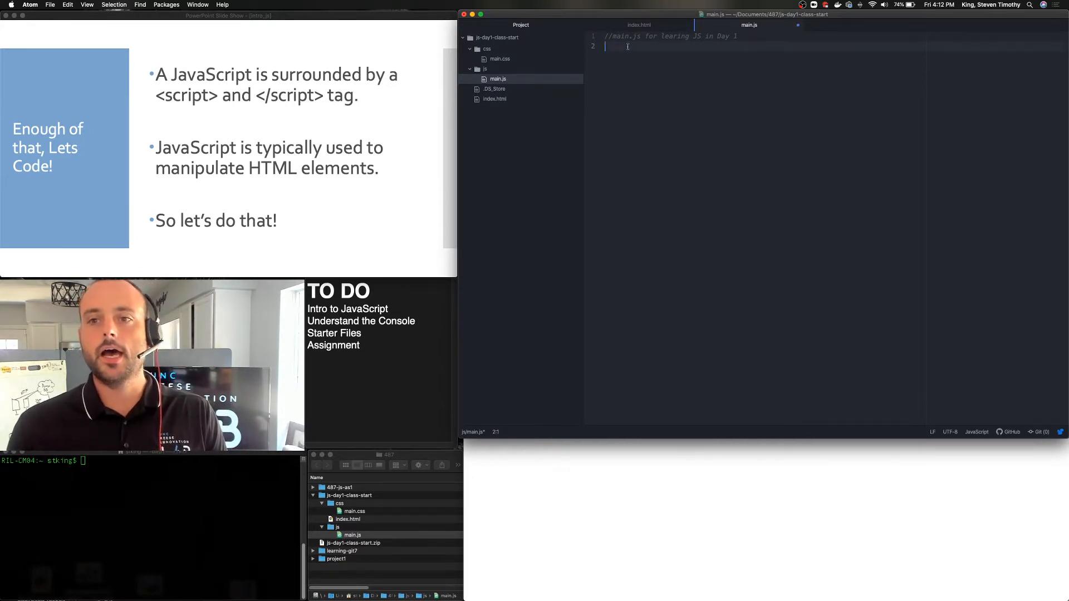
click(494, 99)
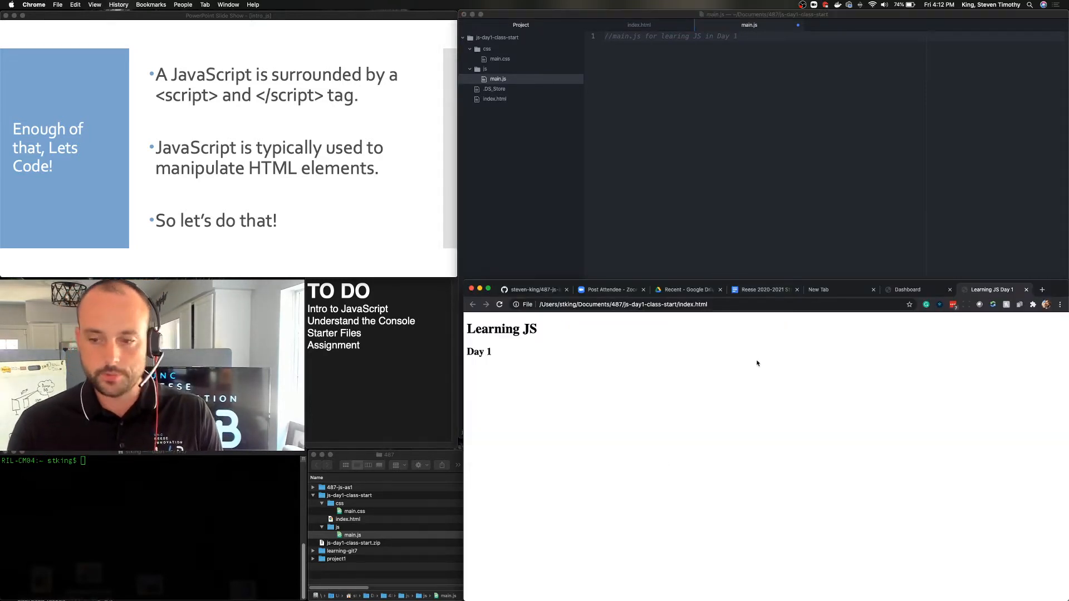
- In the DevTools console, set x = 5 and y = 2, then evaluate x + y
key(F12)
text(1 + 1)
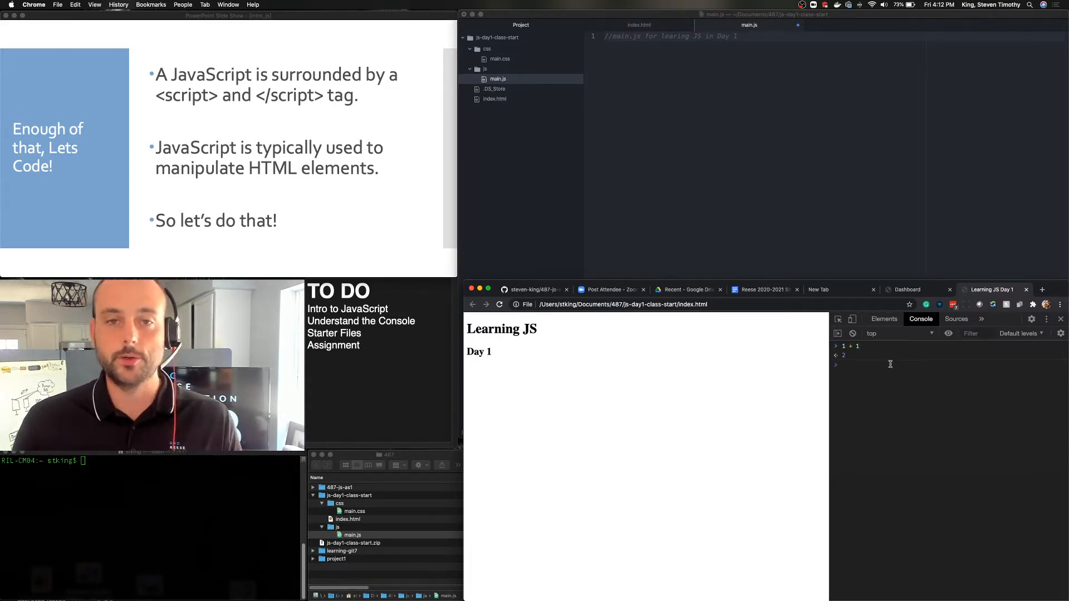
text(x = 5)
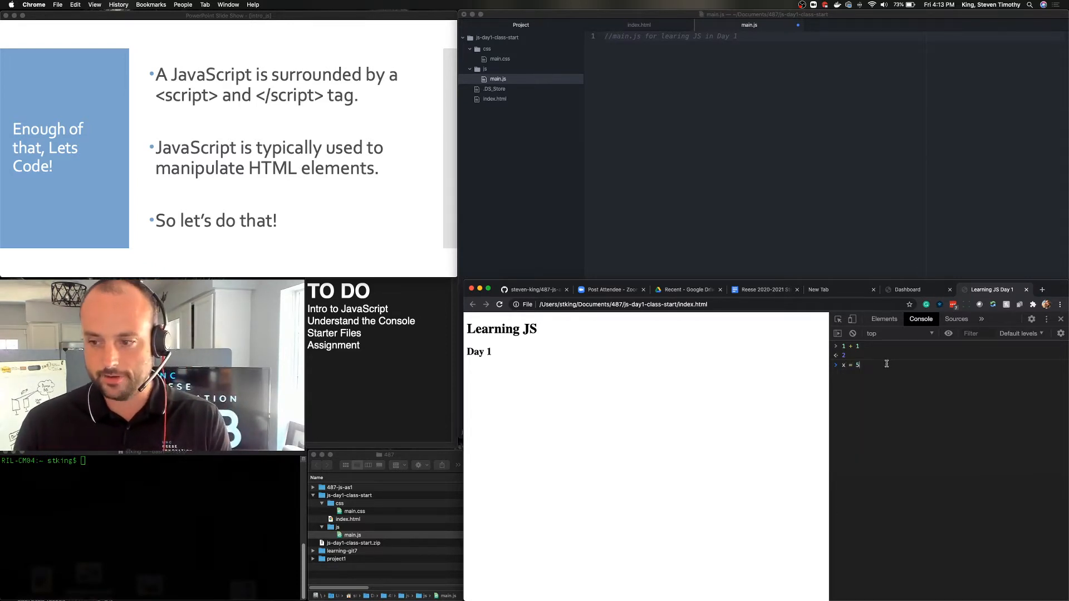
text(y)
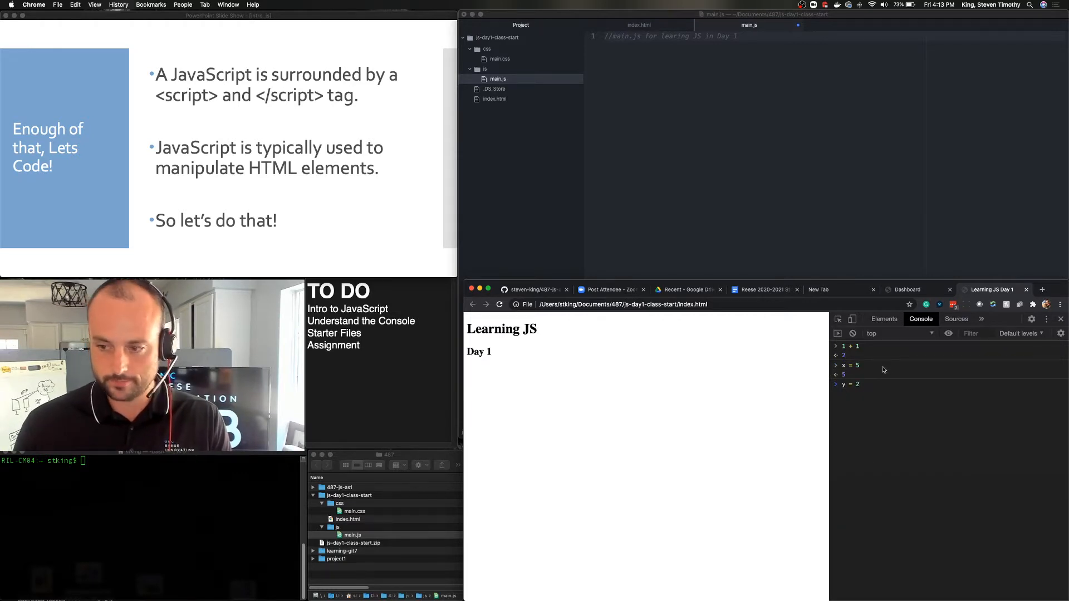
text(X)
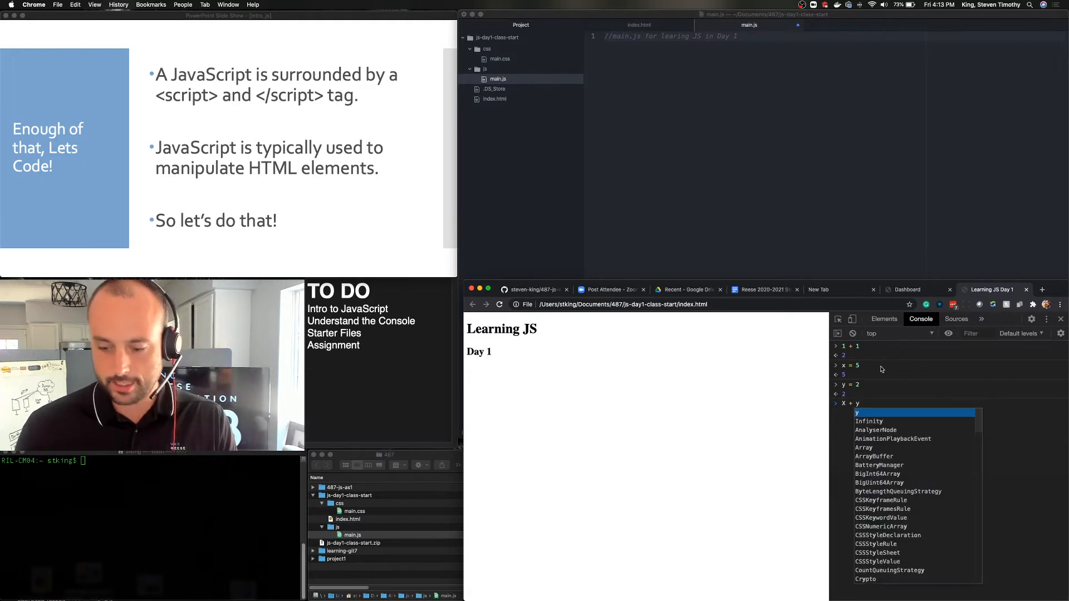
key(Enter)
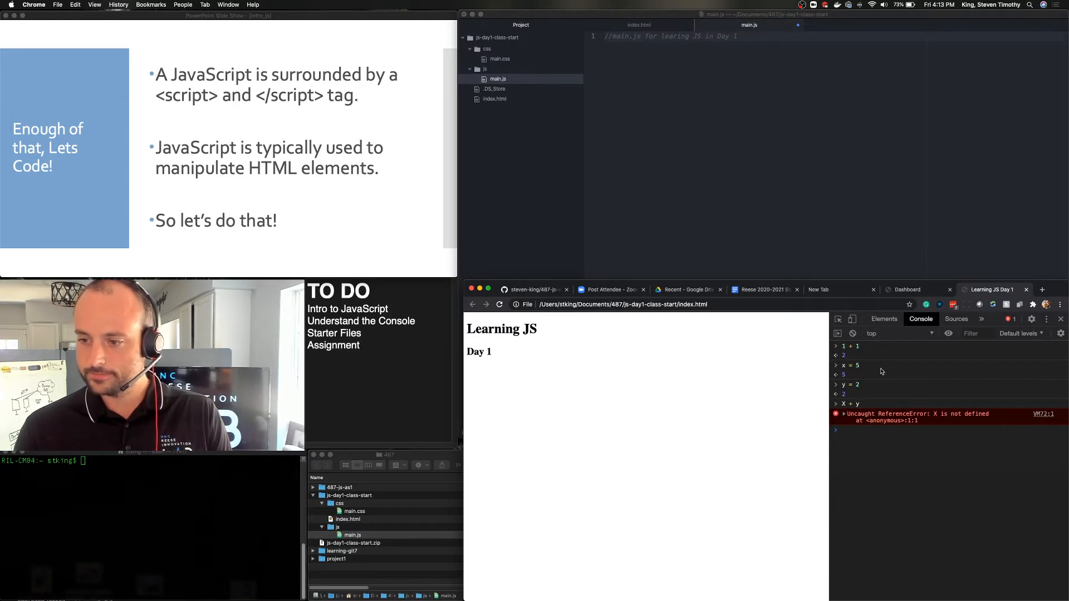
text(X)
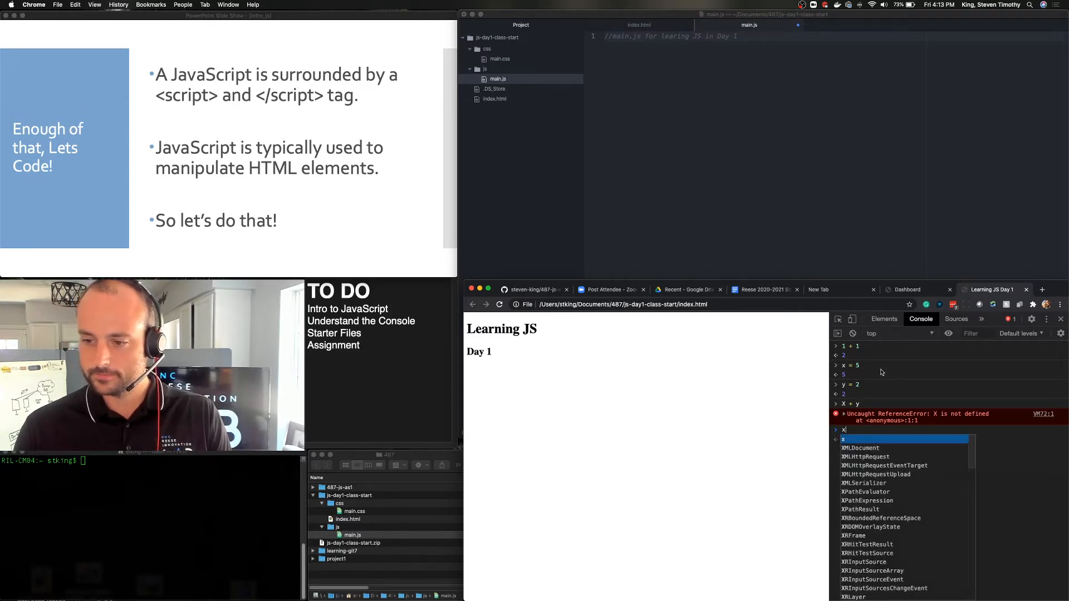
key(Enter)
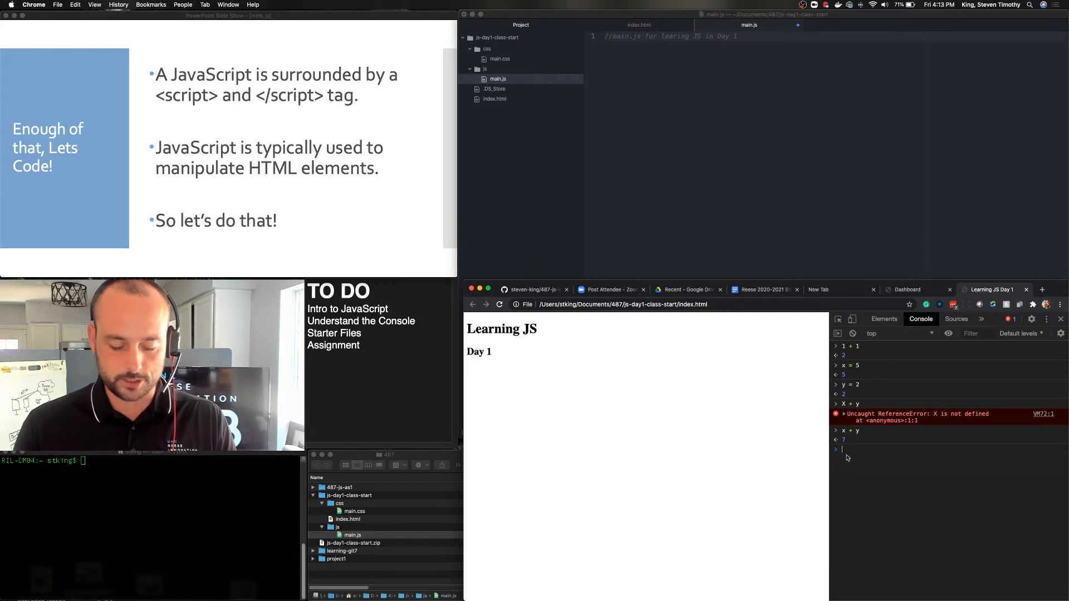
text(x)
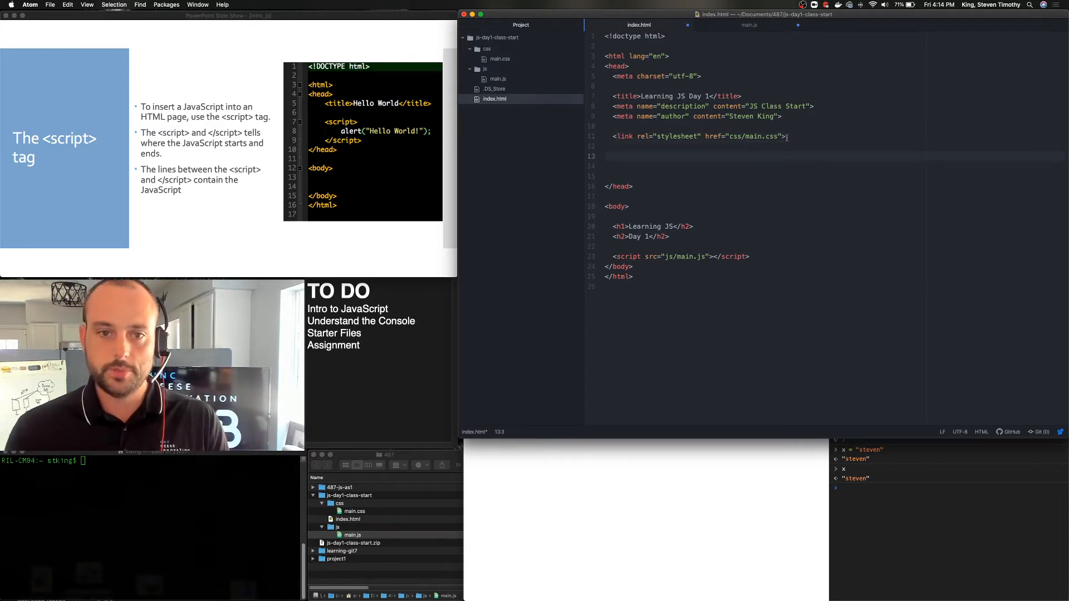
- Write <script>alert("hello world!")</script> into the head of index.html
text(<script>)
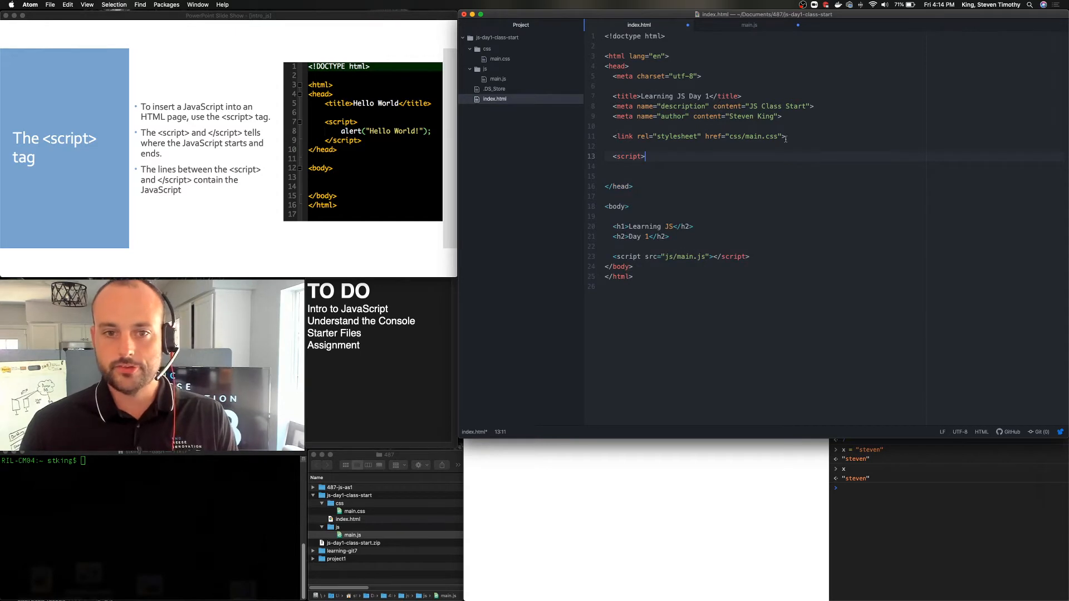
text(alert)
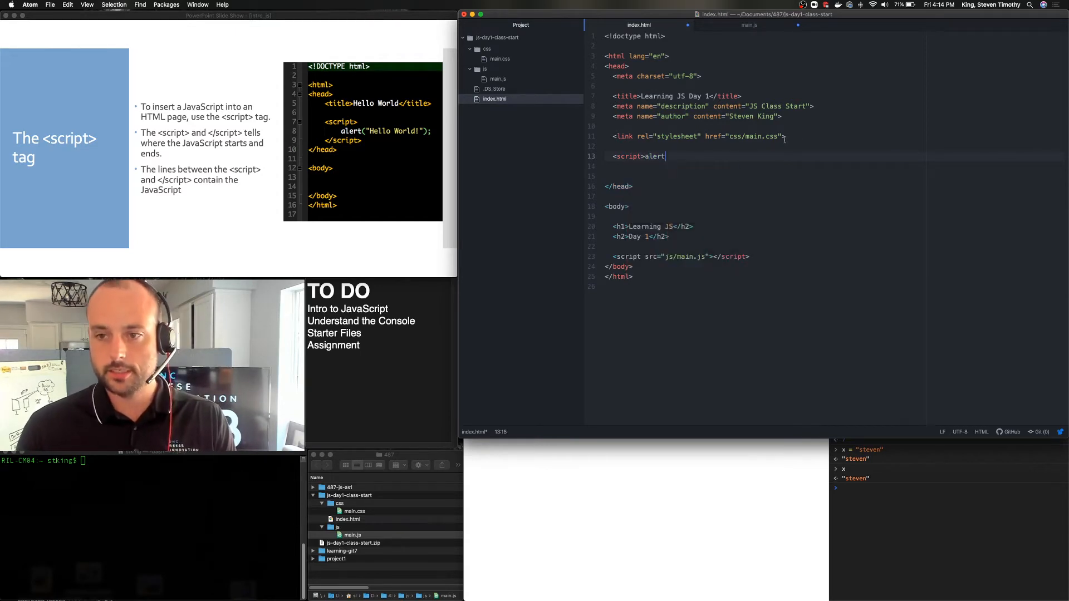
text(("hel")
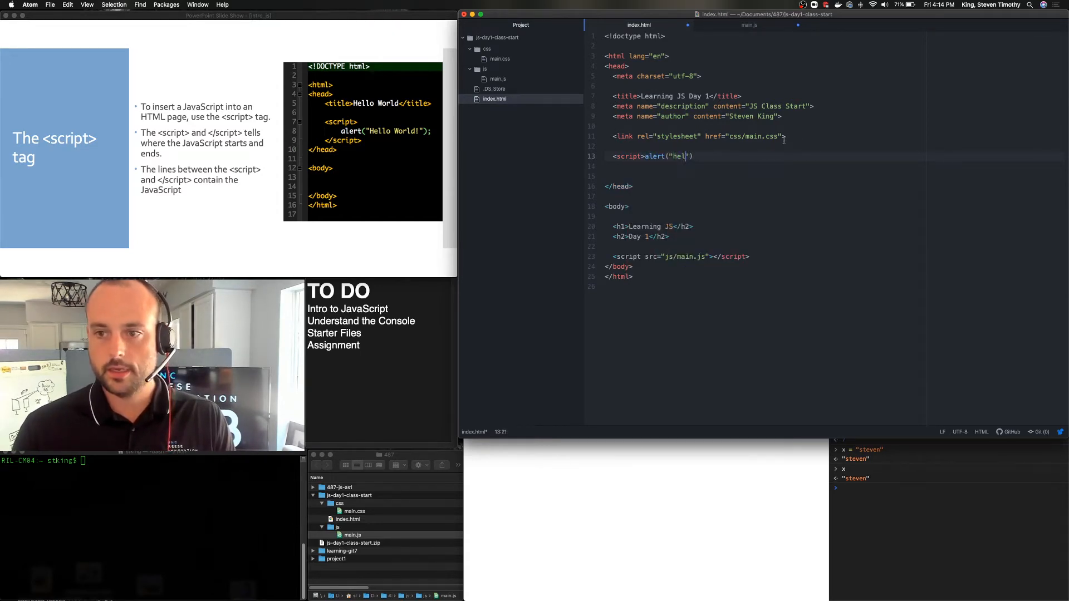
text(lo world!)
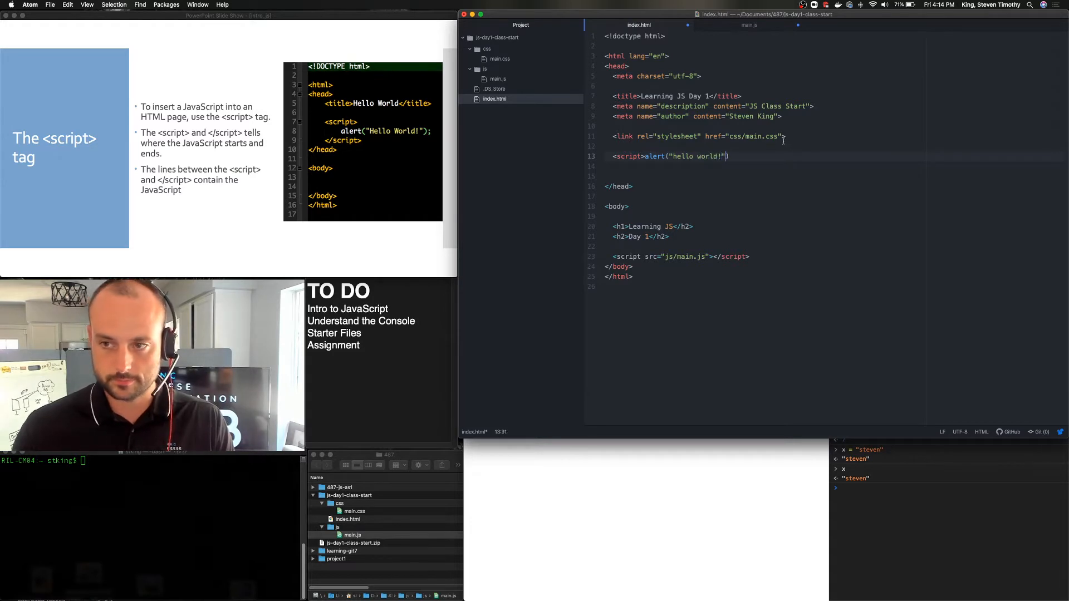
text(<)
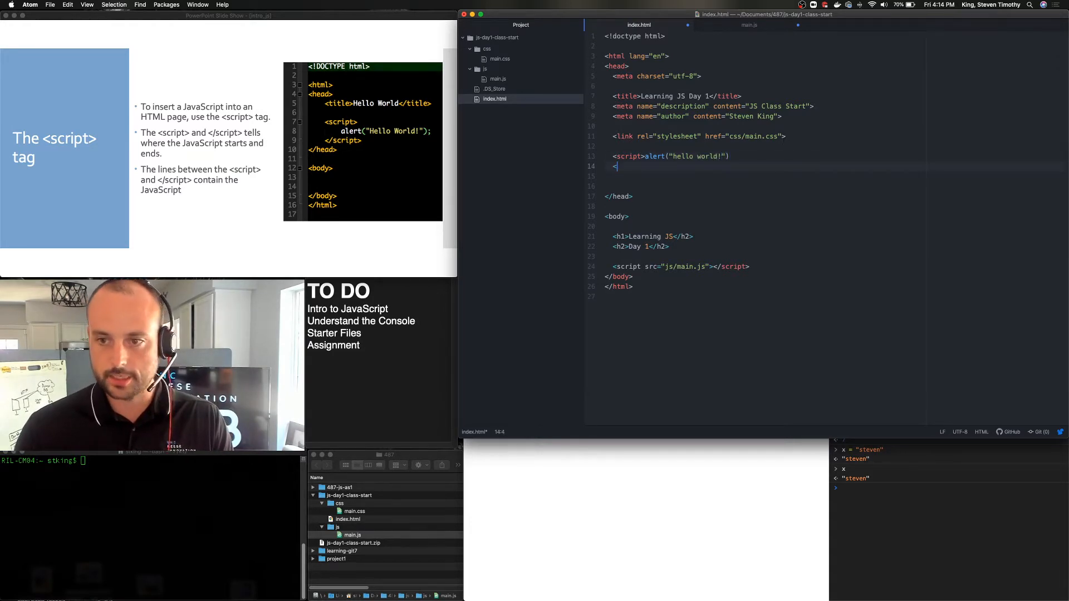
text(</script>)
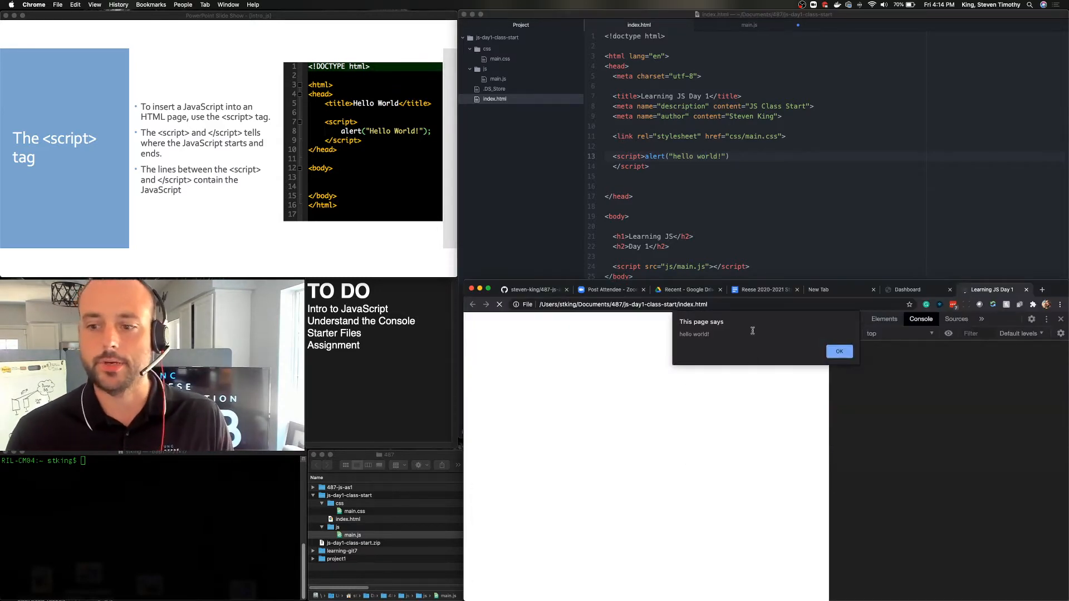
- Dismiss the 'hello world!' alert in Chrome and return to the editor
click(839, 351)
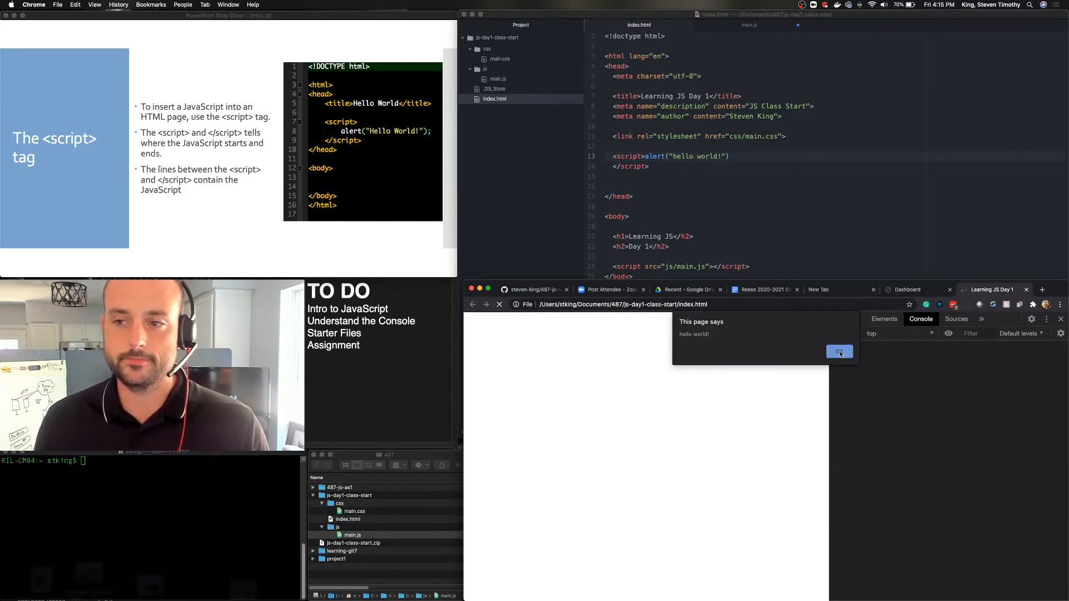
click(840, 351)
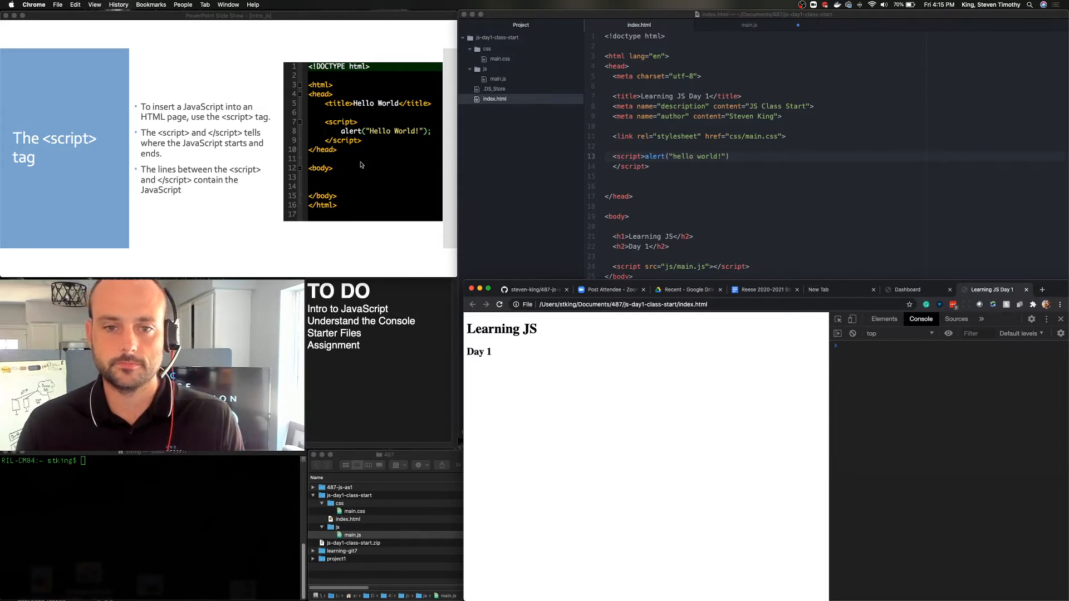
key(right)
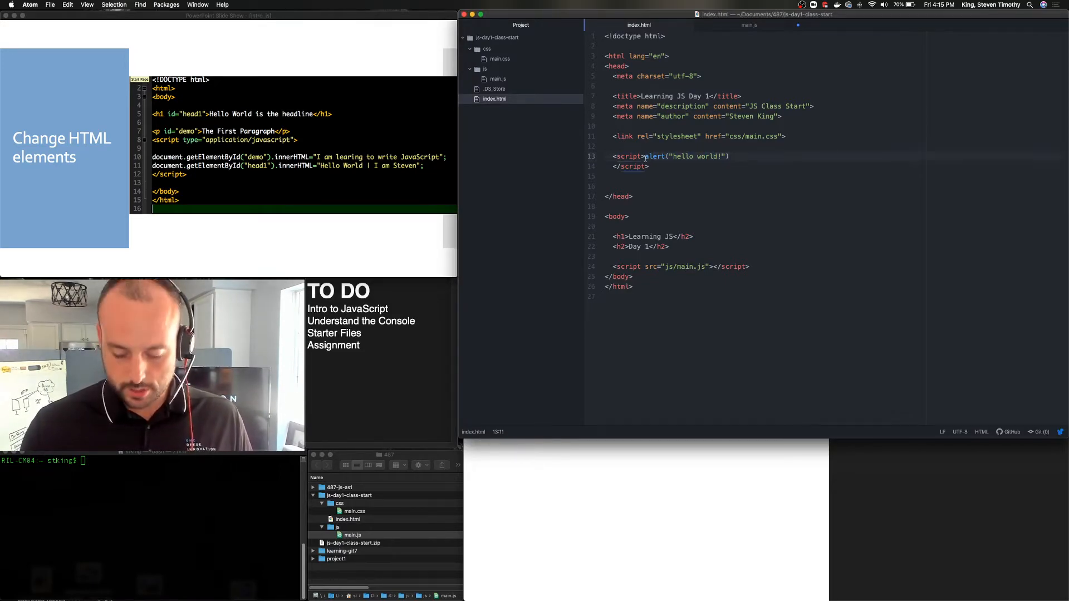
- Prefix the alert("hello world!") line with // to comment it out
text(//)
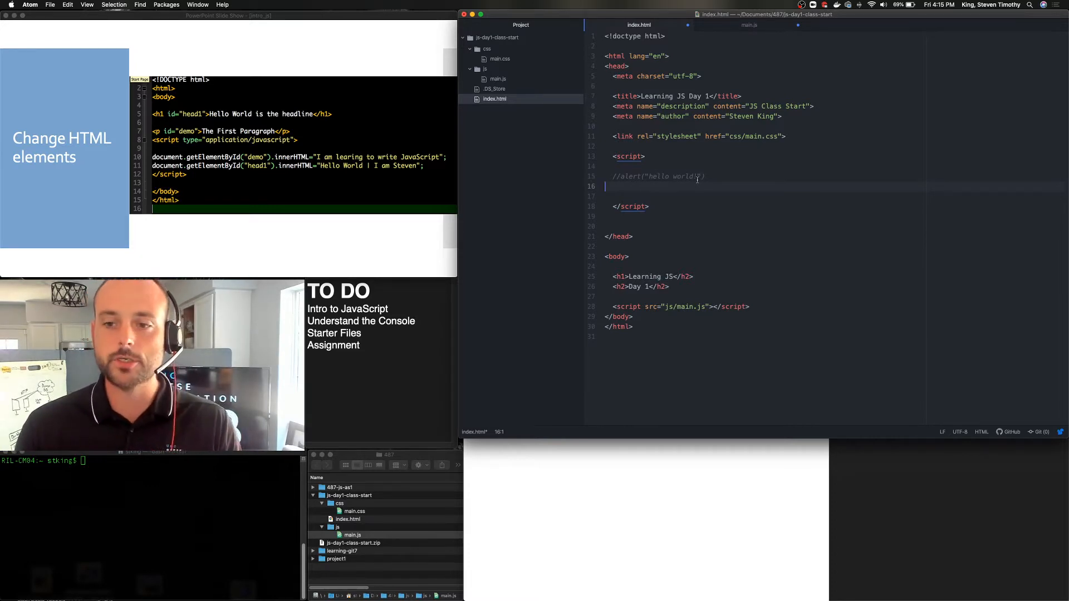
- Type document.getElementById('demo') in the head script block
text(doc)
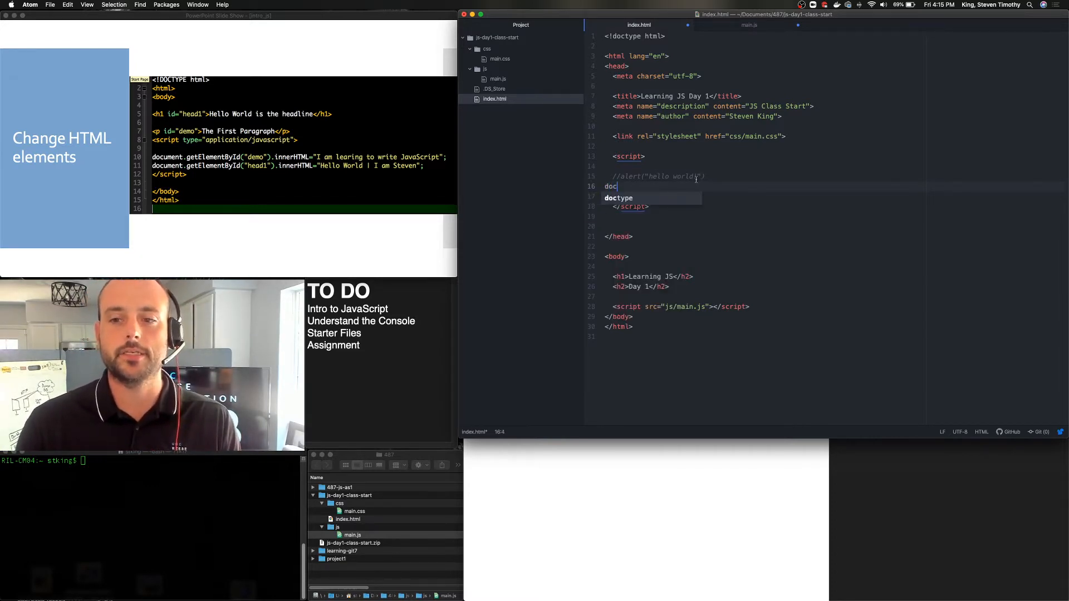
text(ument.)
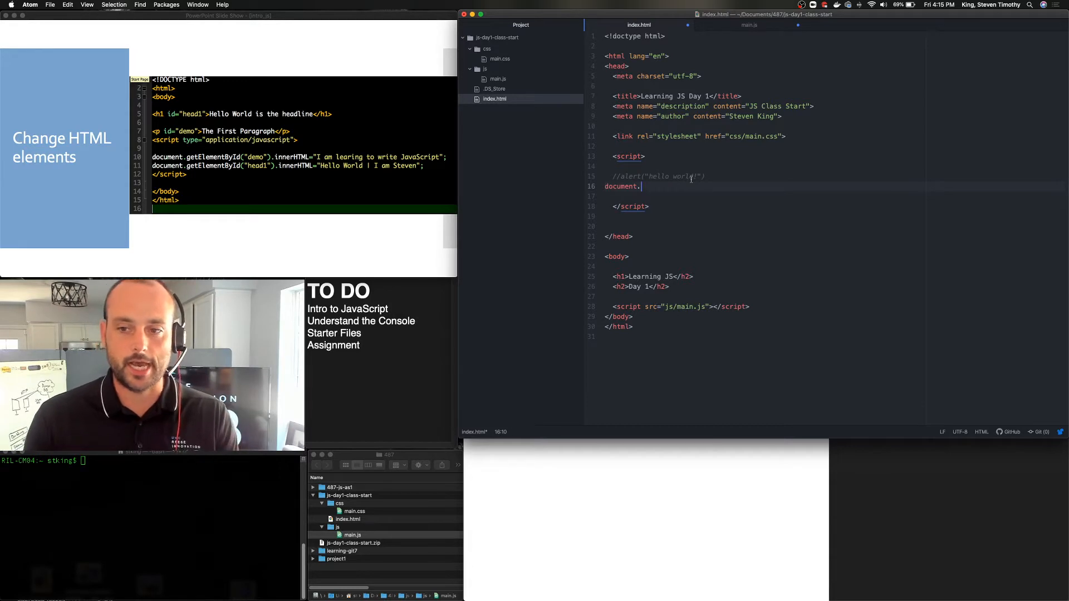
text(.get)
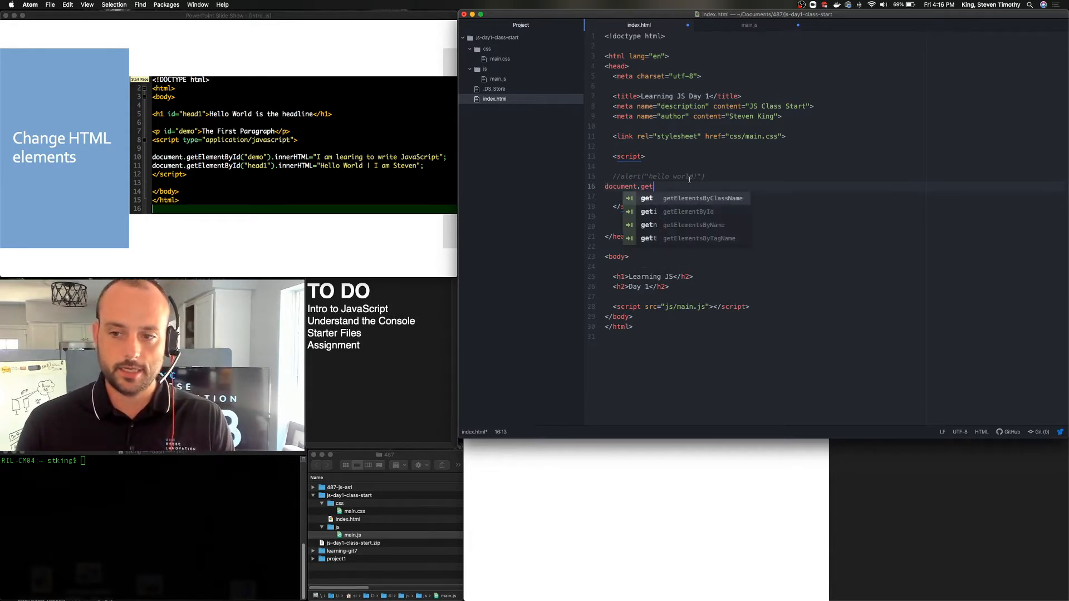
text(ElementById('id'))
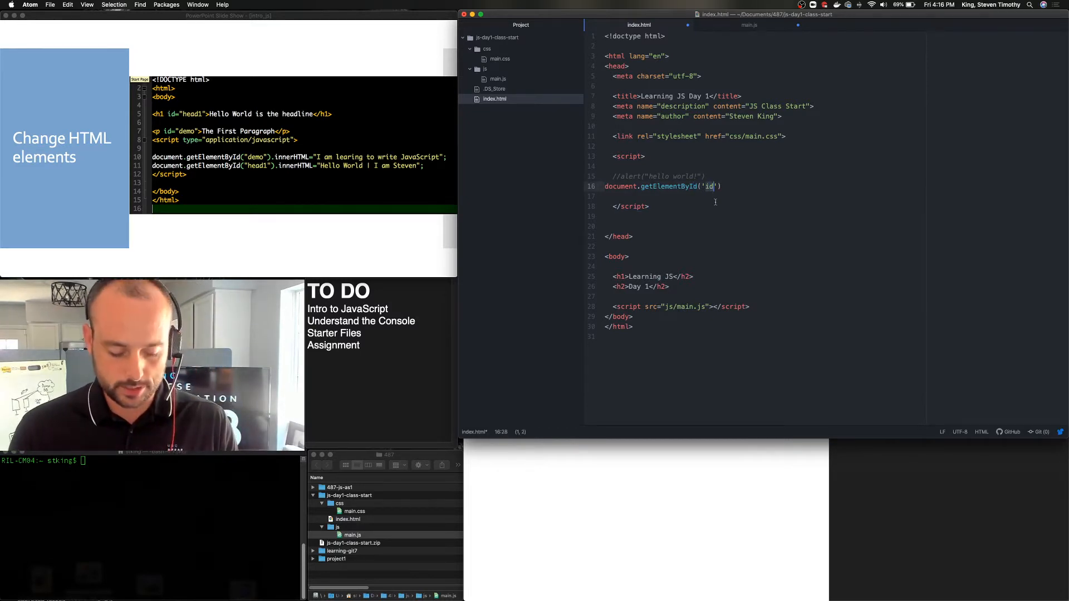
text(emo)
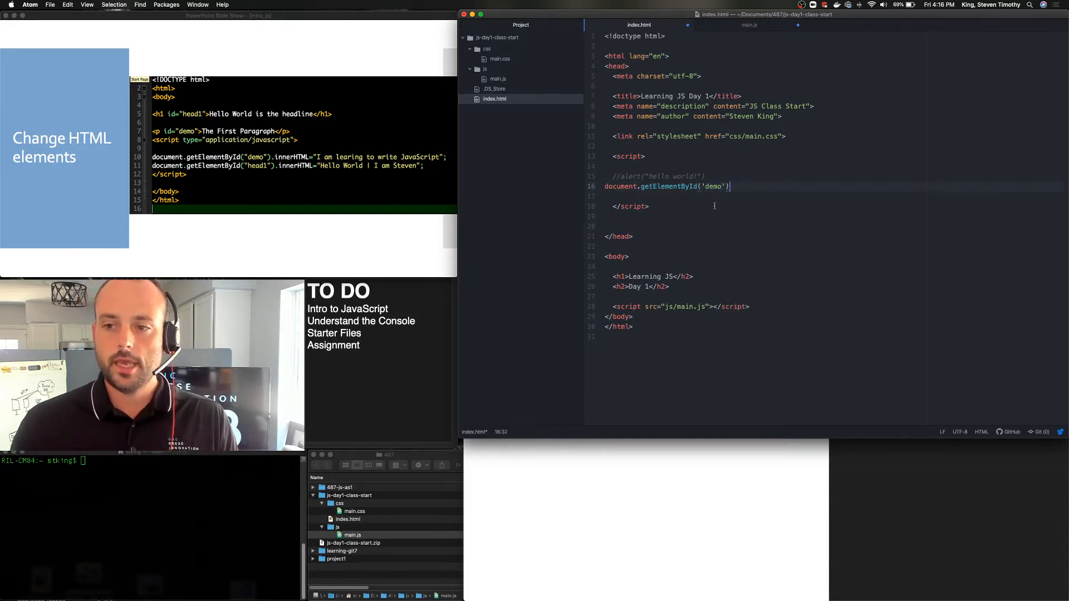
- Complete the line with .innerHTML="I am learning JS"; after getElementById('demo')
text(.)
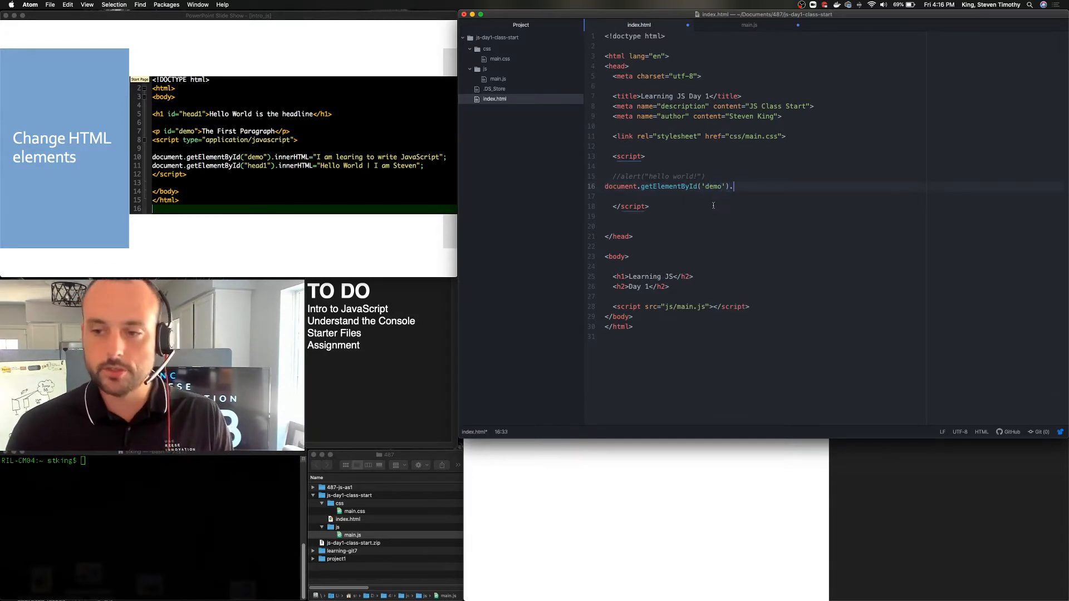
text(inner)
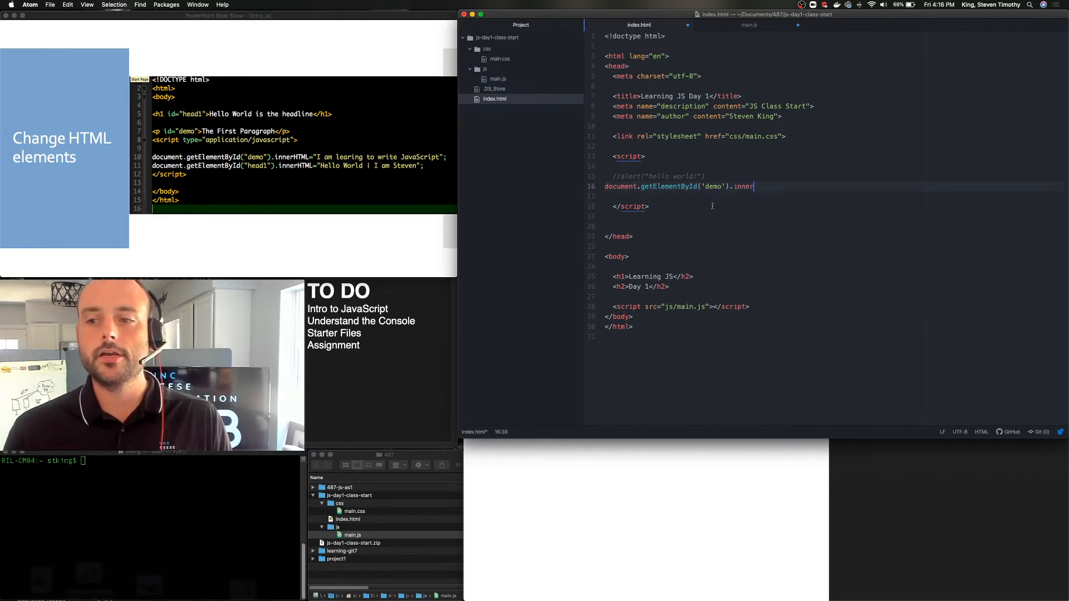
text(HTML)
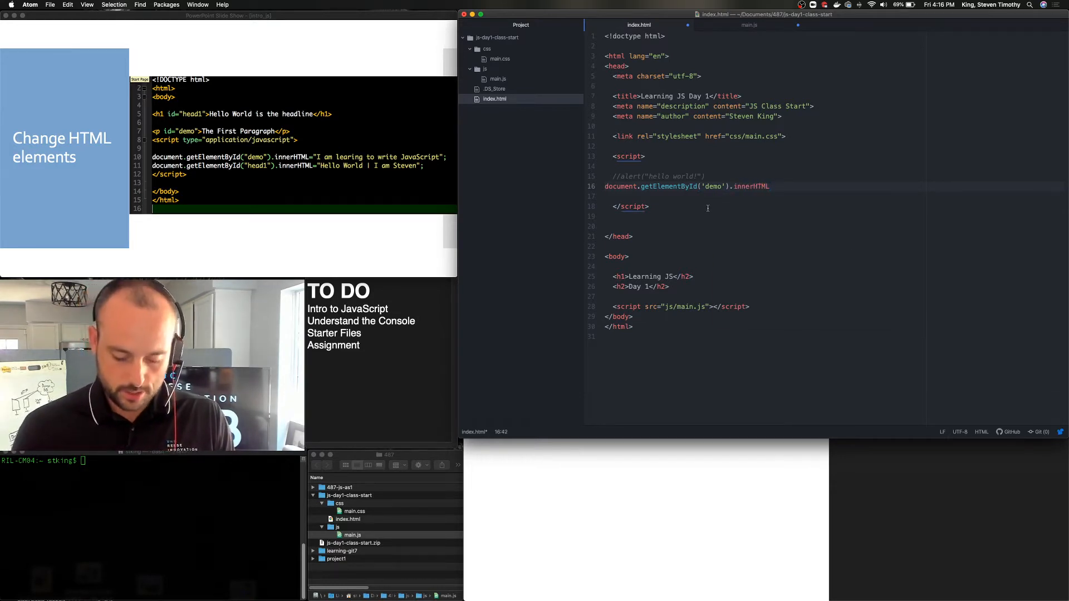
text(=")
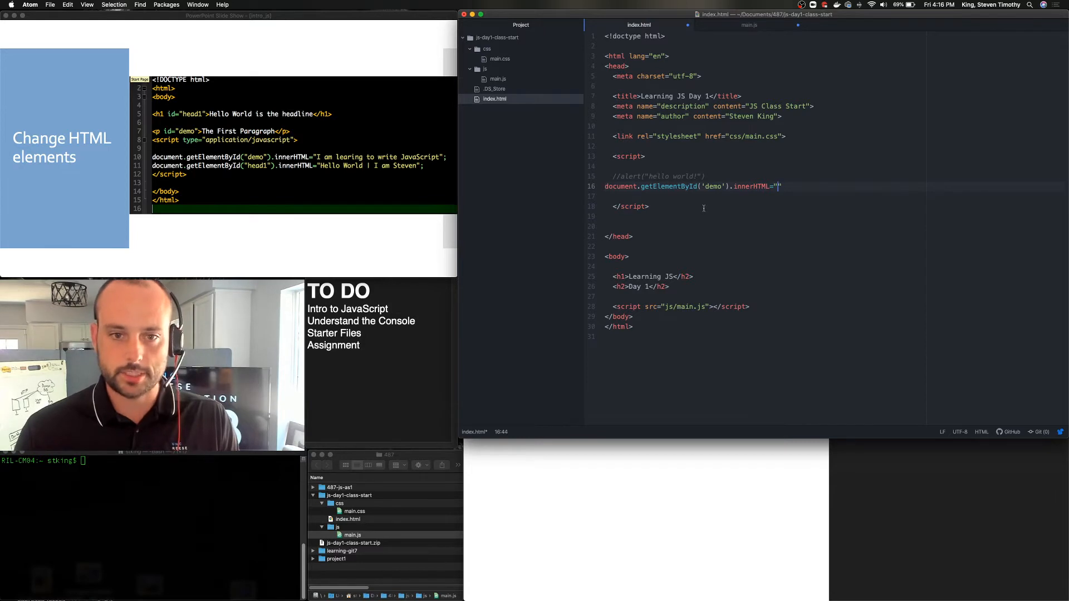
text(I am lea)
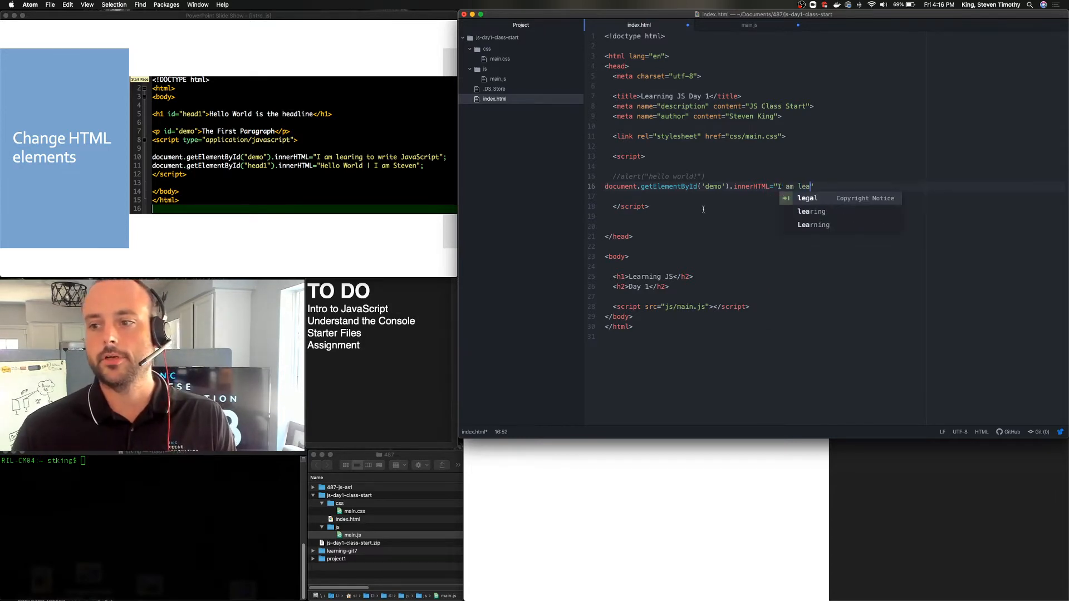
text(rning JS)
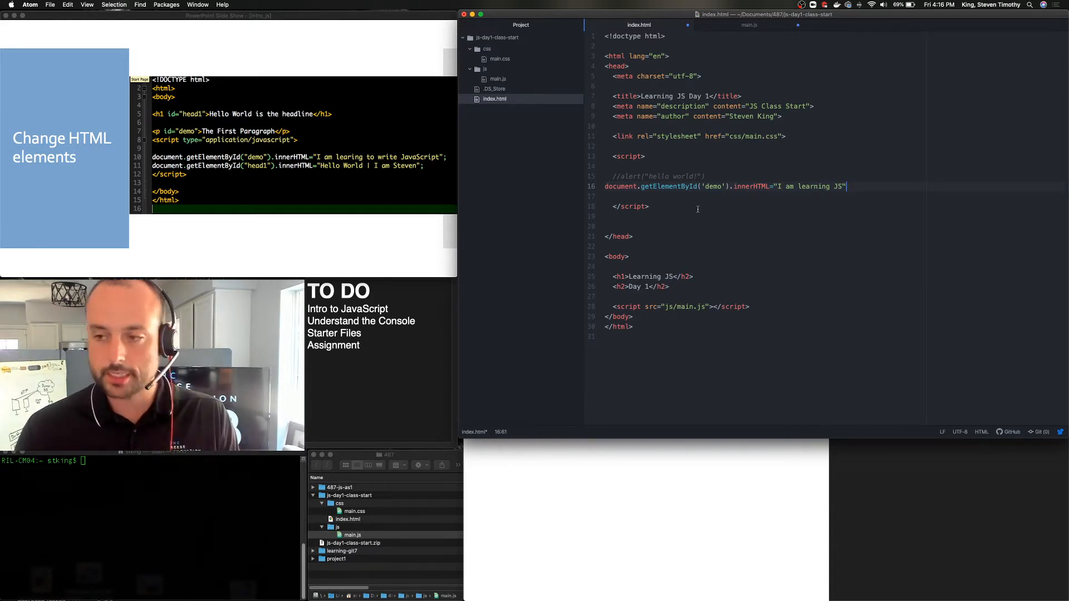
text(;)
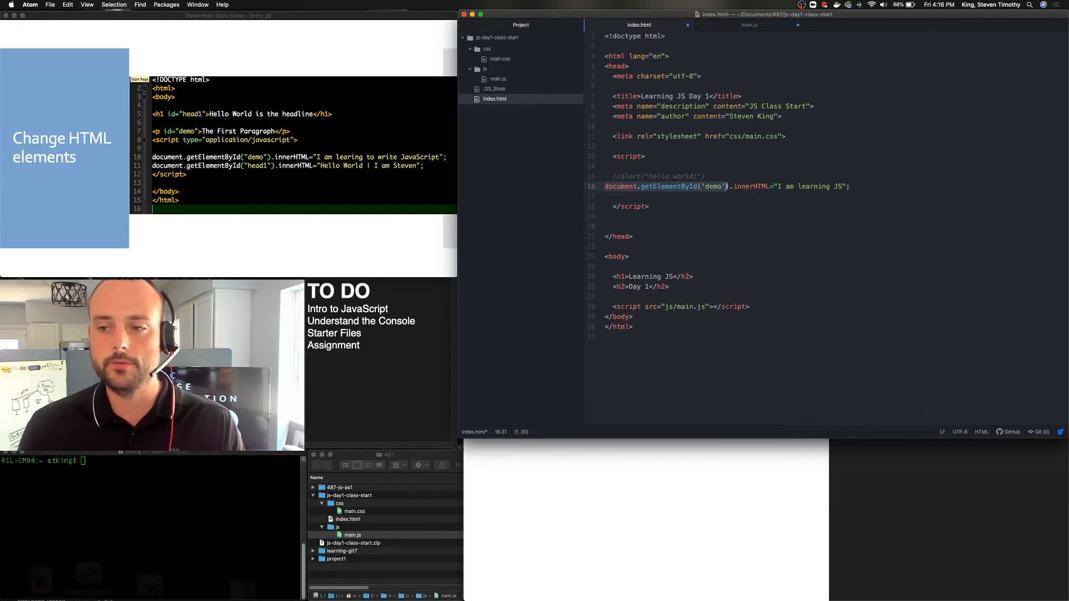
mouse_move(736, 192)
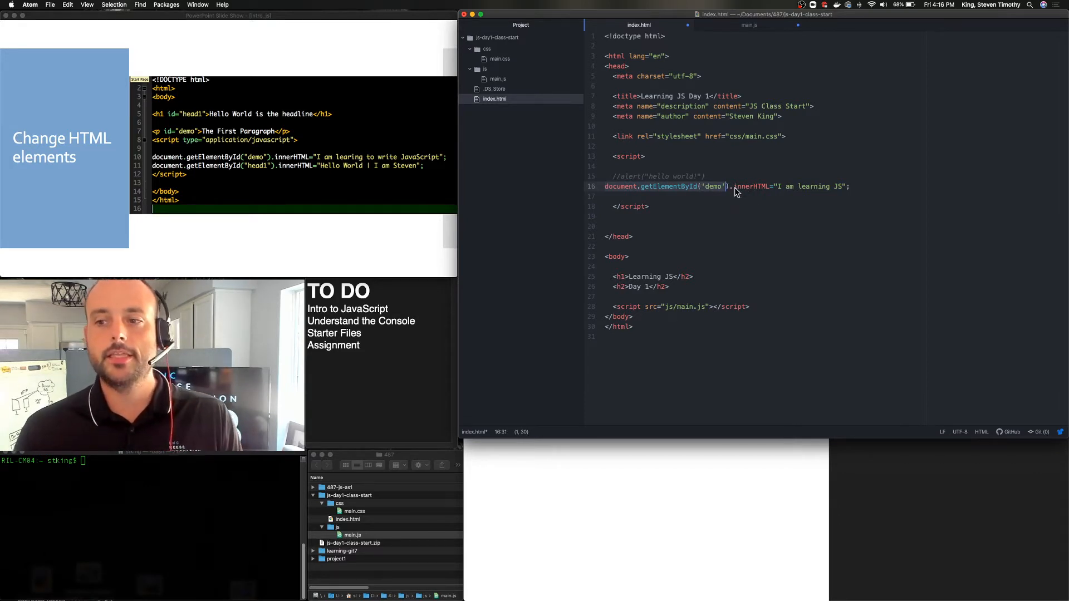
double_click(751, 187)
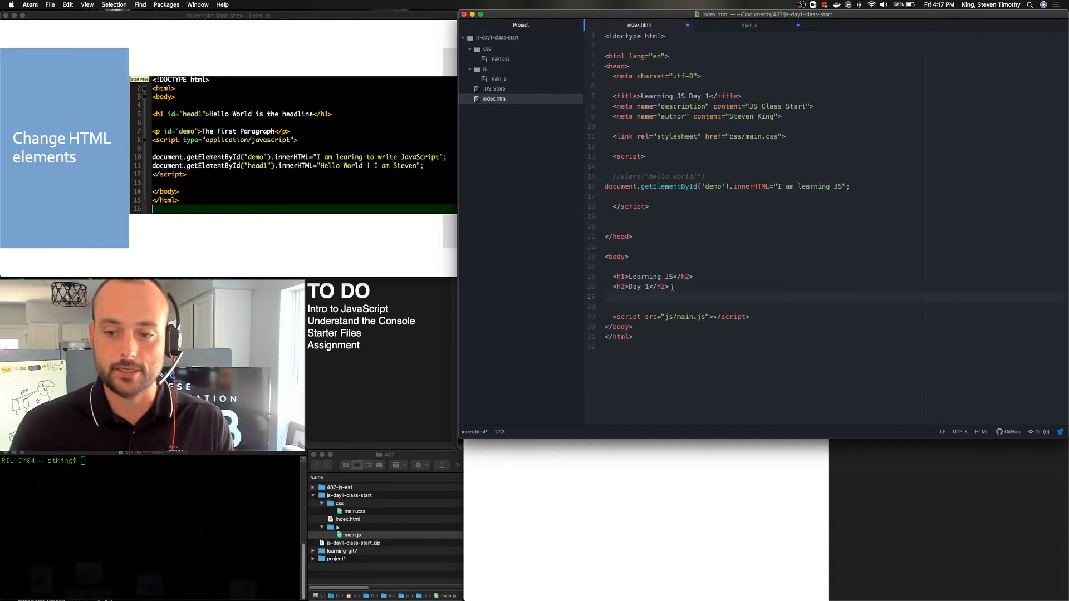
- Add <div id="demo"></div> below the <h2>Day 1</h2> heading
text(<div id=")
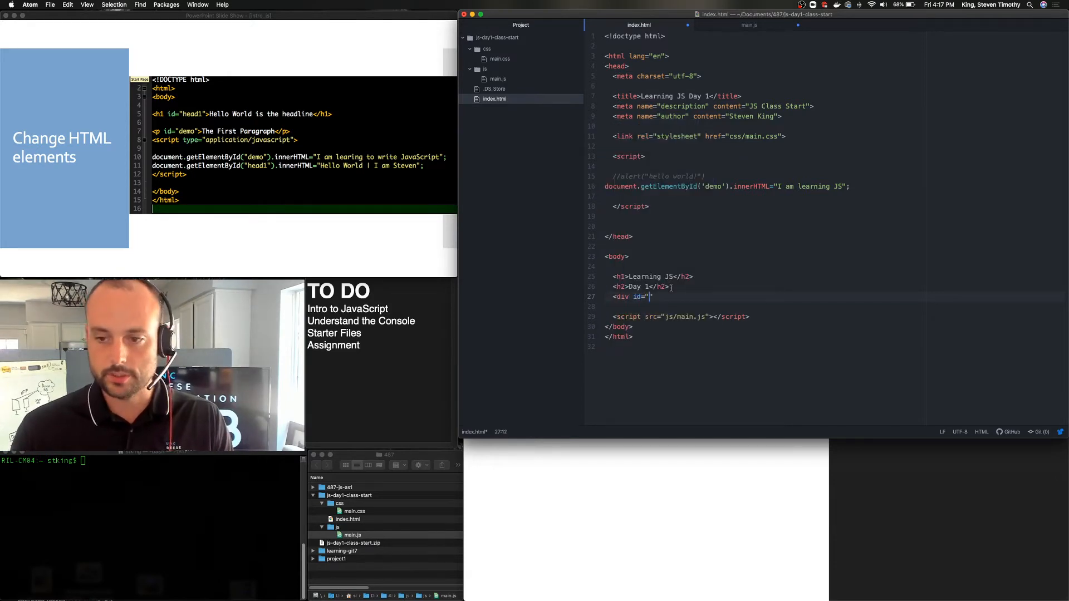
text(demo">)
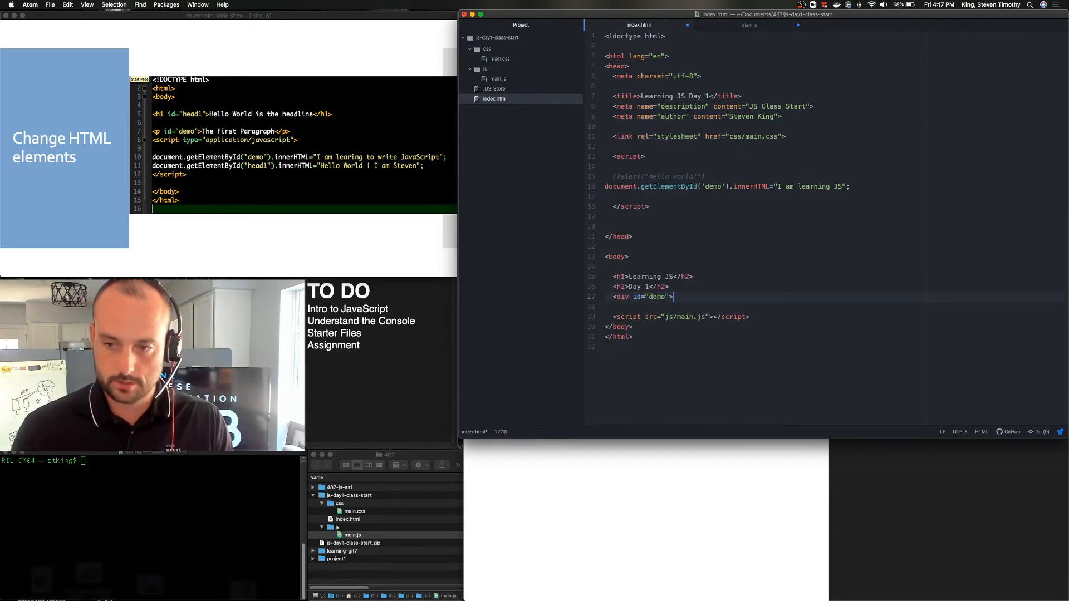
text(</d)
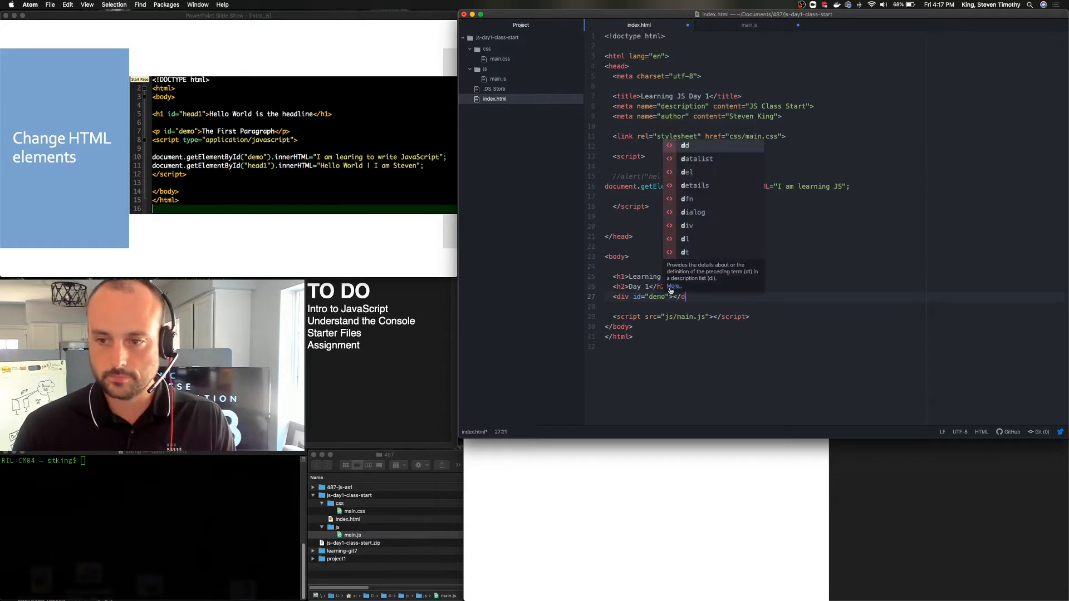
key(Escape)
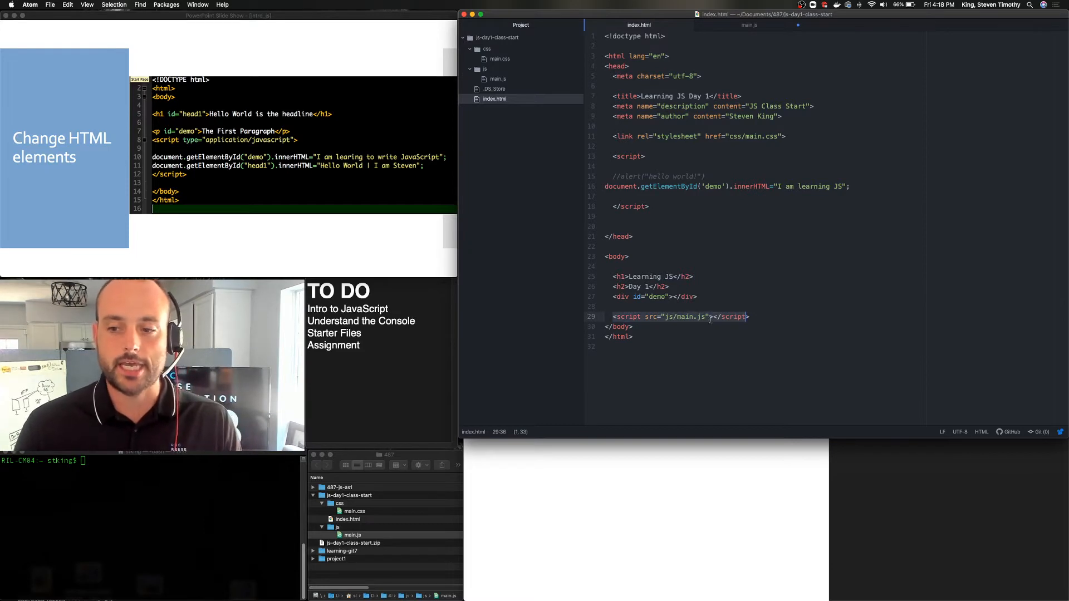
- Move the innerHTML="I am learning JS" line into main.js, then return to index.html
click(622, 186)
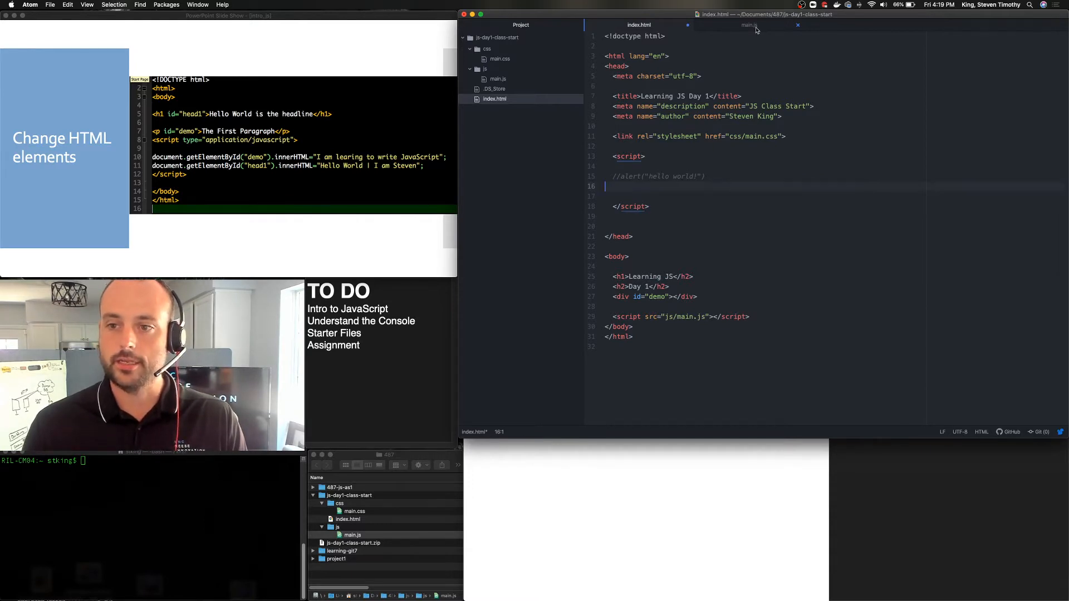
mouse_move(749, 25)
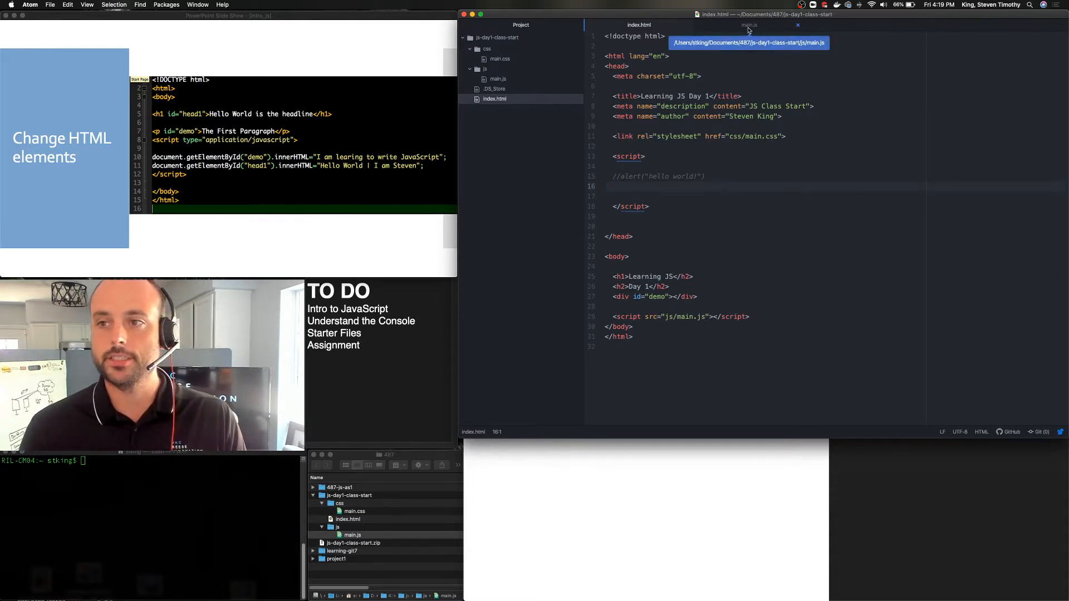
click(748, 25)
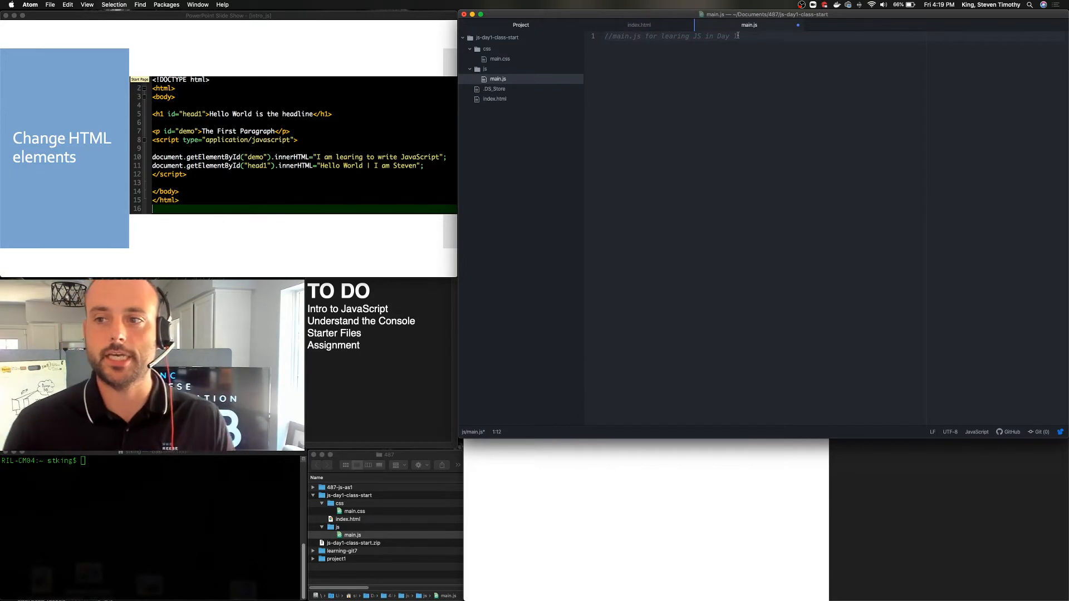
text(document.getElementById('demo').innerHTML="I am learning JS";)
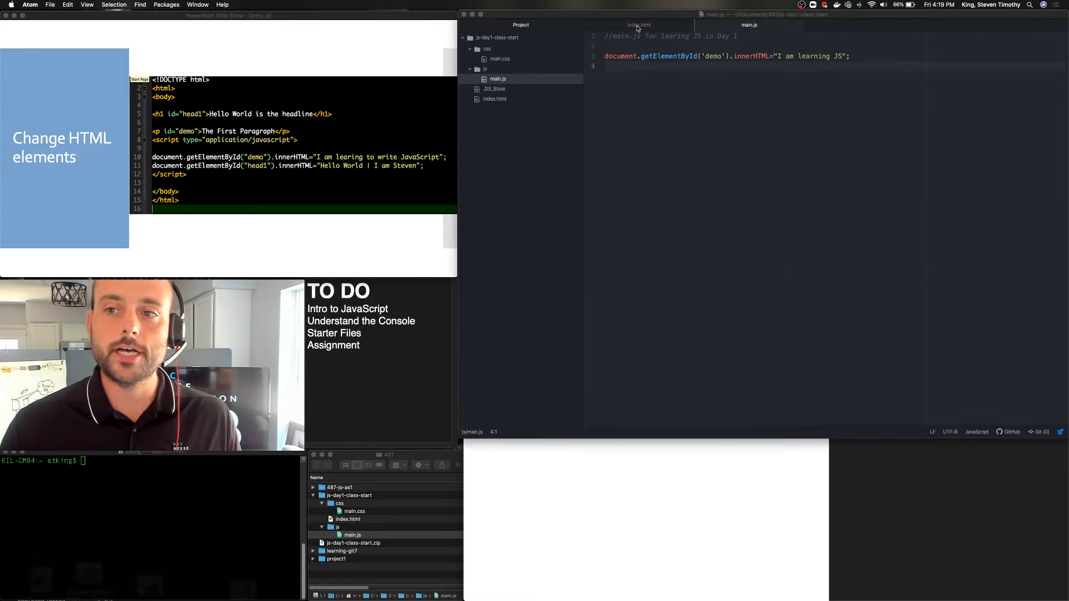
click(639, 24)
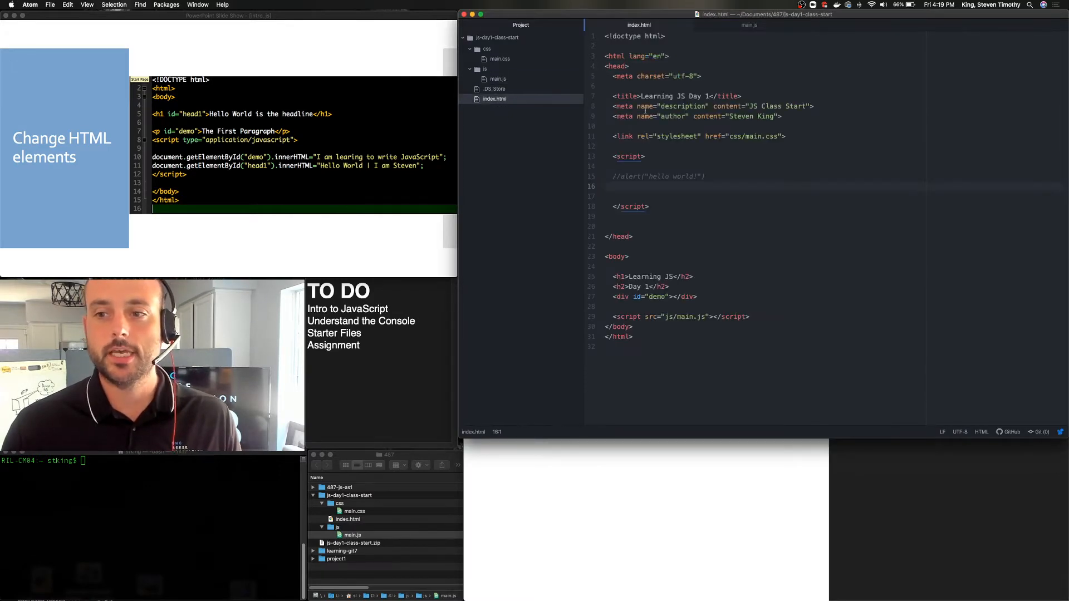
- Review the main.js script tag and main.js, then return to index.html's heading
click(618, 176)
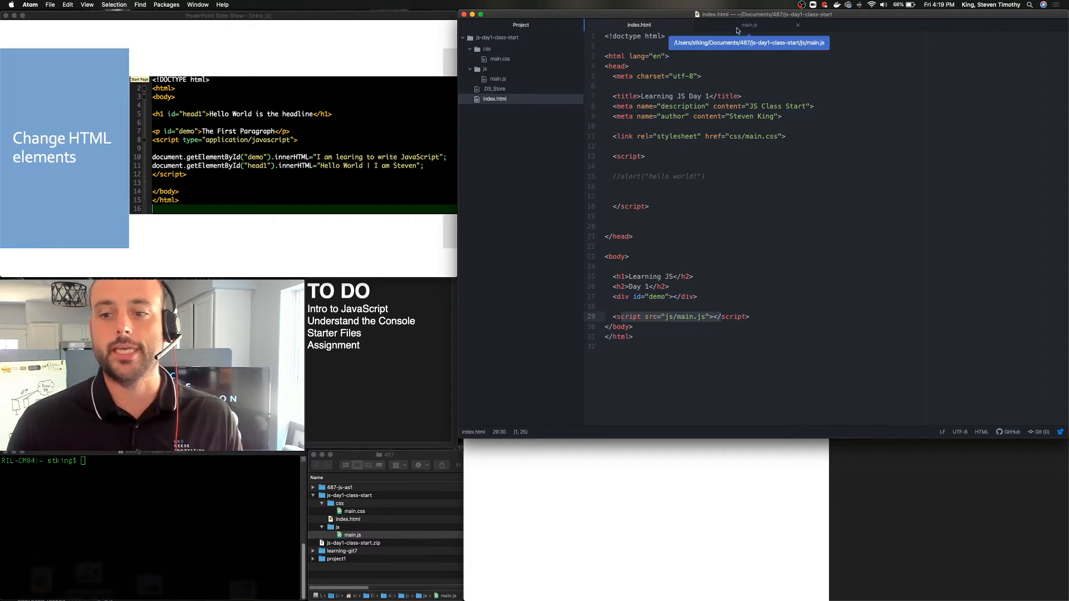
click(750, 25)
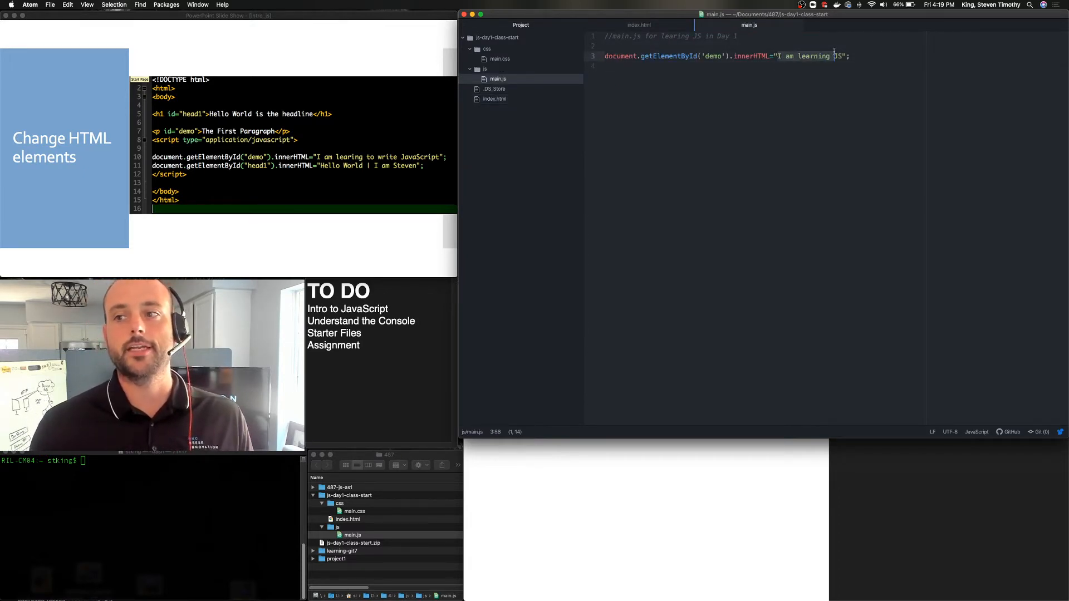
click(639, 25)
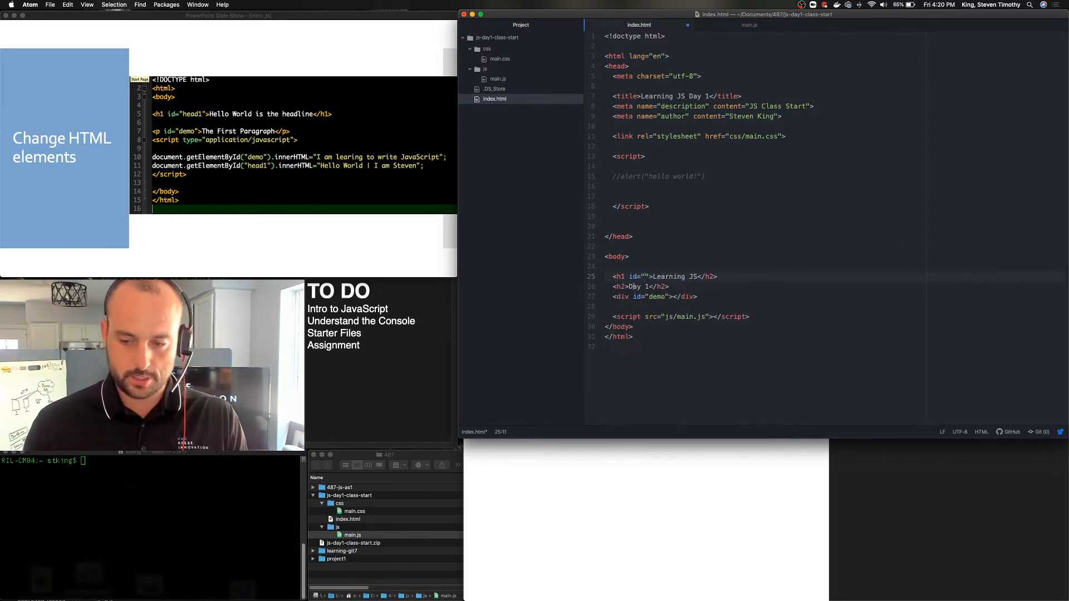
- Set the h1 id to 'headline' and add a main.js line writing "HELLO WORLD!" into it
text(headline)
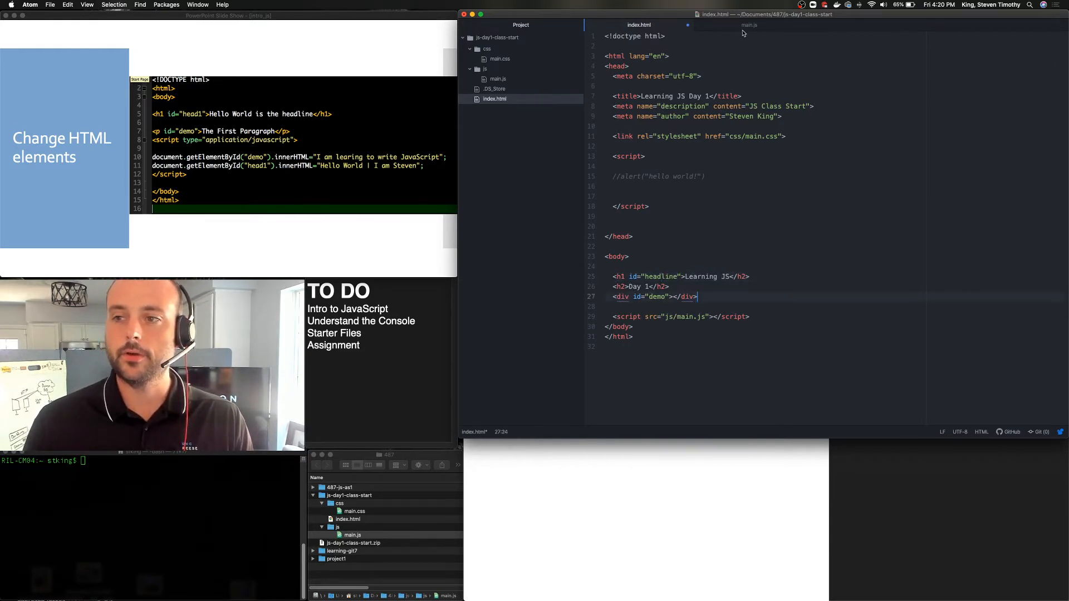
click(749, 25)
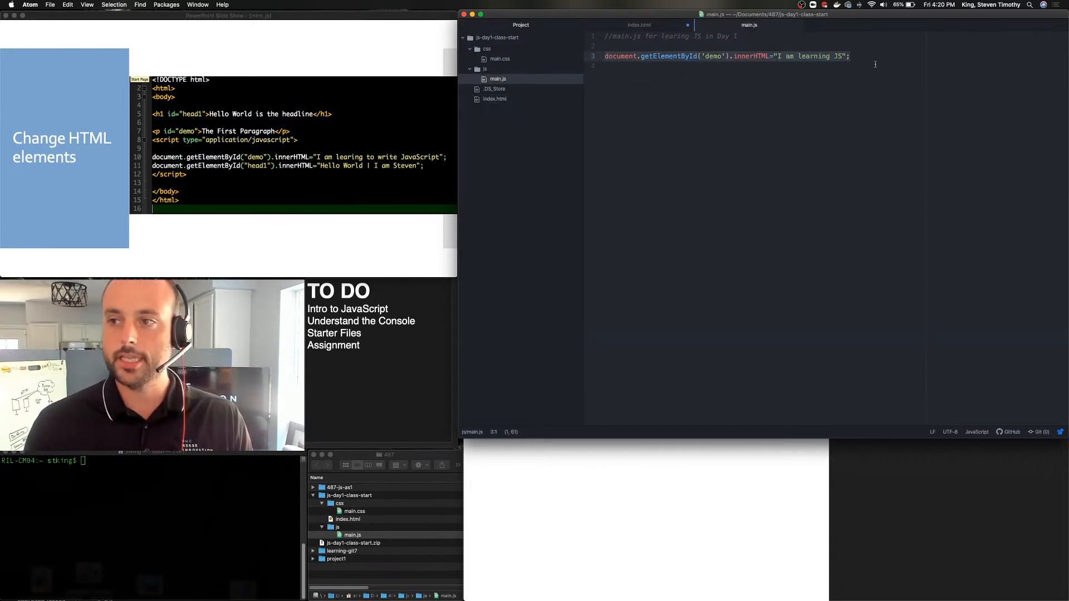
text(document.getElementById('demo').innerHTML="I am learning JS";)
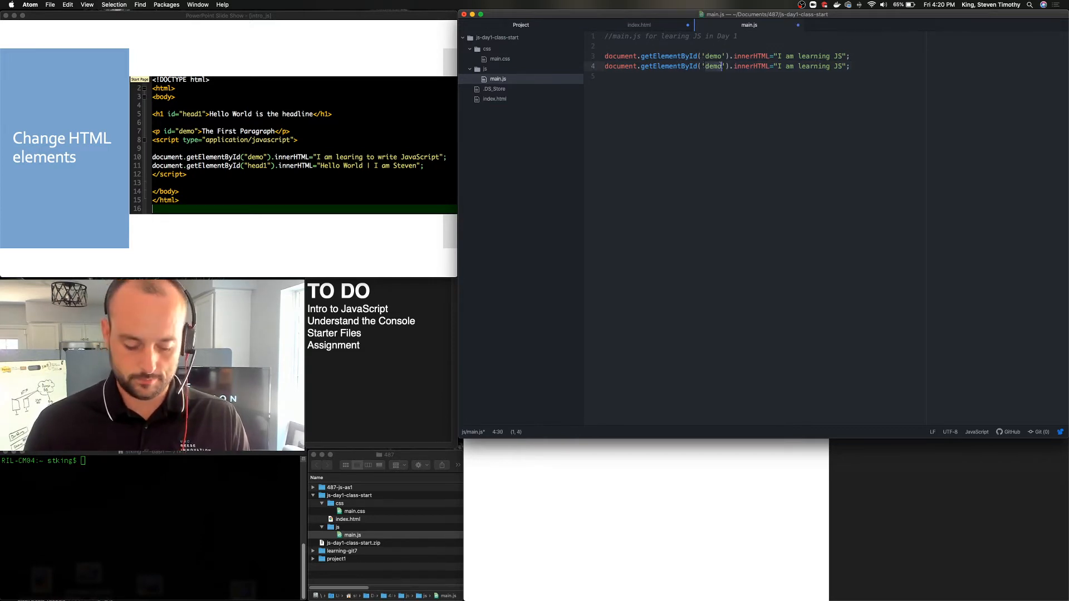
text(hefadline)
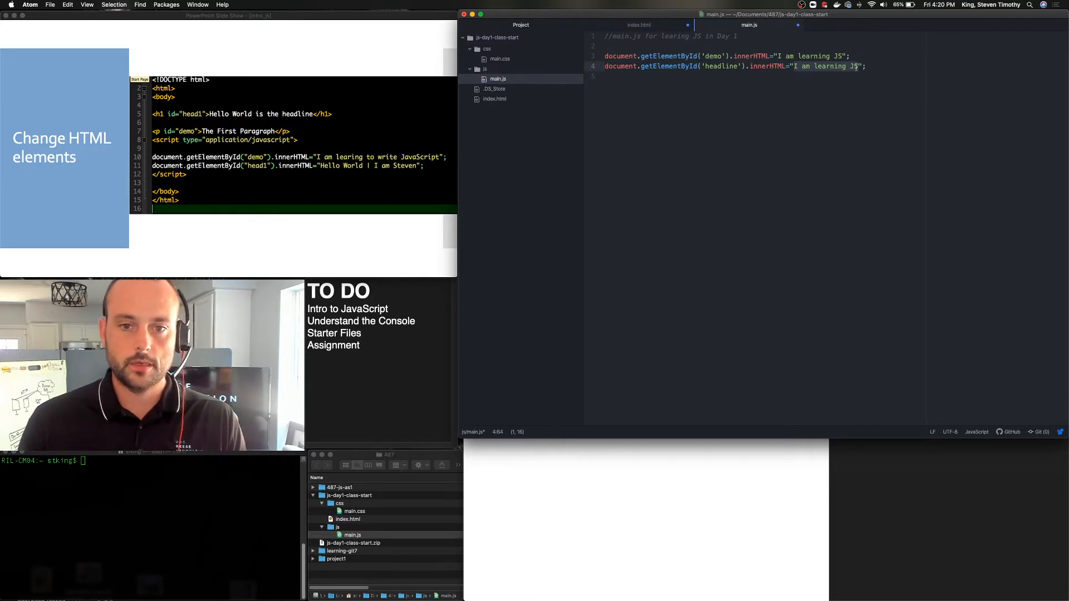
text(HELLO WORLD!)
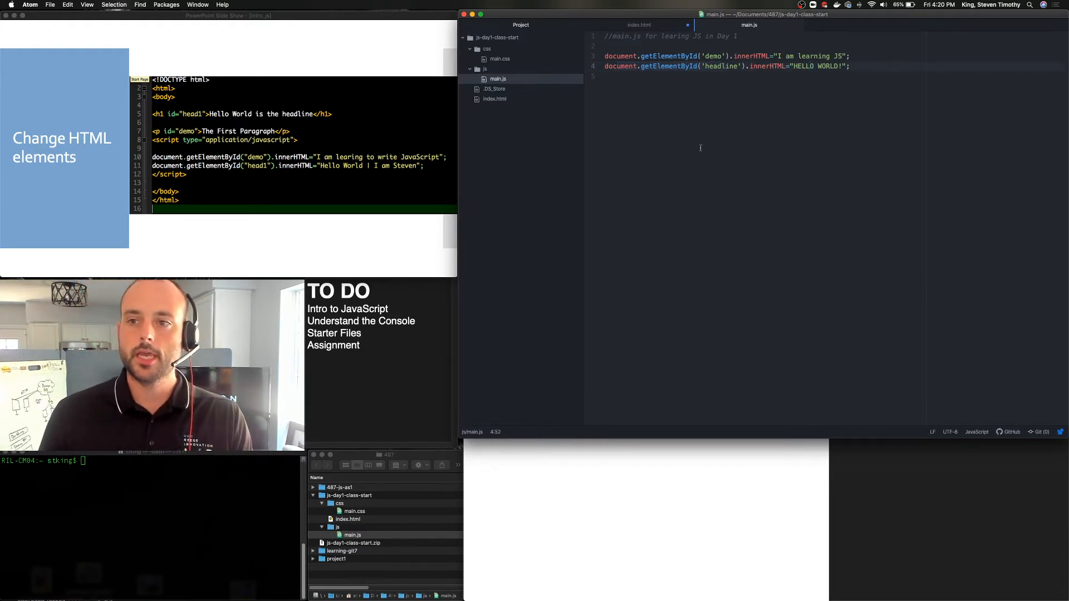
click(639, 25)
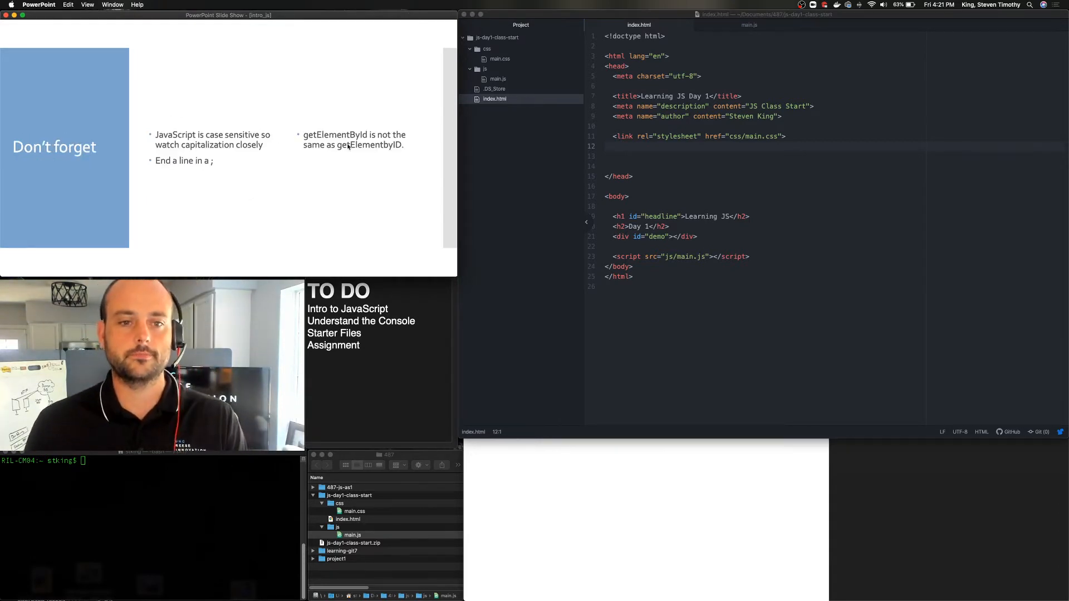
- Advance two slides past 'Location of JavaScripts' to the Variables slide
key(right)
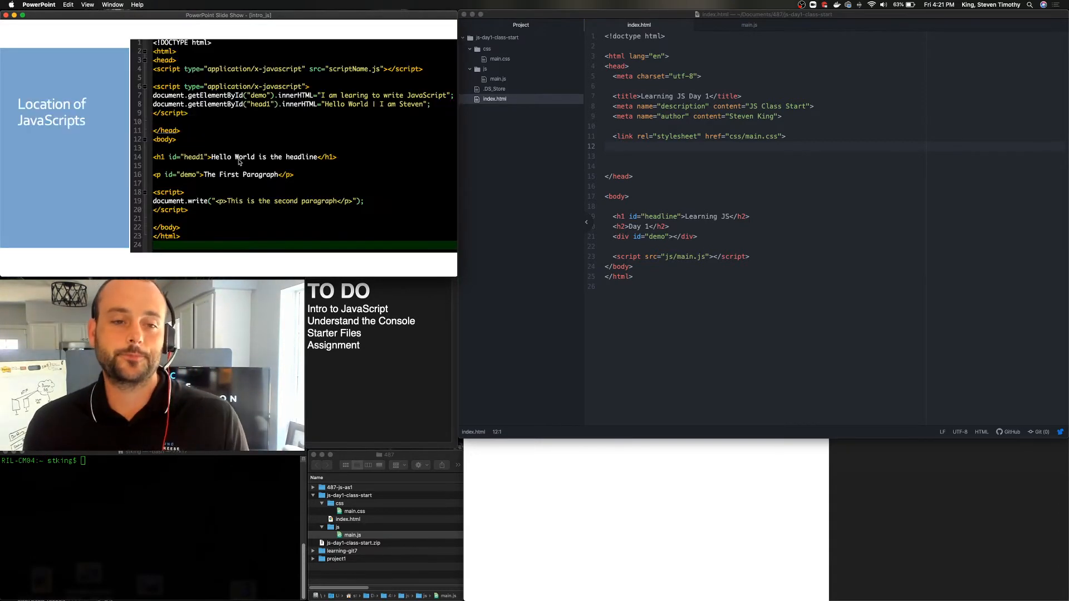
key(right)
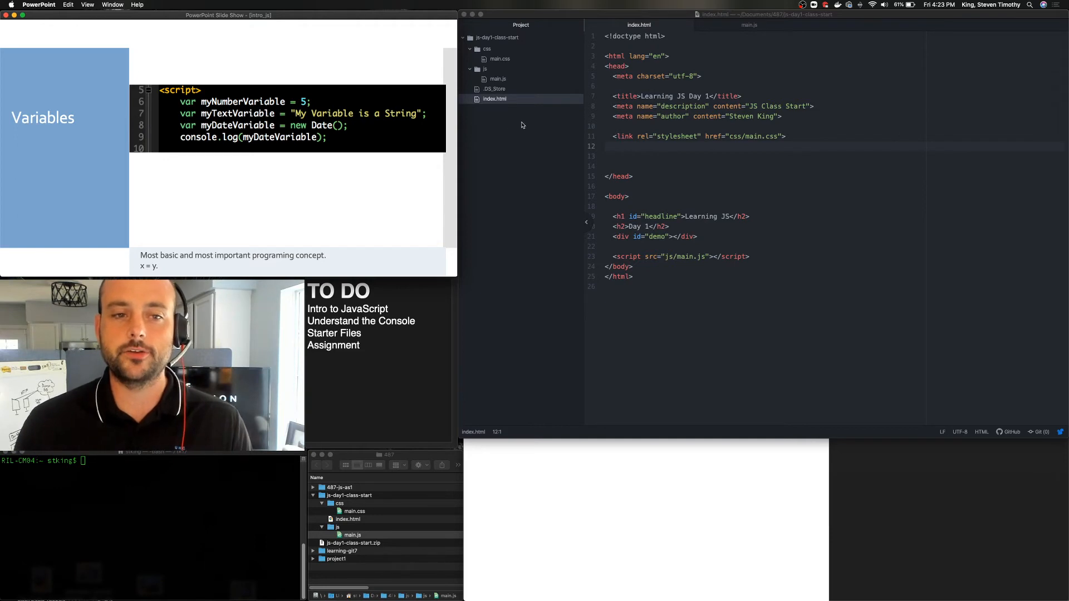
click(751, 24)
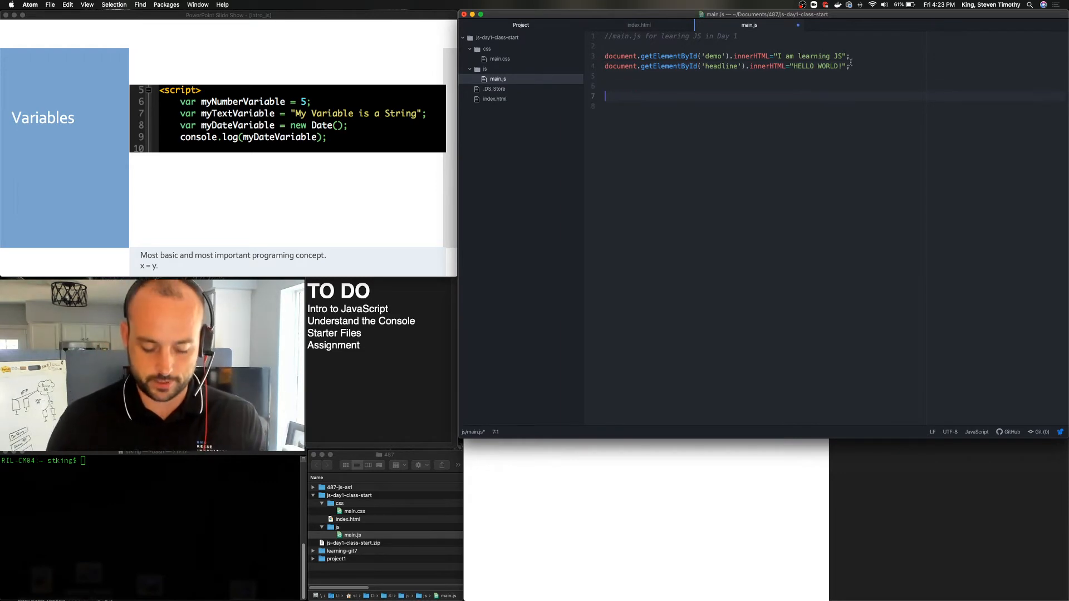
- Declare myNumberVar = 5 and myTextVar = "Steven" in main.js
text(var)
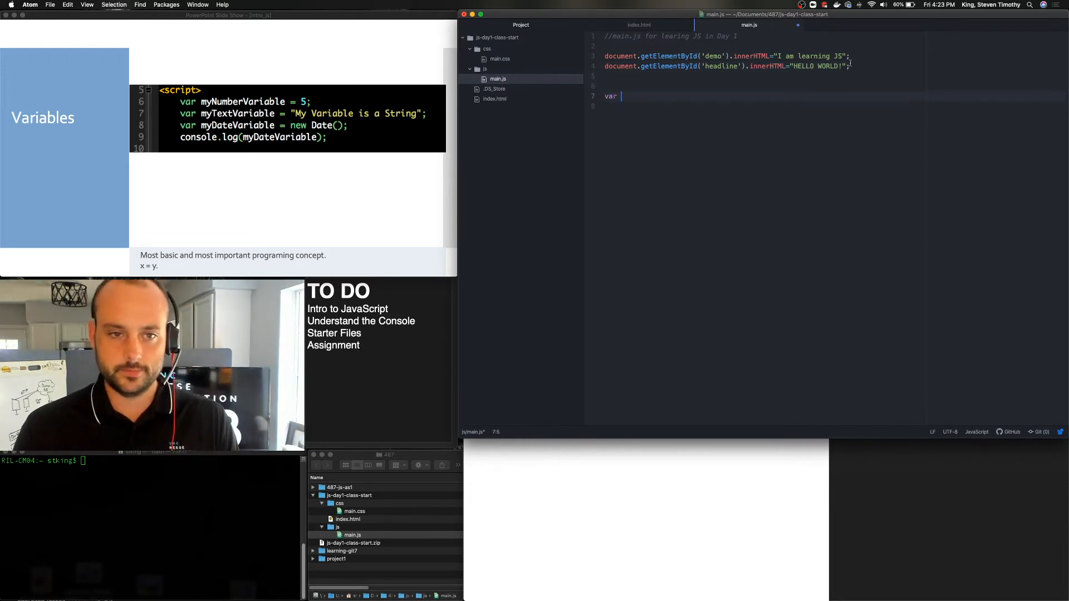
text(myNumberVar =)
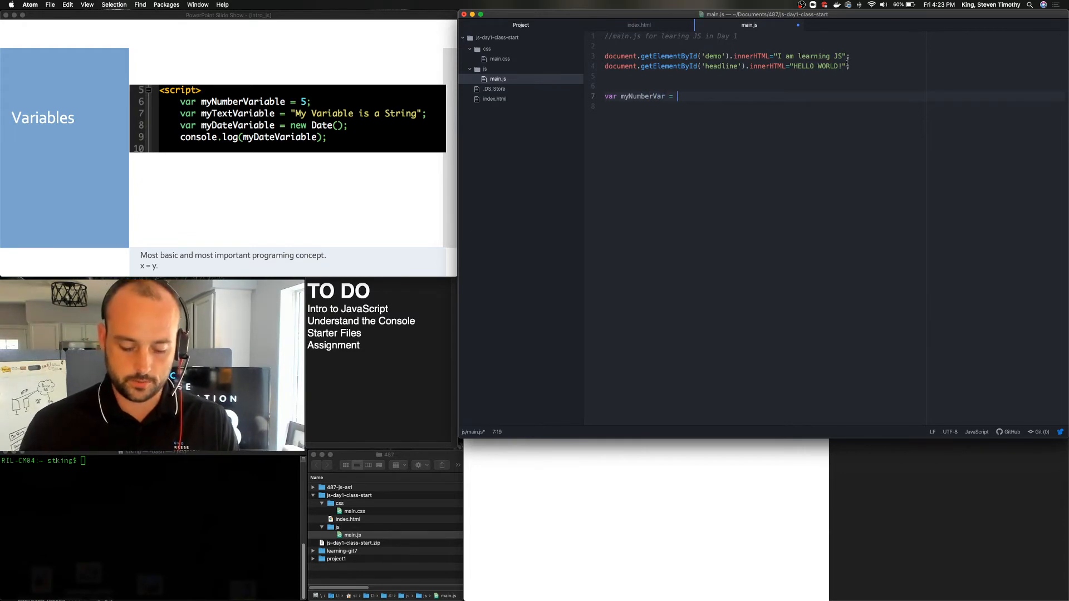
text(5;)
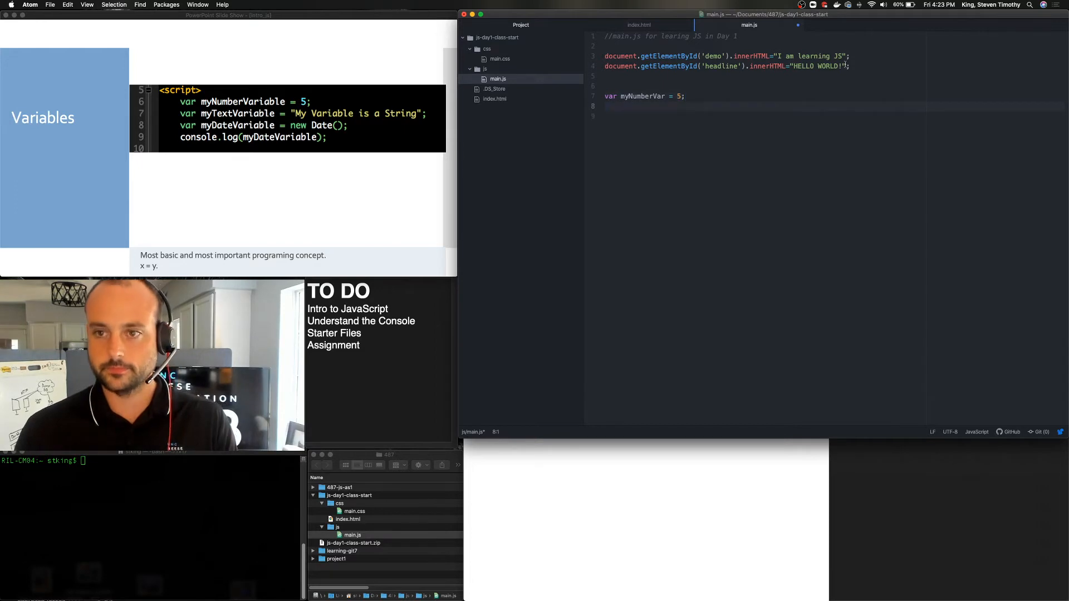
text(var m)
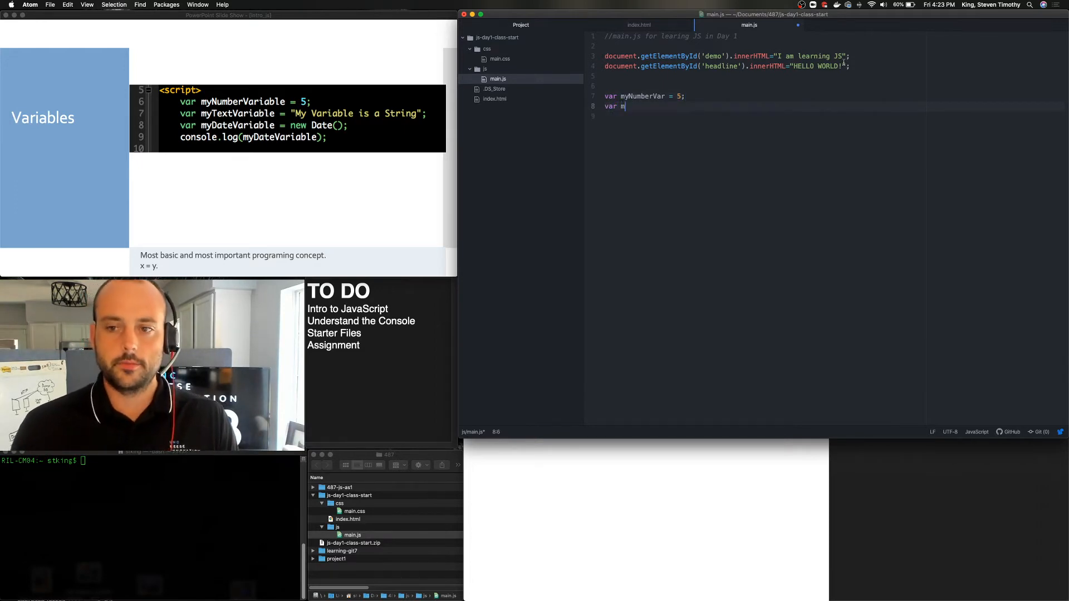
text(yTextVar)
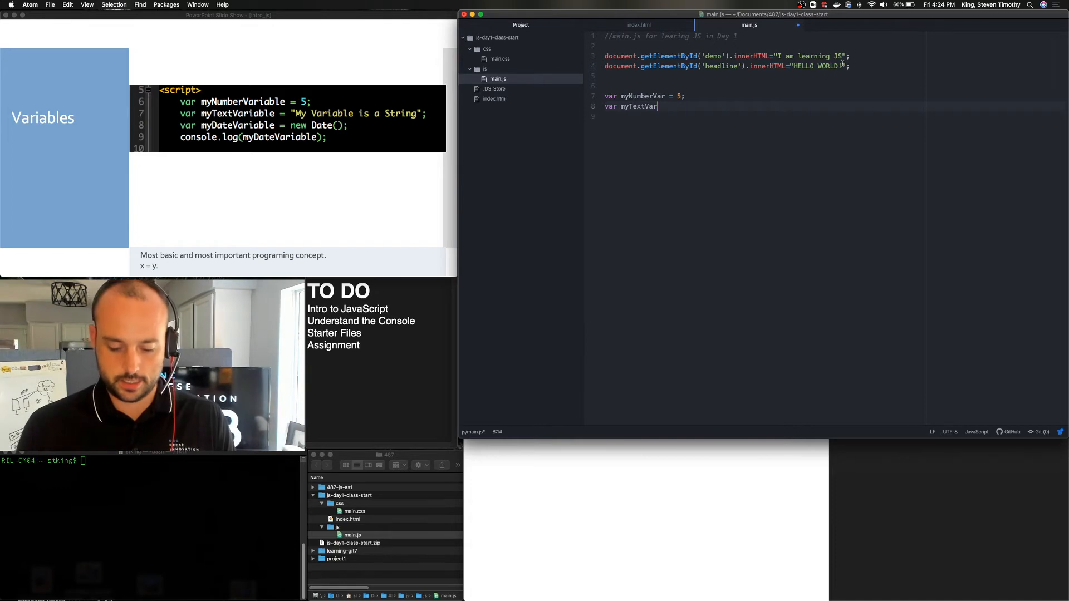
text(= "Steven)
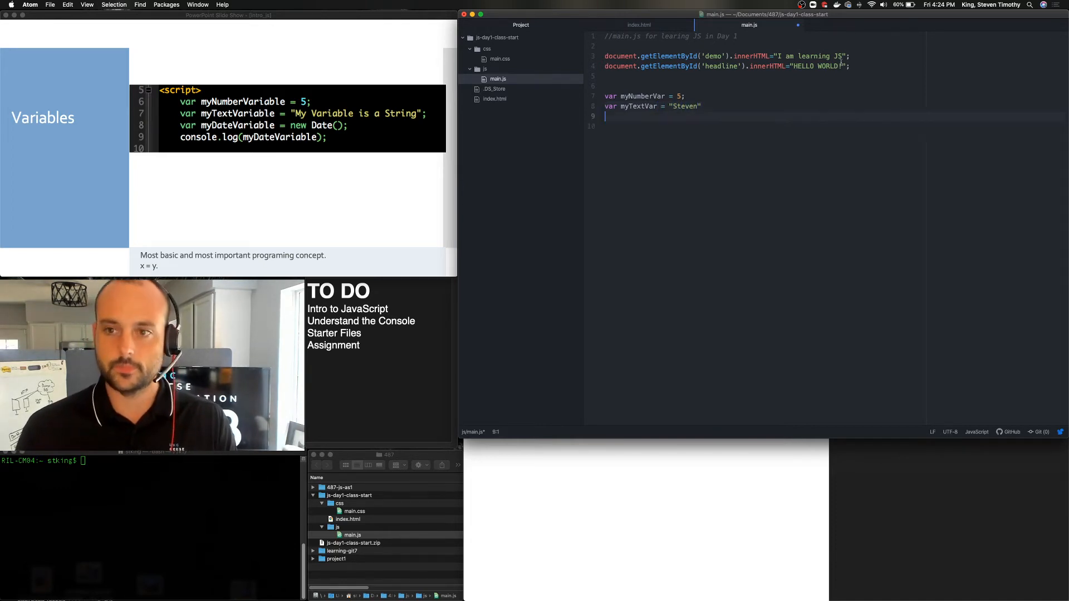
- Declare myDateVar = new Date(); and start a new line below
text(var)
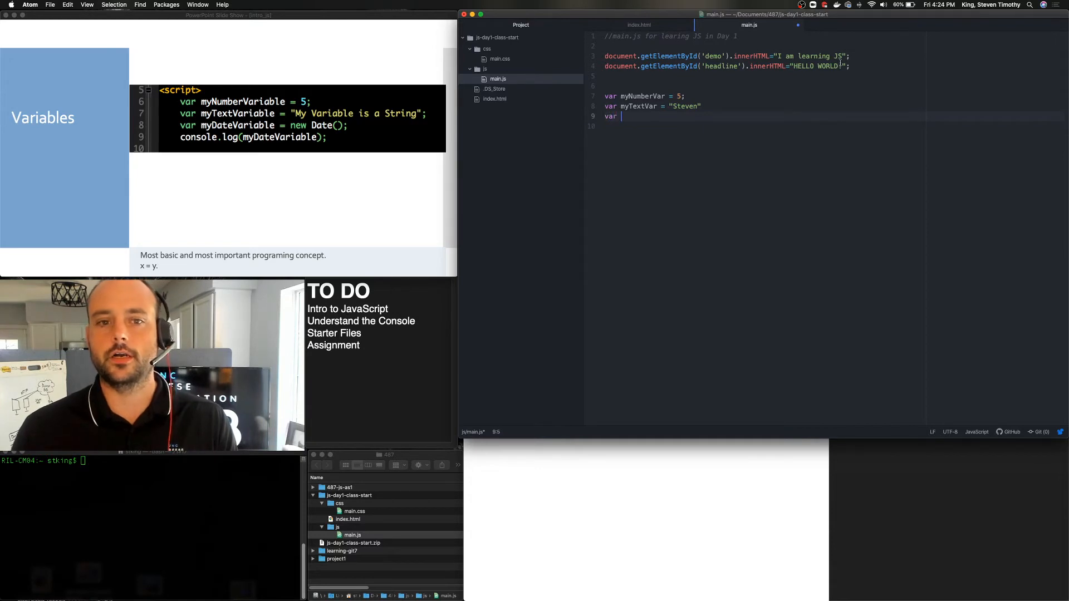
text(myDateVar =)
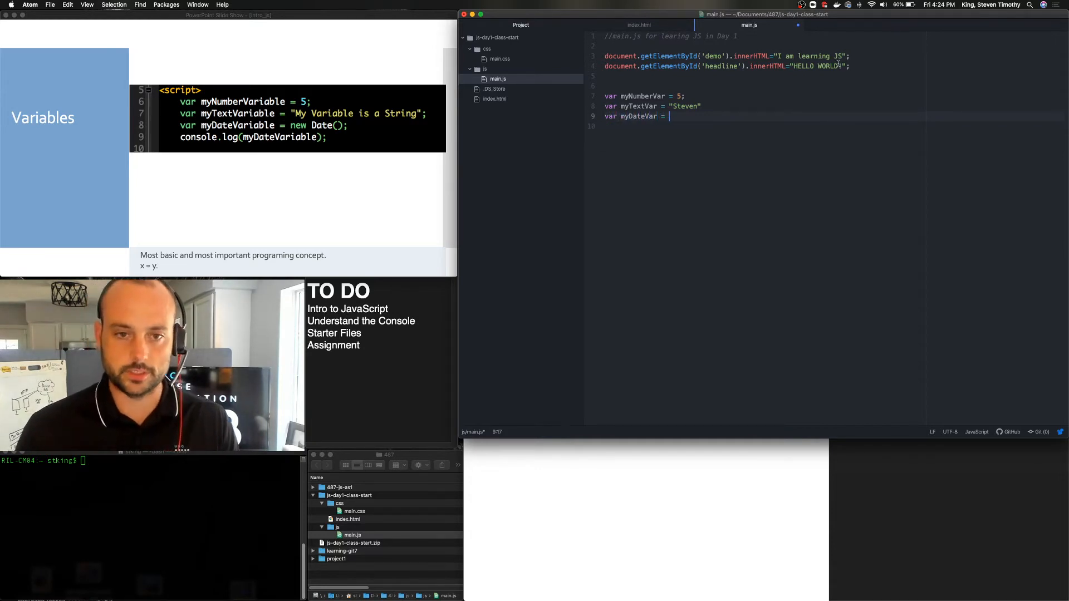
text(new)
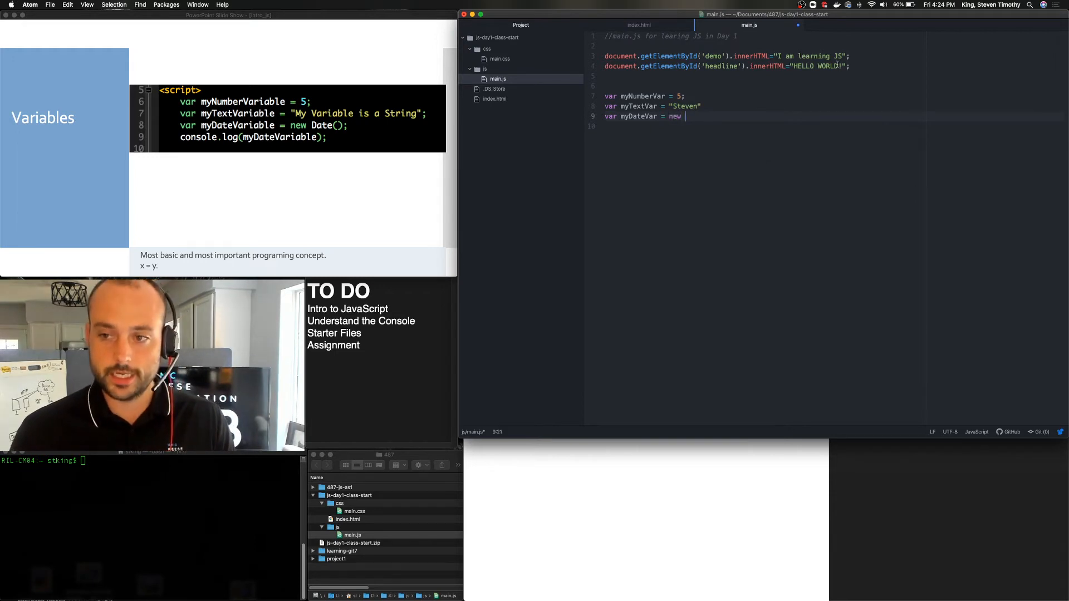
text(Date())
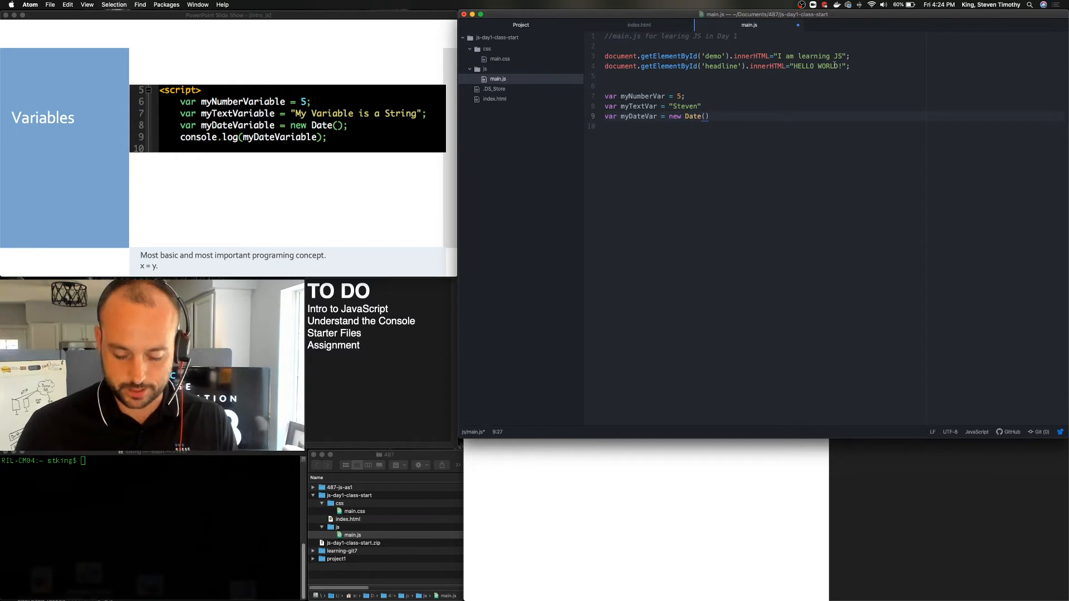
text(;)
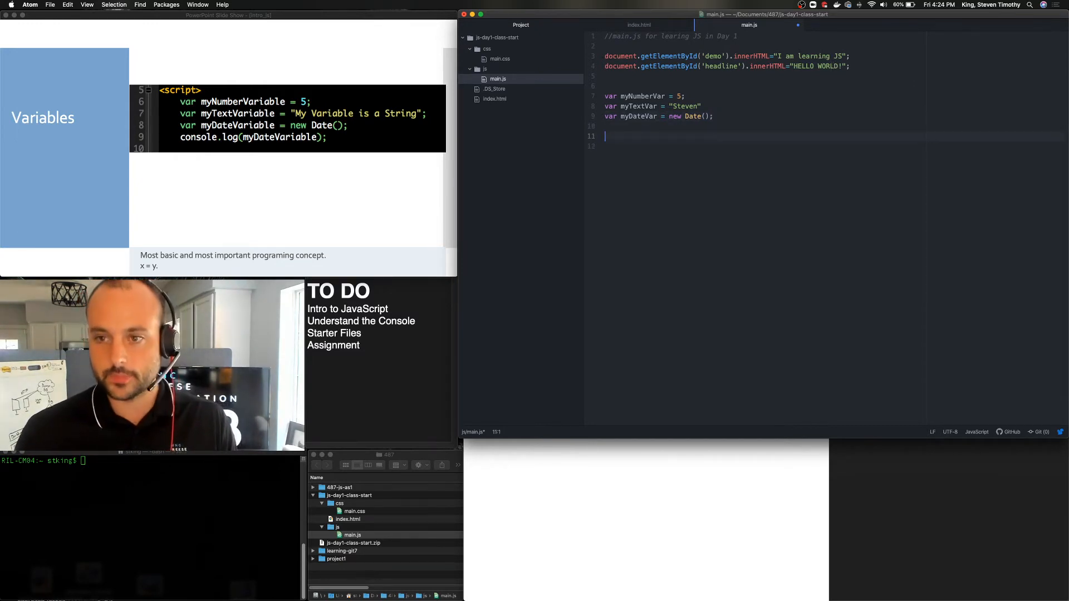
key(Return)
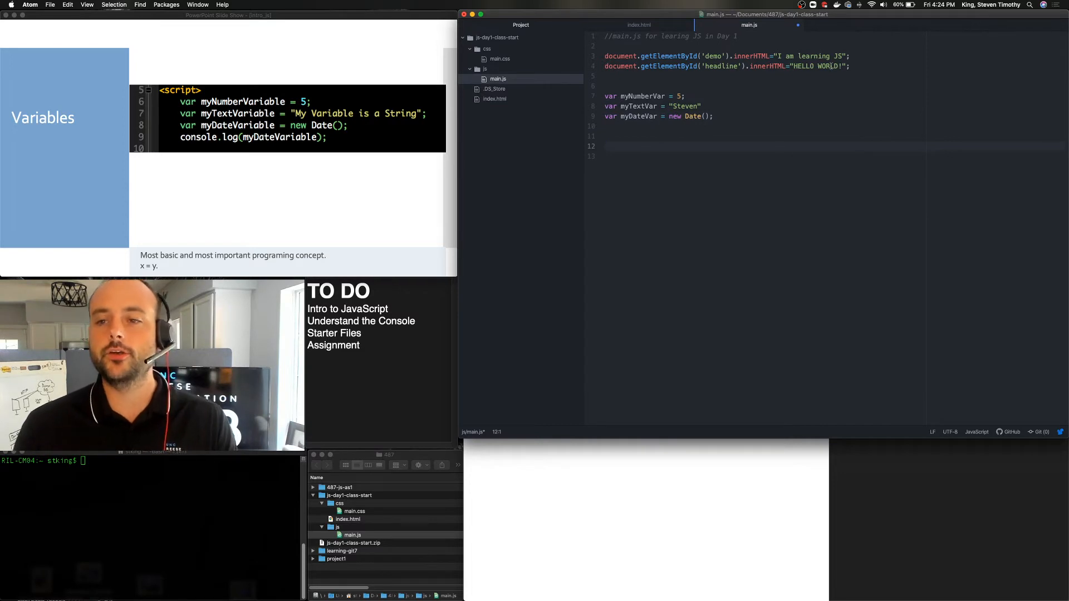
- Add console.log(myNumberVar); and console.log(myTextVar); lines using autocomplete
text(co)
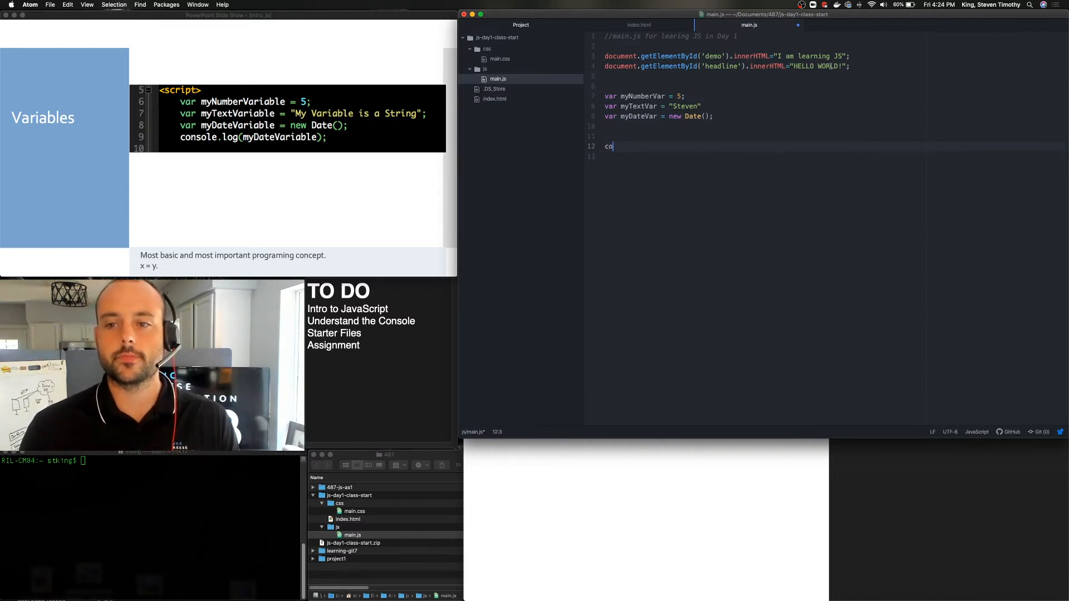
text(nsole.)
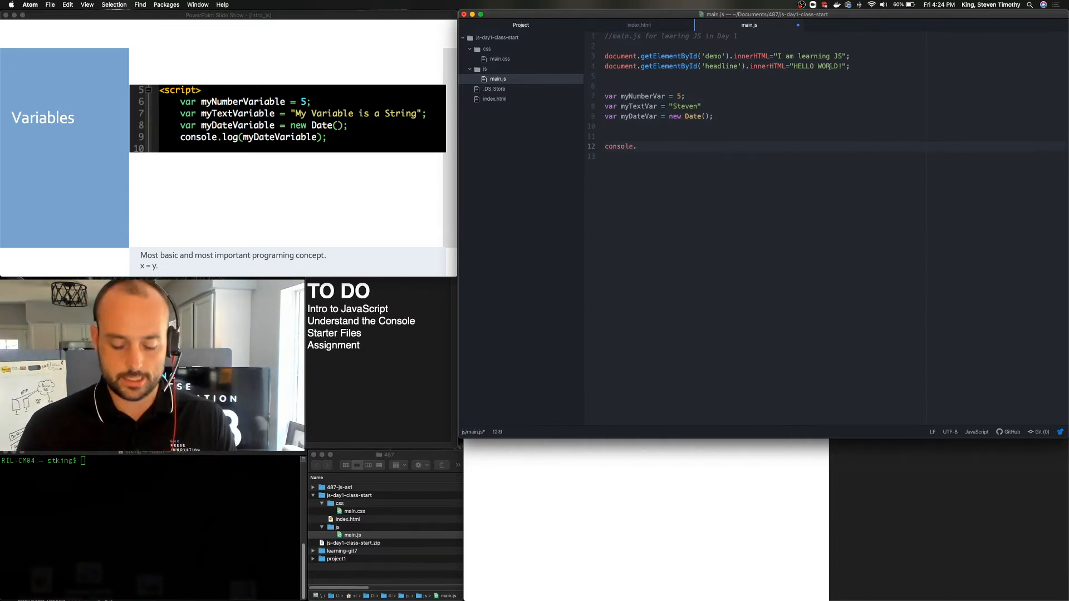
text(log())
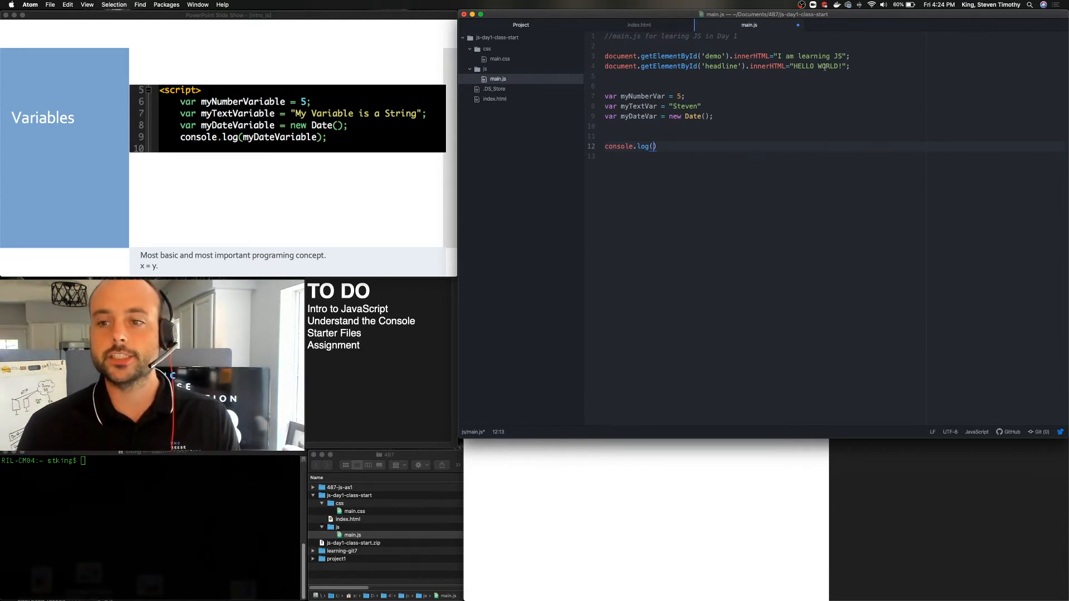
text(myN)
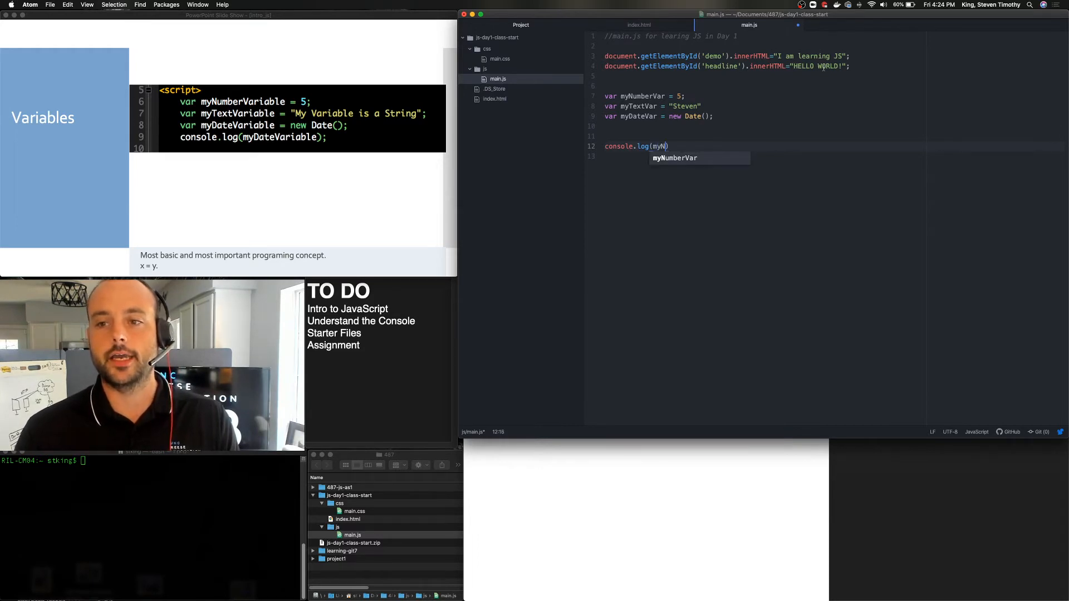
key(Tab)
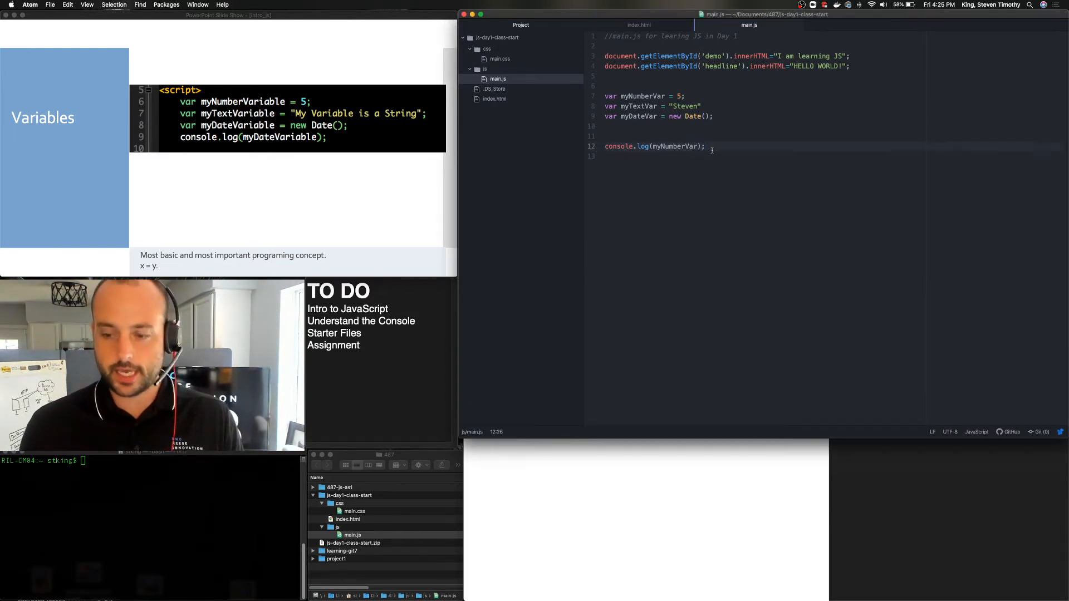
text(console.log(myNumberVar);)
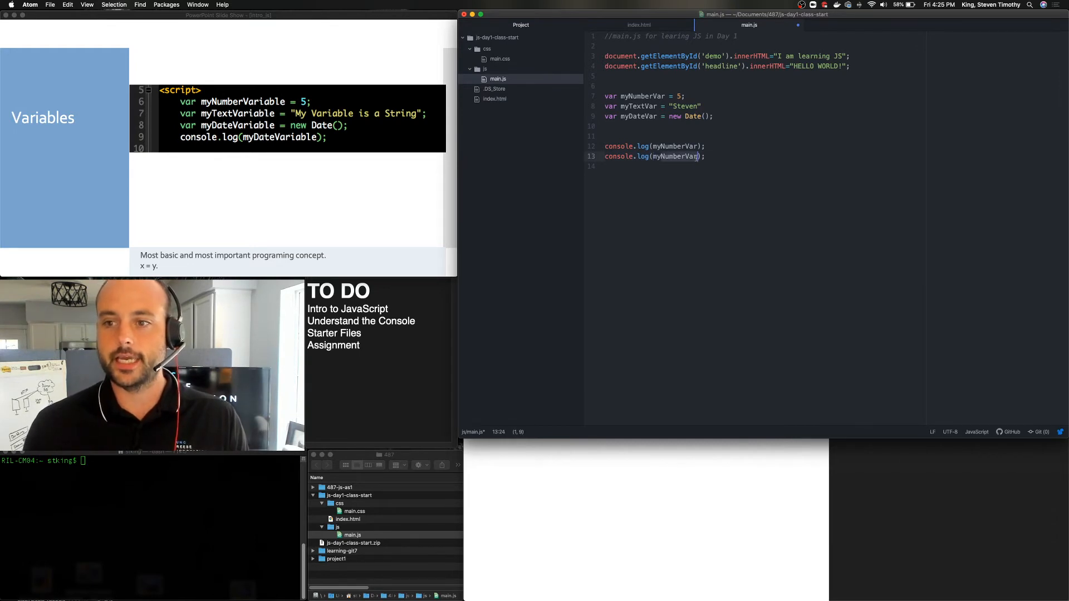
text(myText)
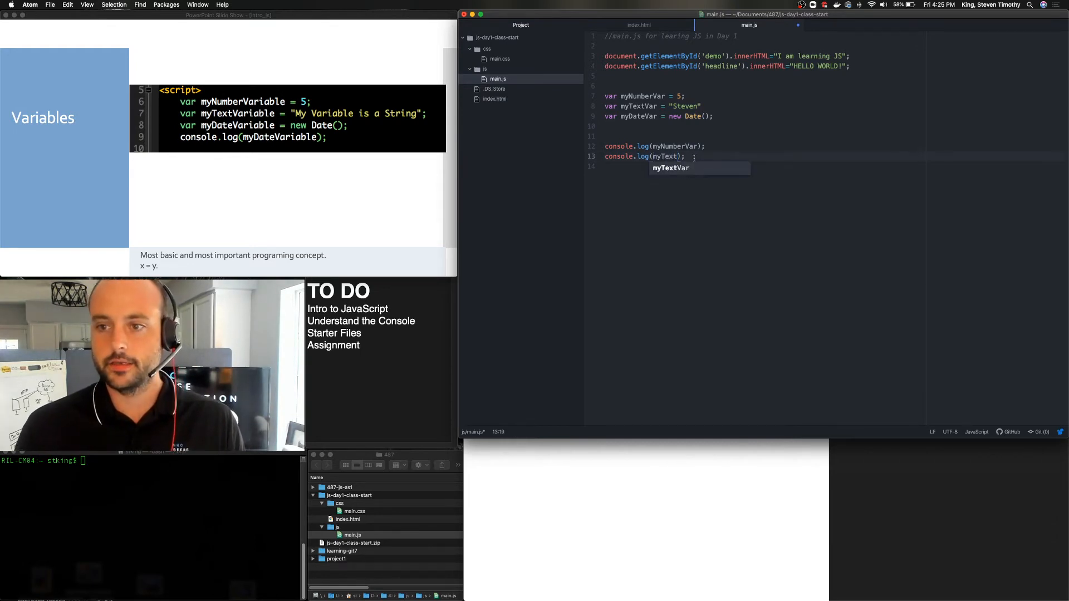
key(tab)
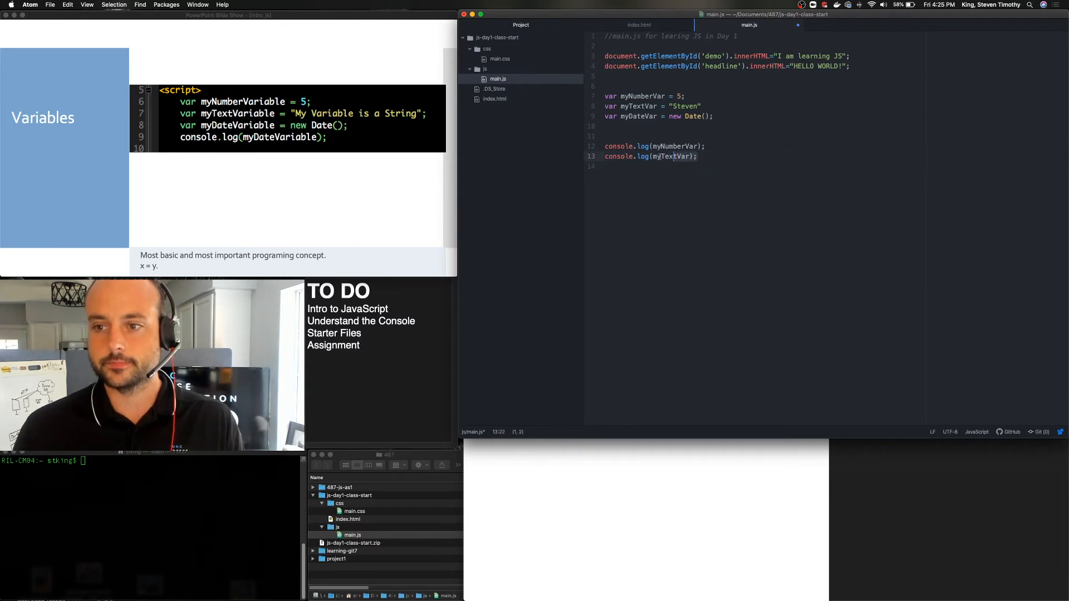
text(console.log(myTextVar);)
text(console.log(myDateVar);)
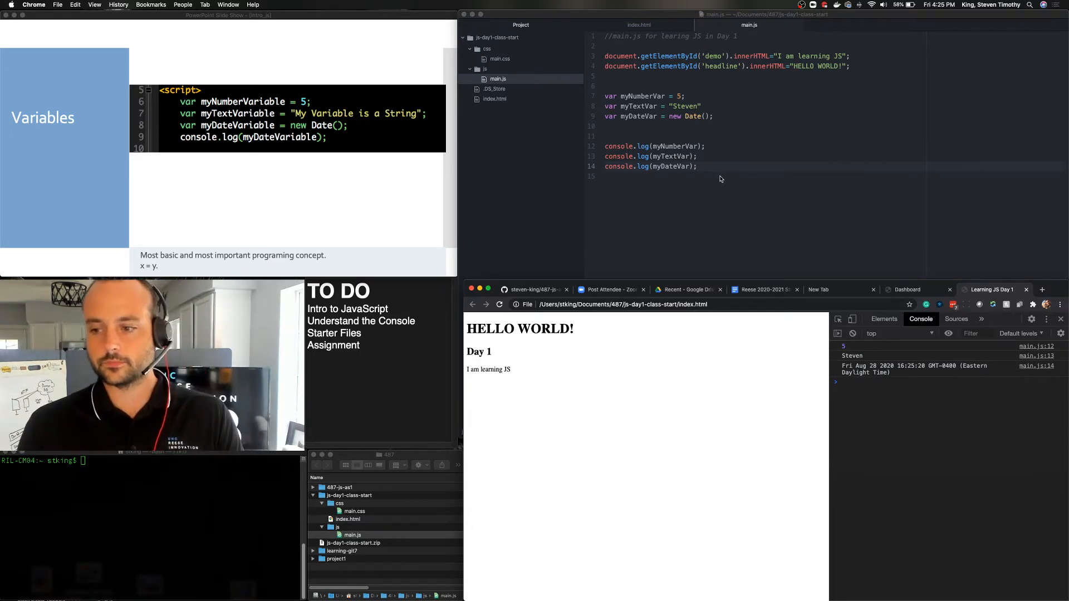
mouse_move(857, 353)
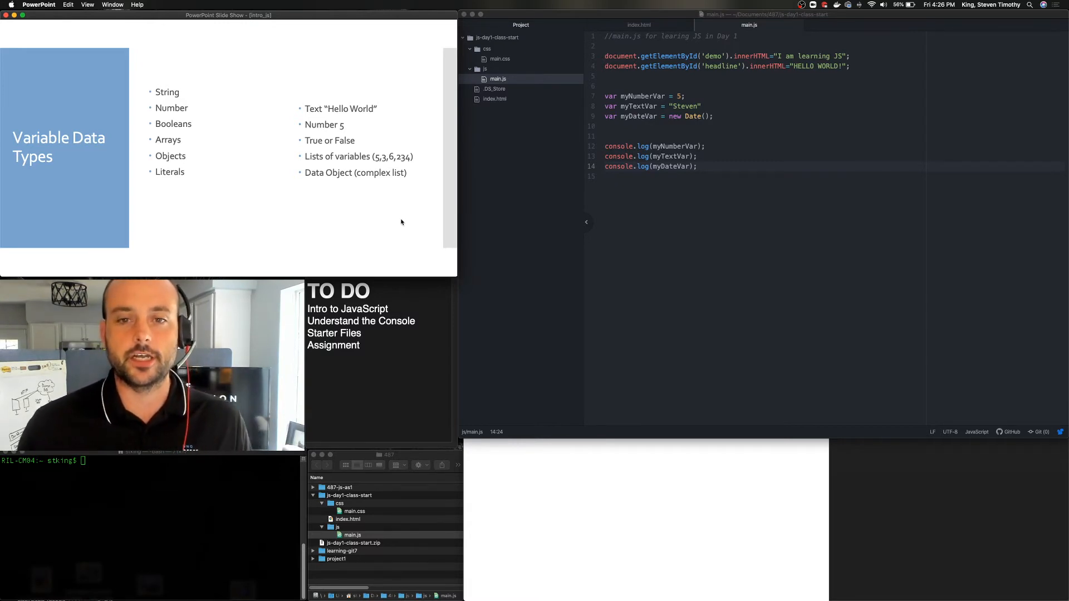
key(right)
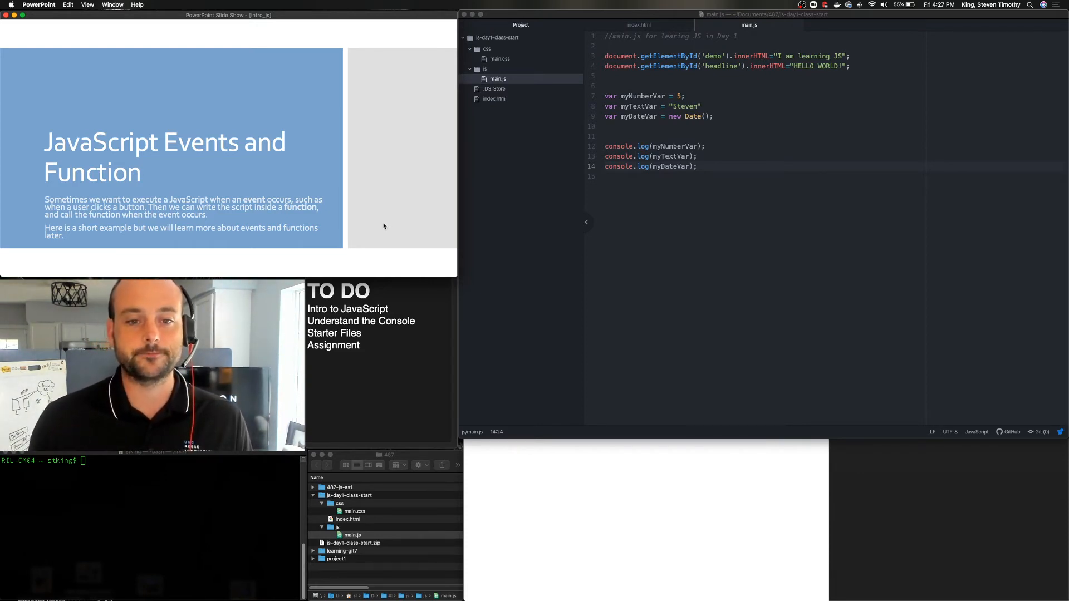
- Advance to the 'Event calls a function' slide showing the myFunction button example
key(right)
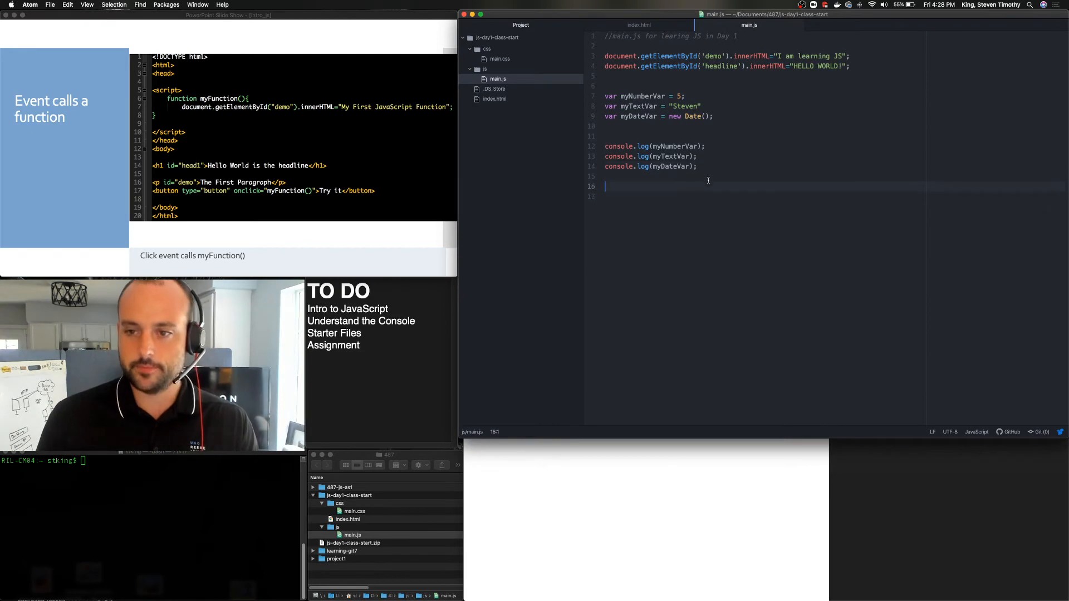
- Declare function myFunction(){} below the console.log lines with an open body line
key(Enter)
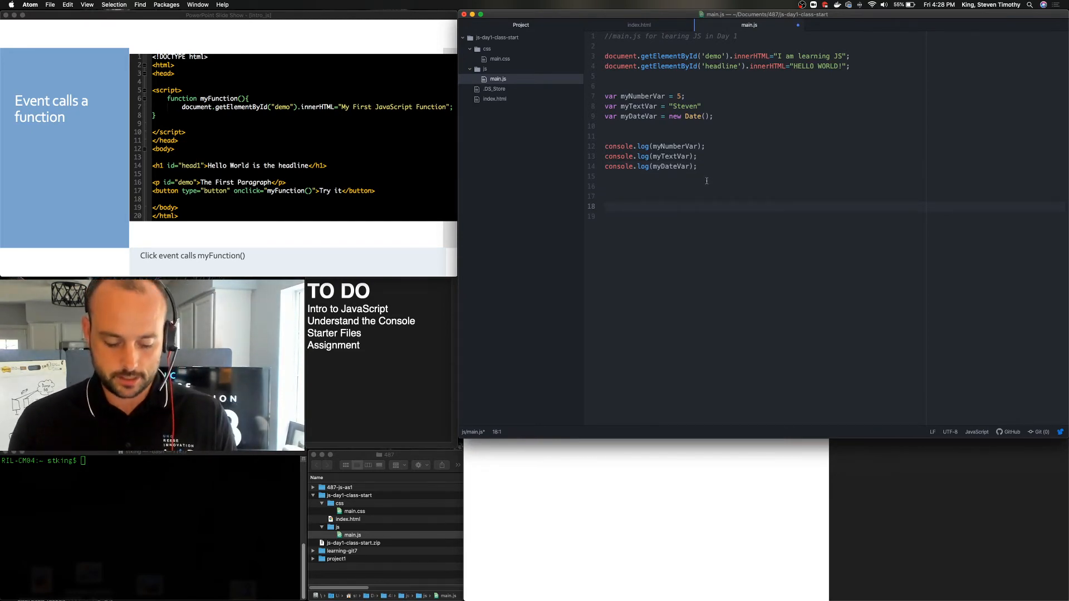
text(function)
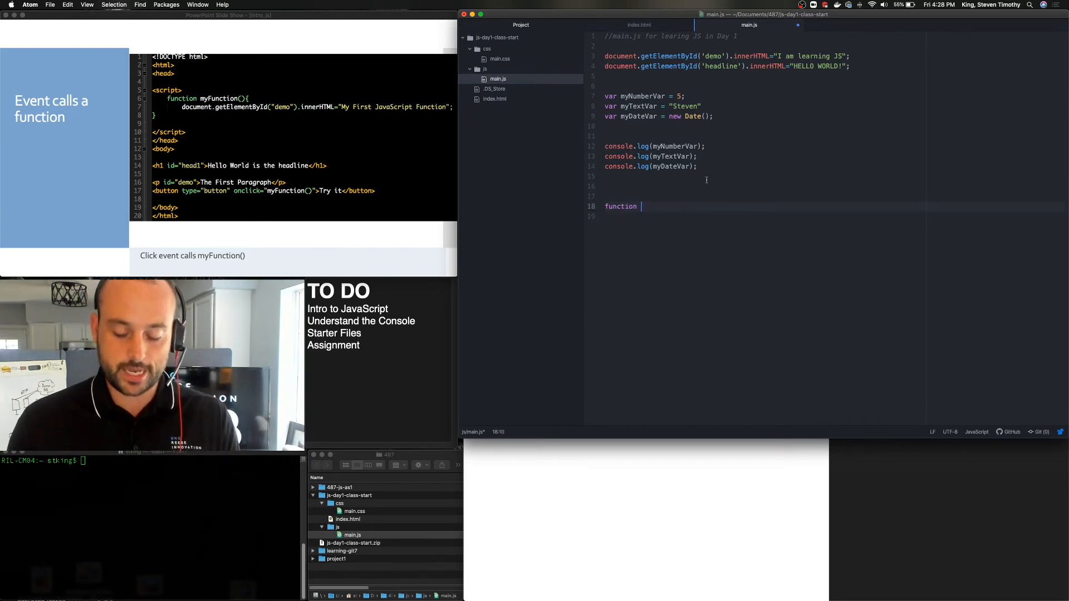
text(my)
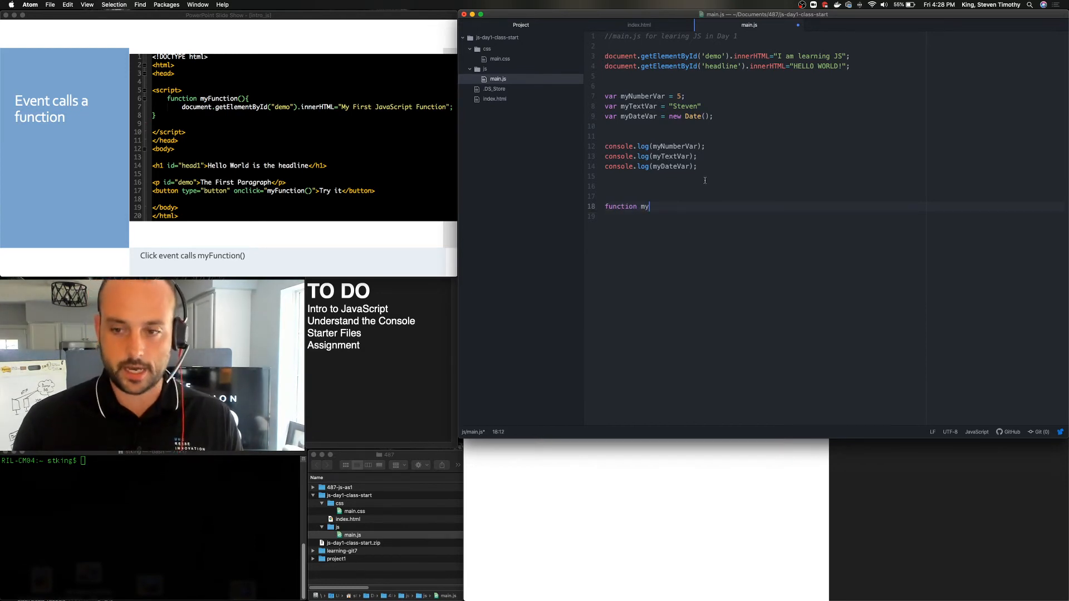
text(Function)
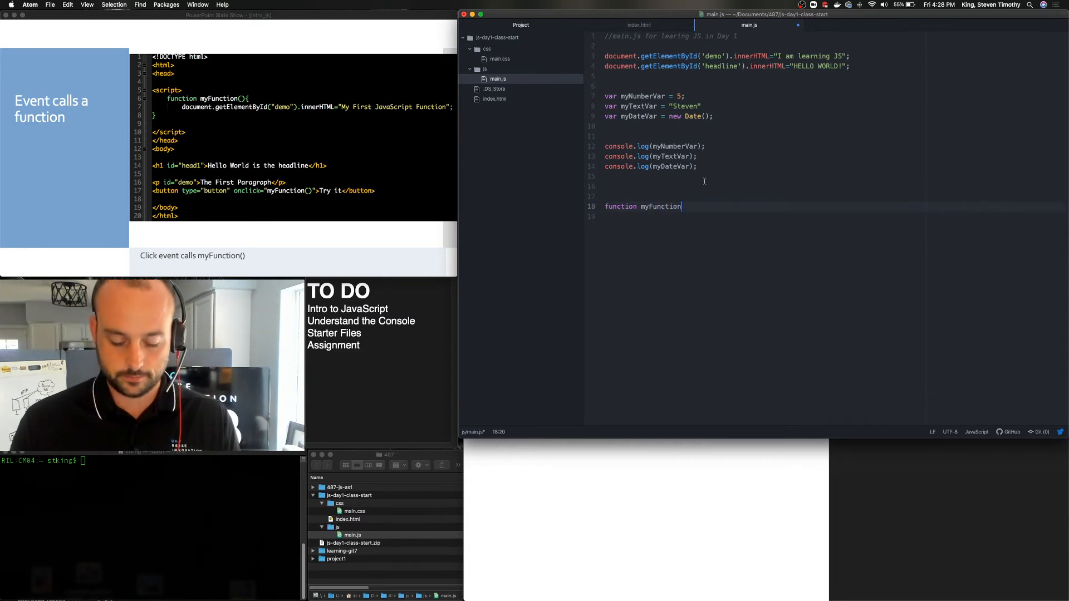
text((){})
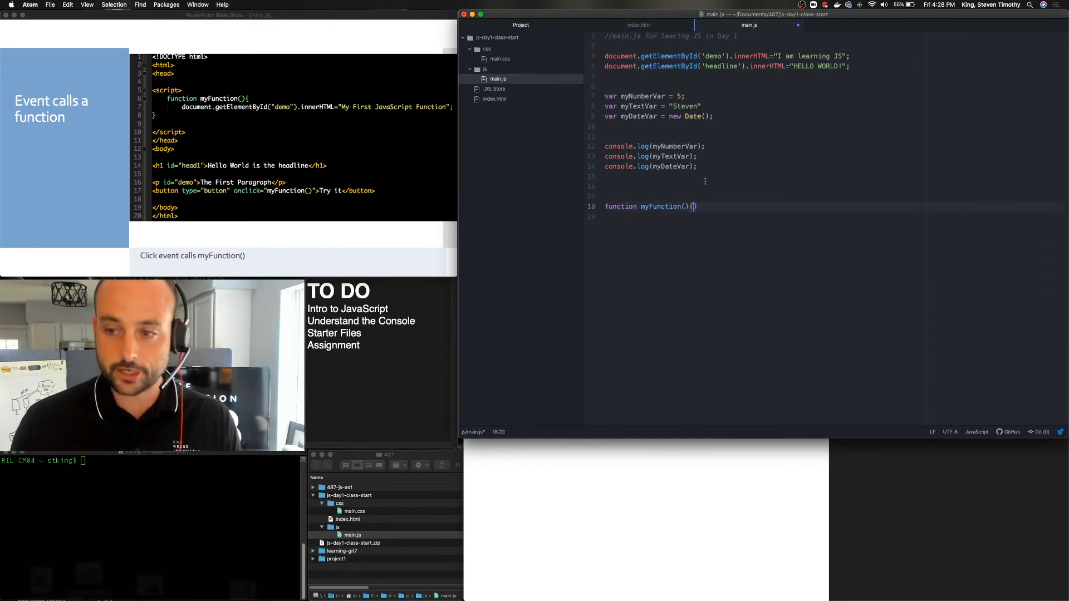
key(Return)
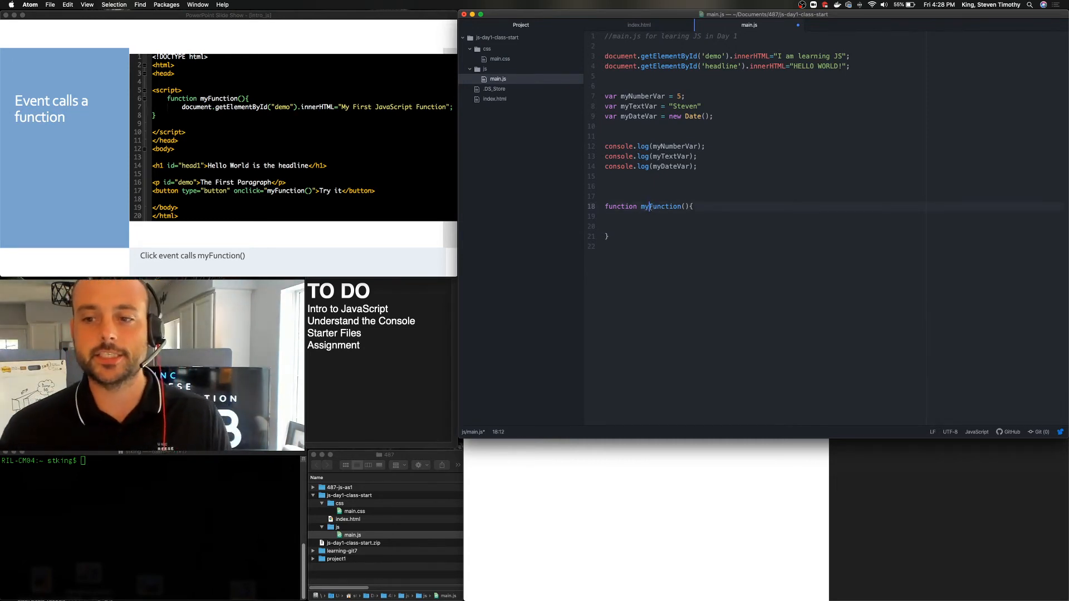
- Move the getElementById('headline') "HELLO WORLD!" line into myFunction's body
click(630, 222)
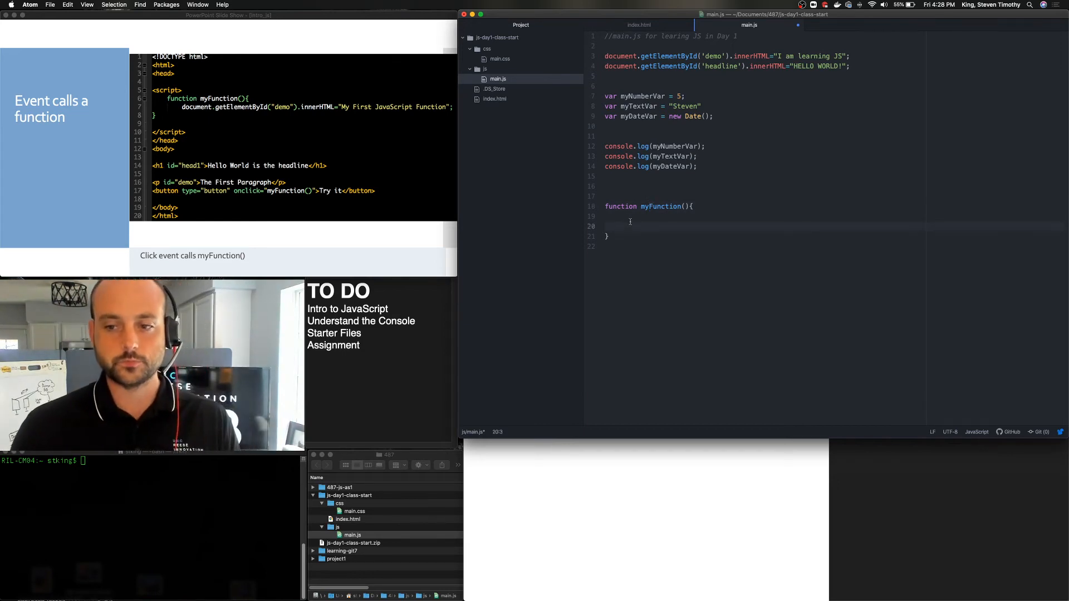
click(617, 216)
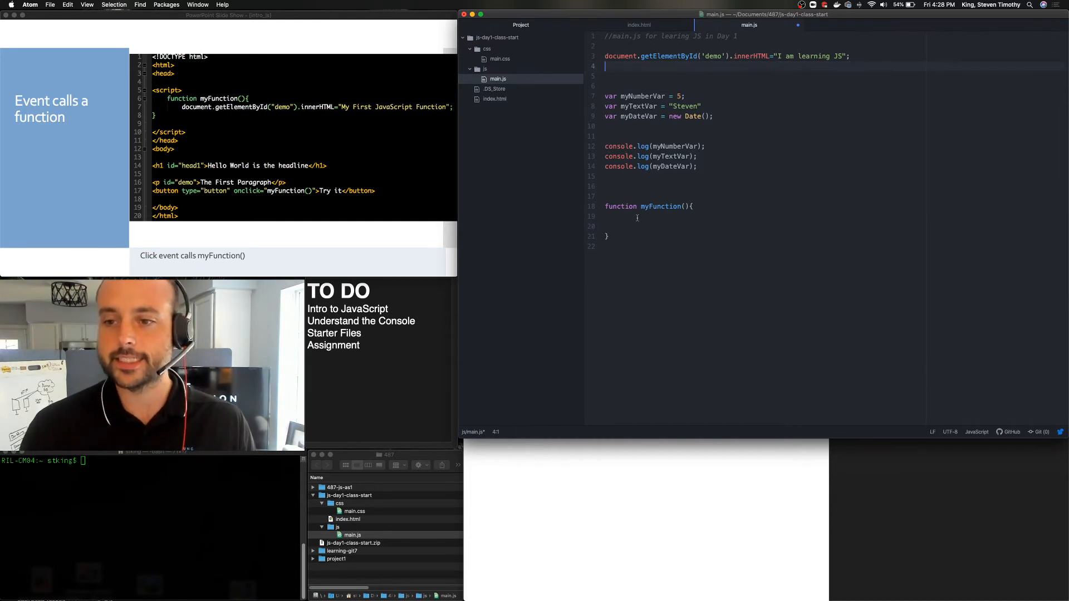
text(document.getElementById('headline').innerHTML="HELLO WORLD!";)
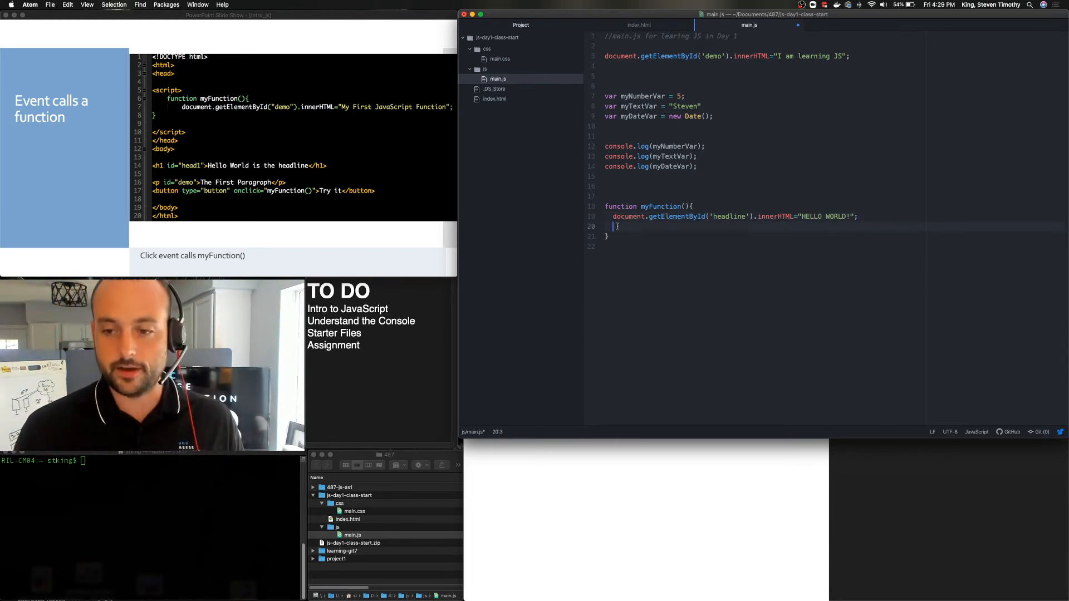
key(Backspace)
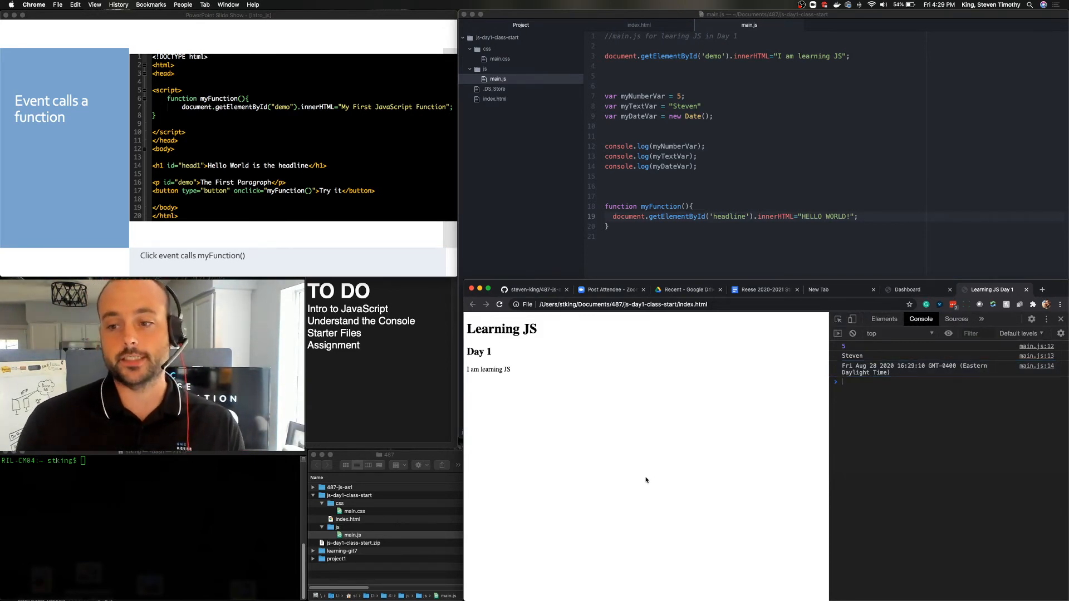
mouse_move(621, 229)
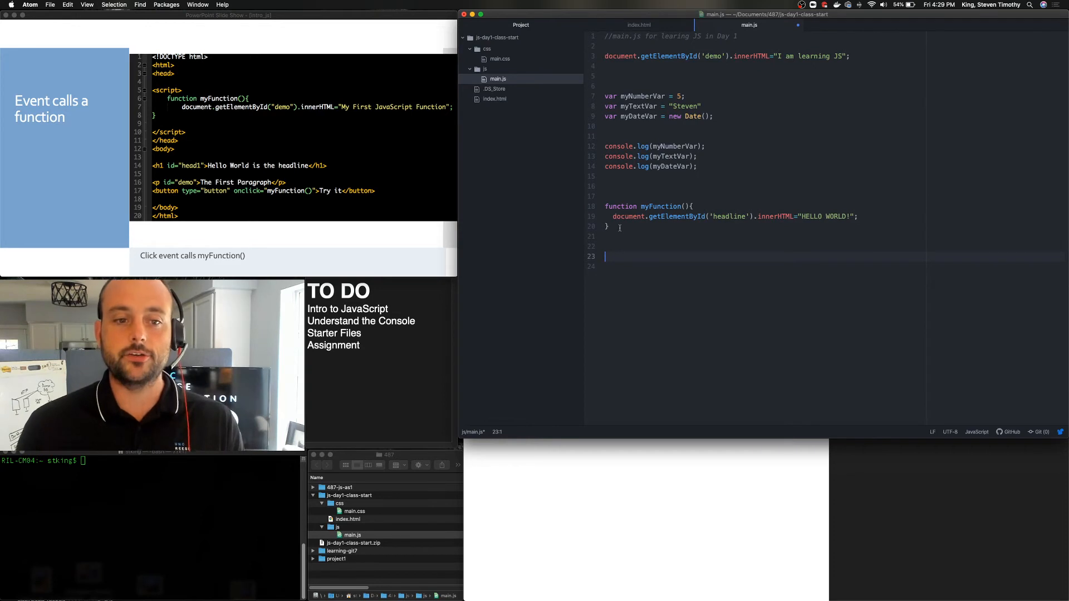
- Add myFunction(); on a new line below the function definition
text(my)
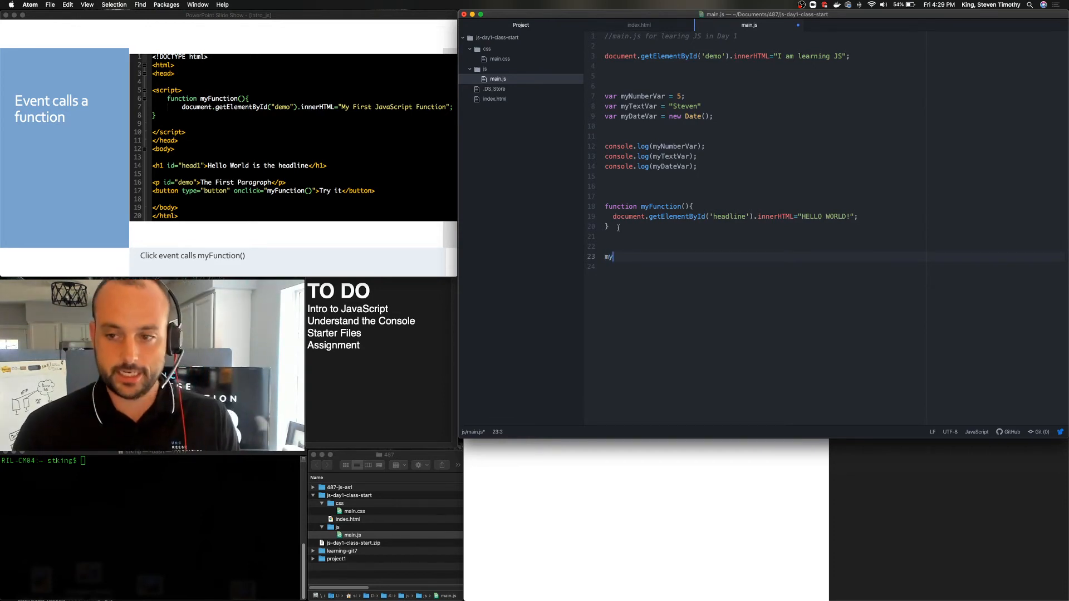
text(Function())
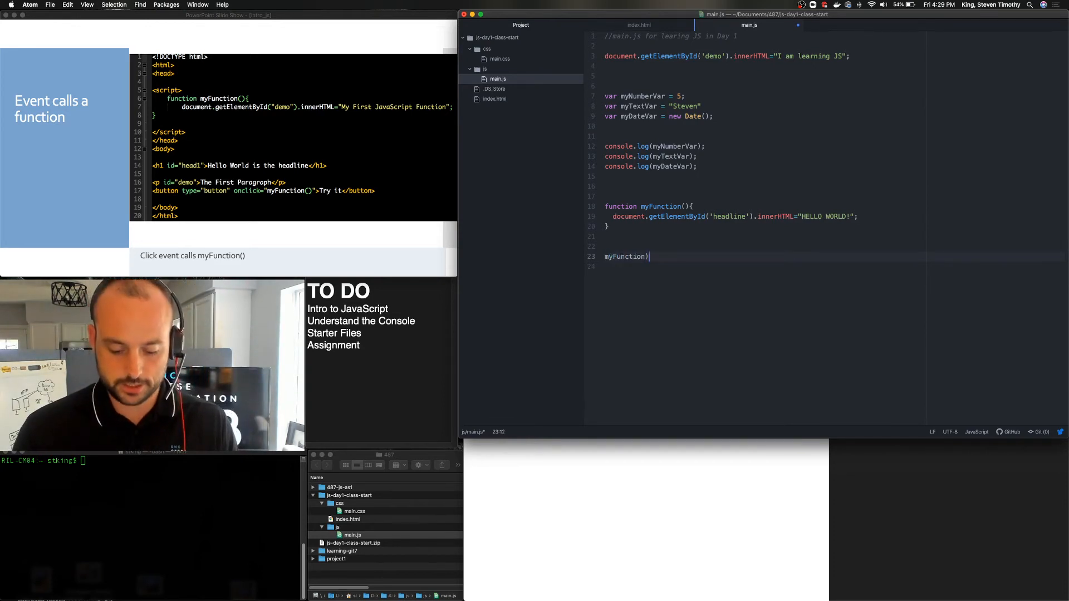
text(()
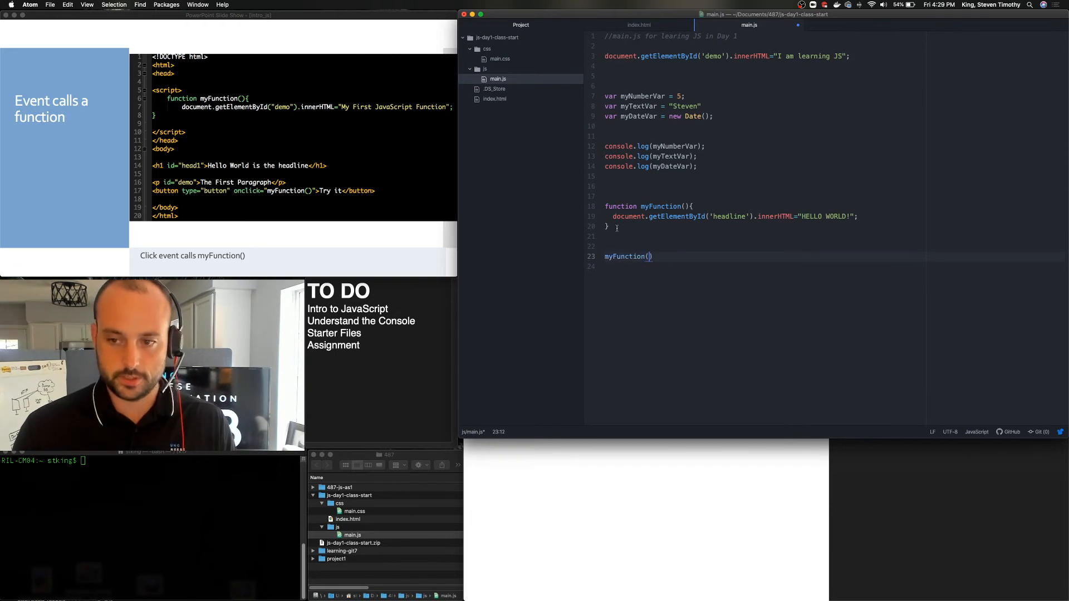
text(;)
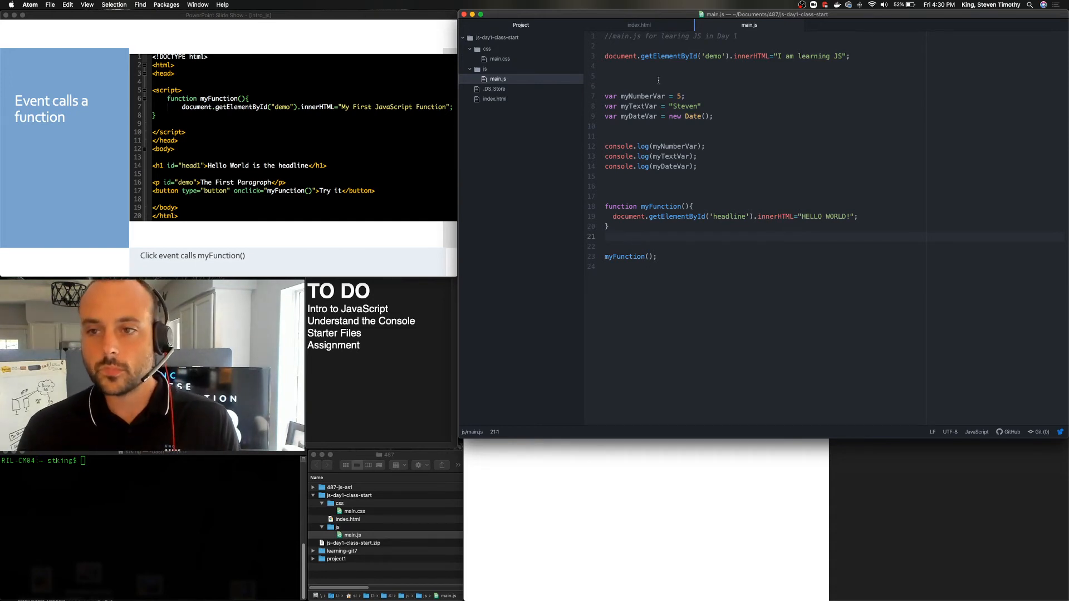
- Begin a <button type onclick> element below the demo div in index.html
click(494, 98)
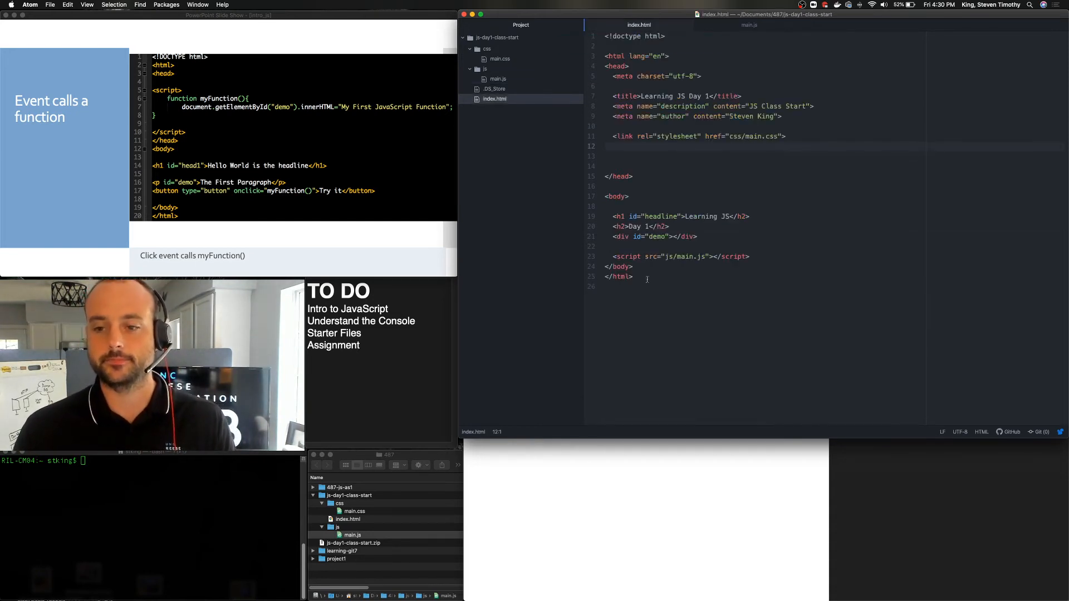
click(697, 237)
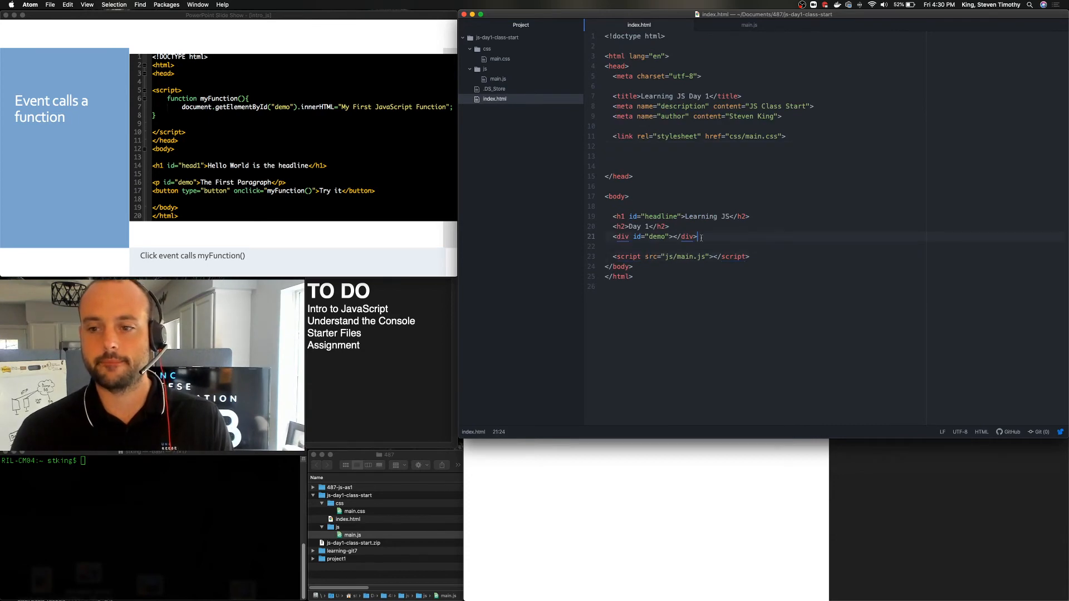
key(Enter)
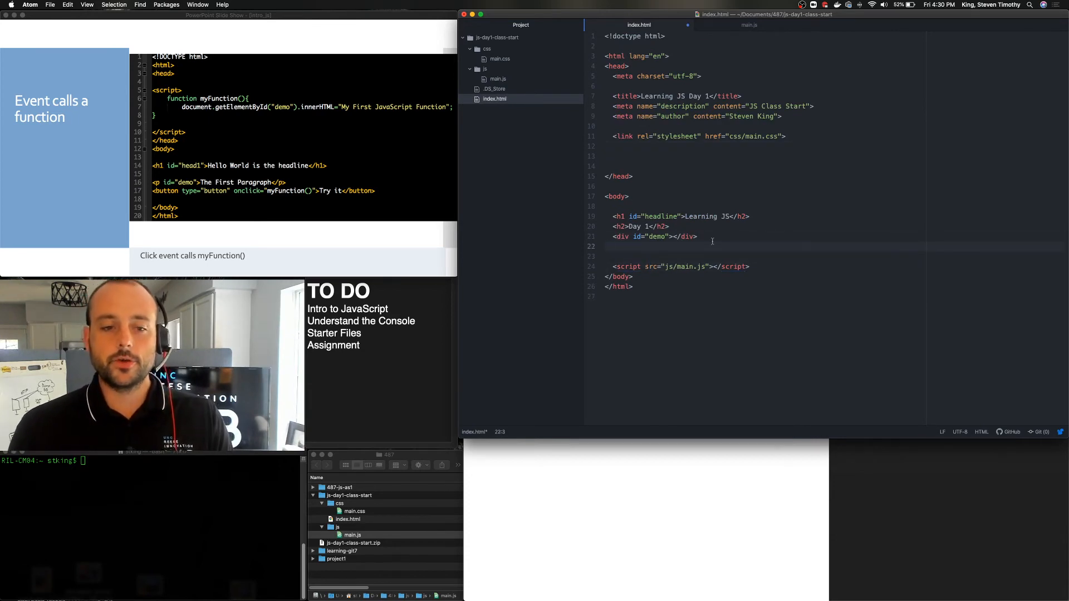
text(<)
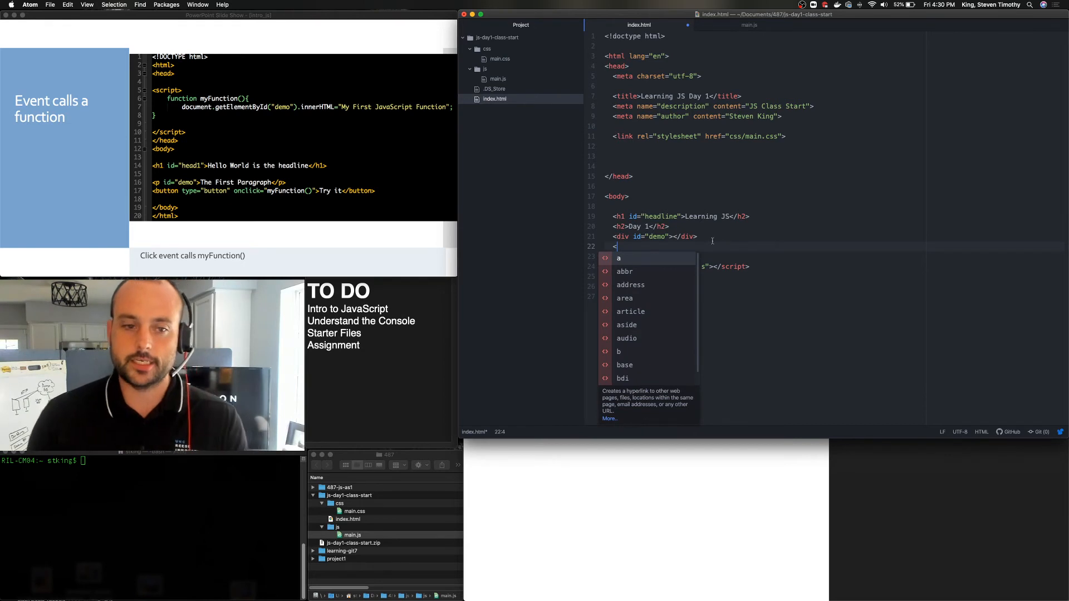
text(button)
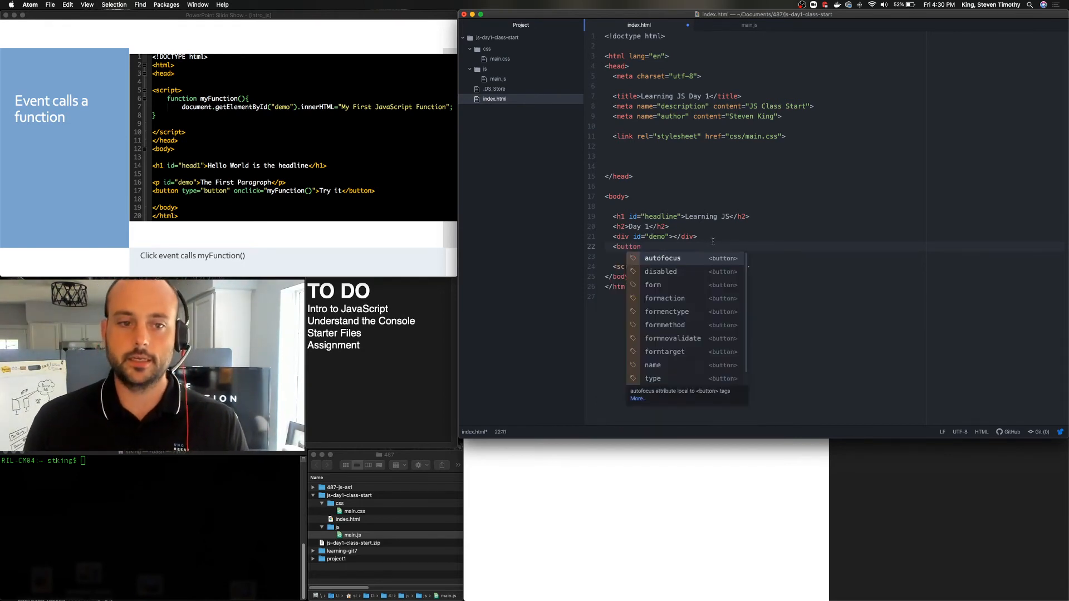
text(type="but)
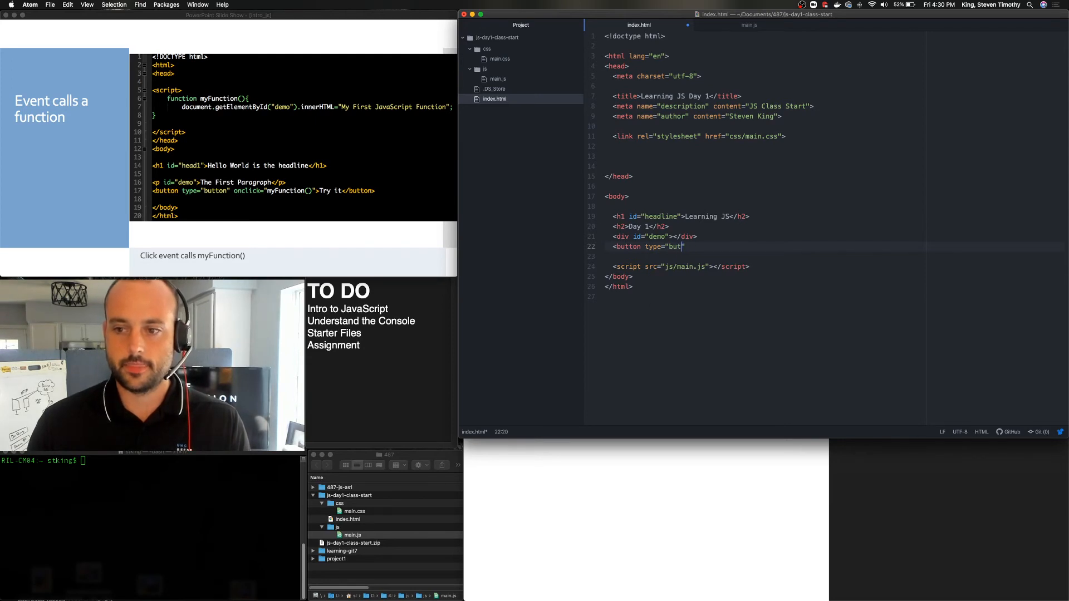
text(ton)
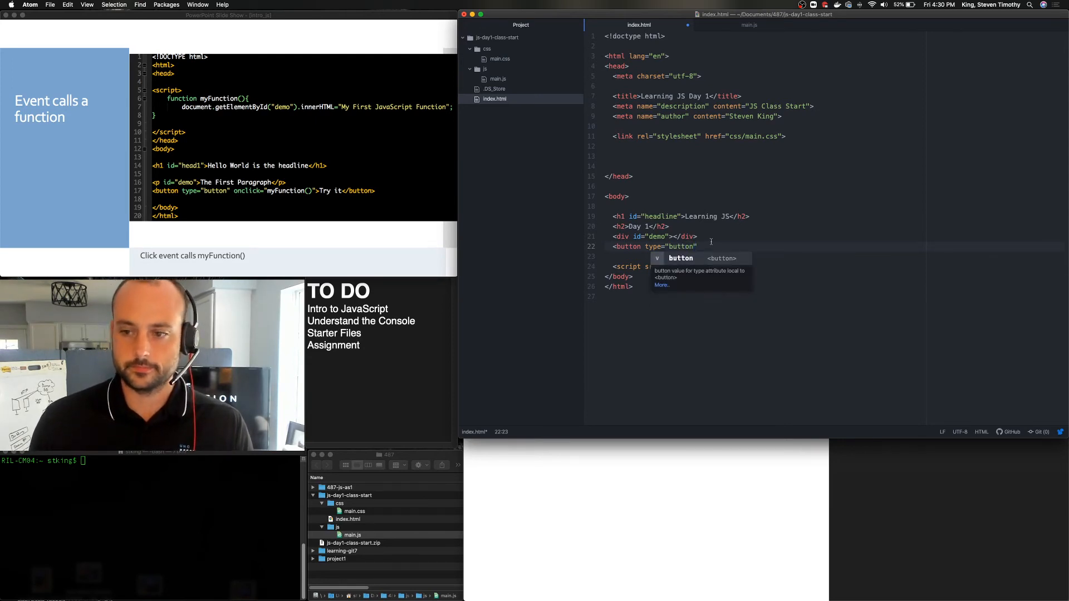
text(o)
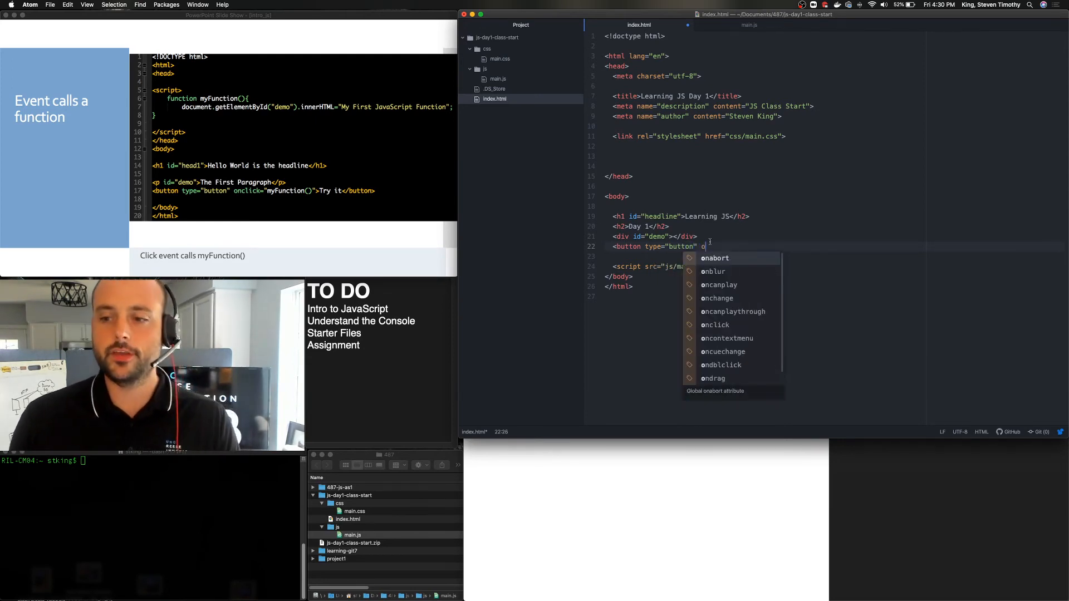
text(nclick=")
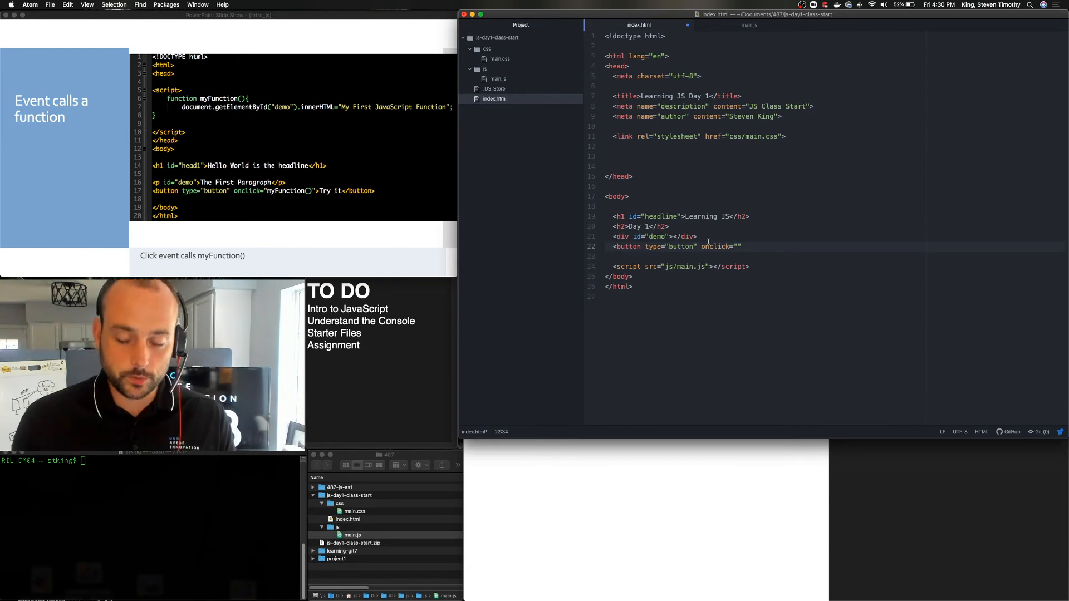
- Make the button's onclick call myFunction() and label it 'Test Me!'
text(myF)
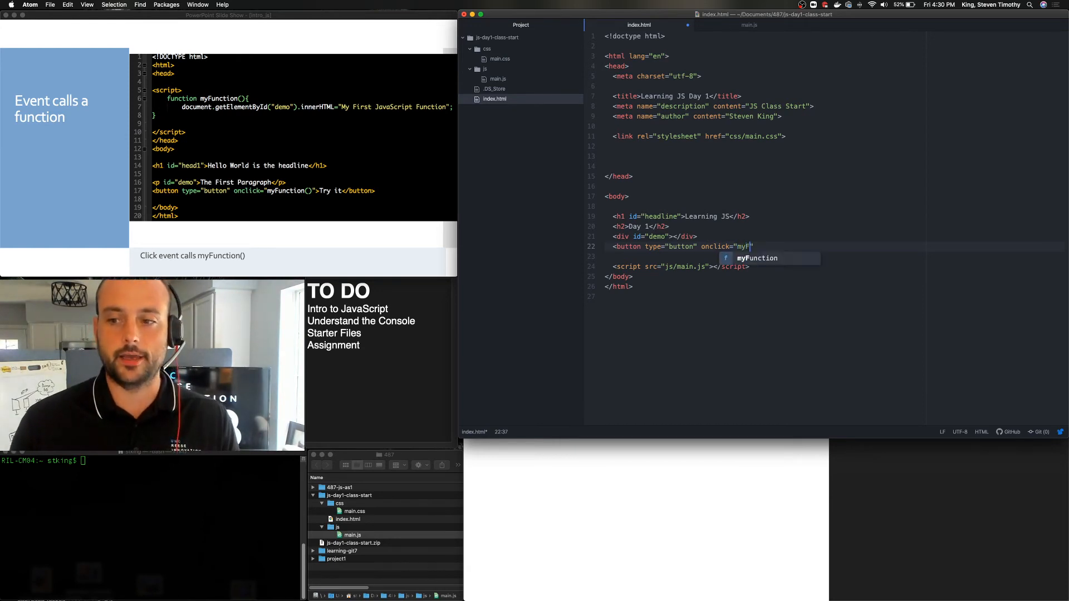
text(unction)
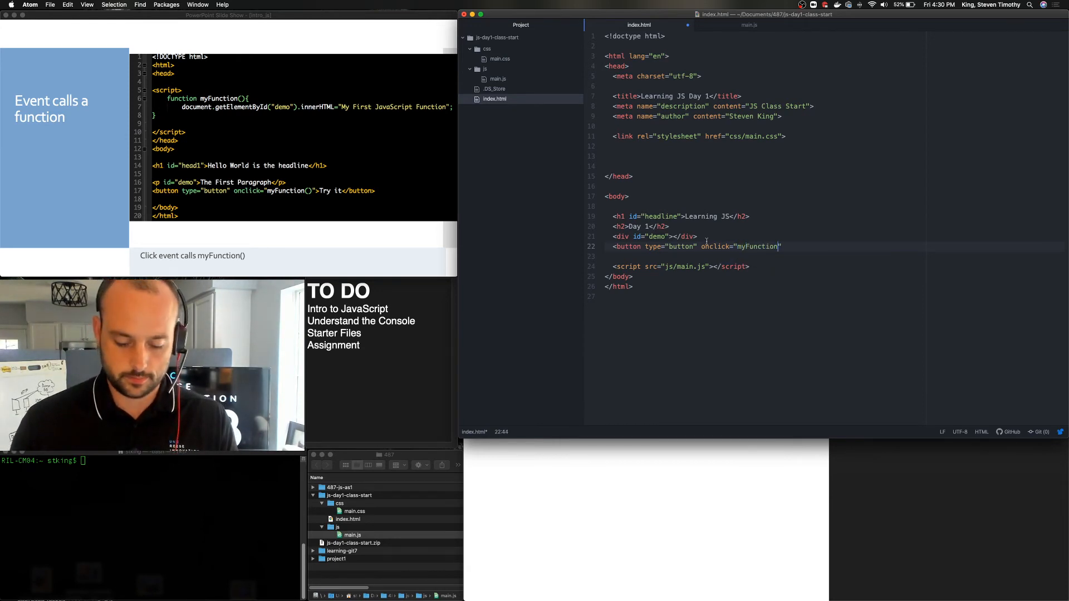
text(())
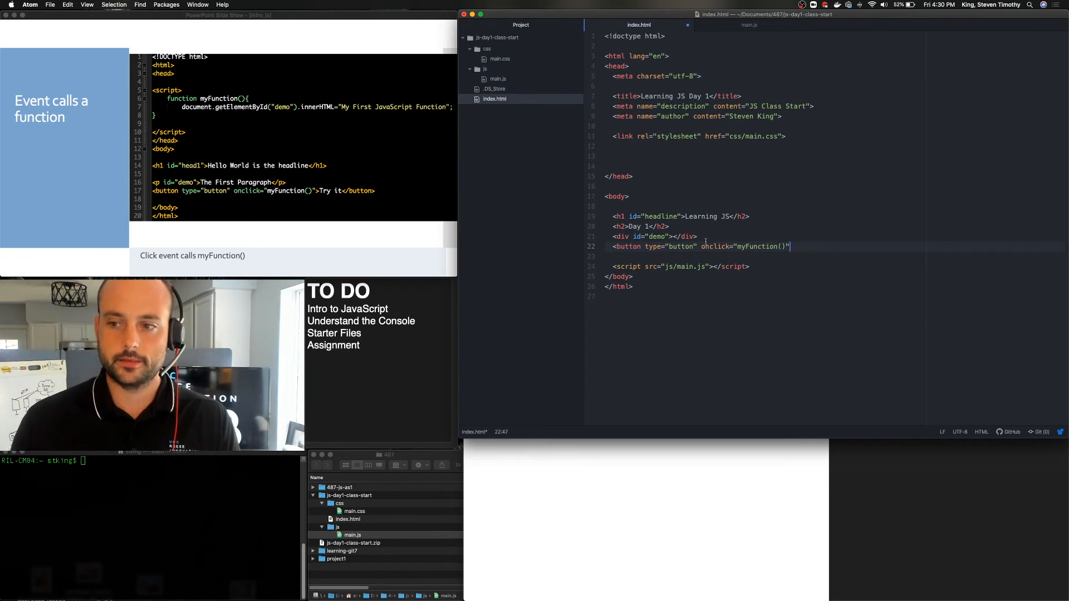
text(>)
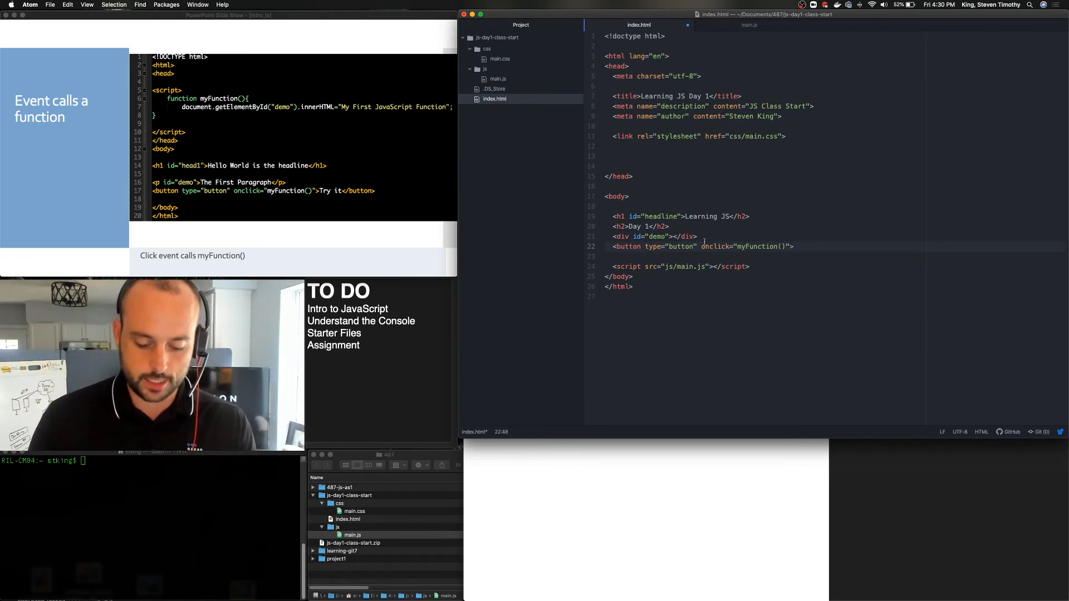
text(T)
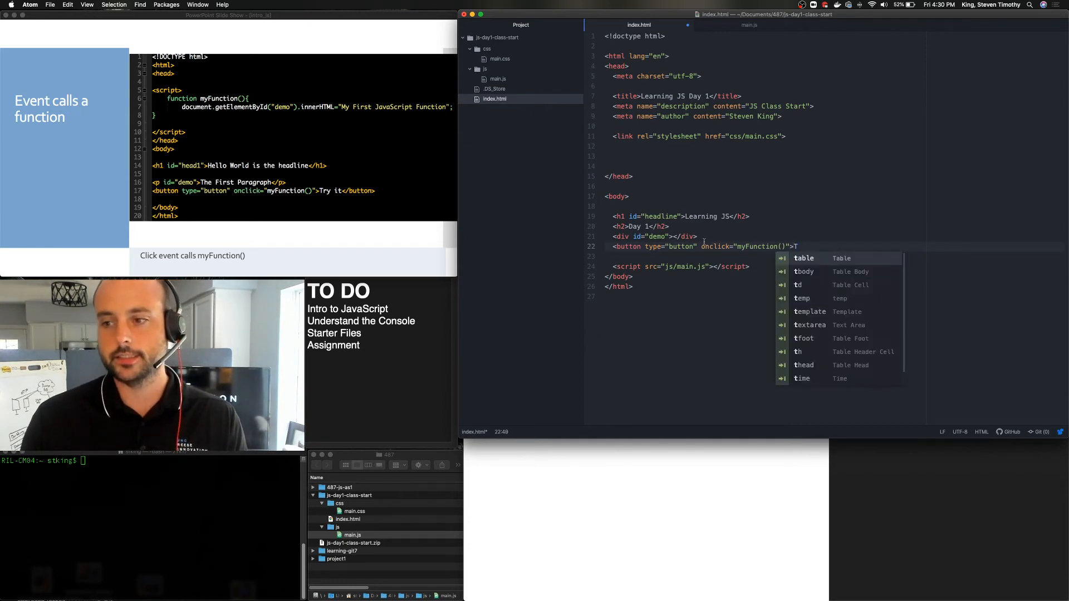
text(est Me!</button>)
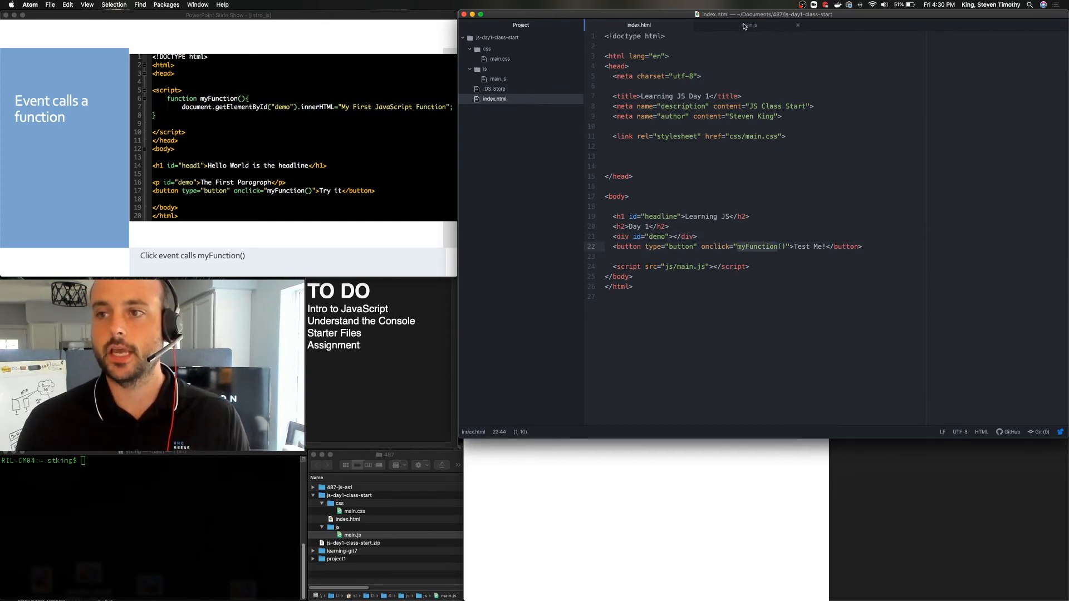
click(499, 78)
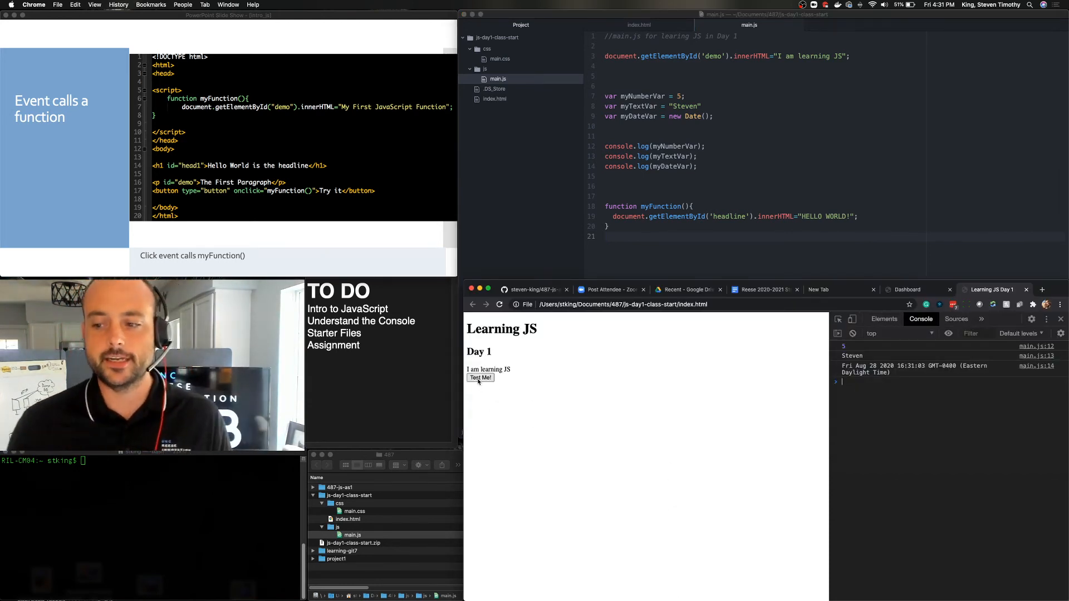
- Run Test Me! in Chrome so the headline reads HELLO WORLD!, then return to index.html
click(480, 377)
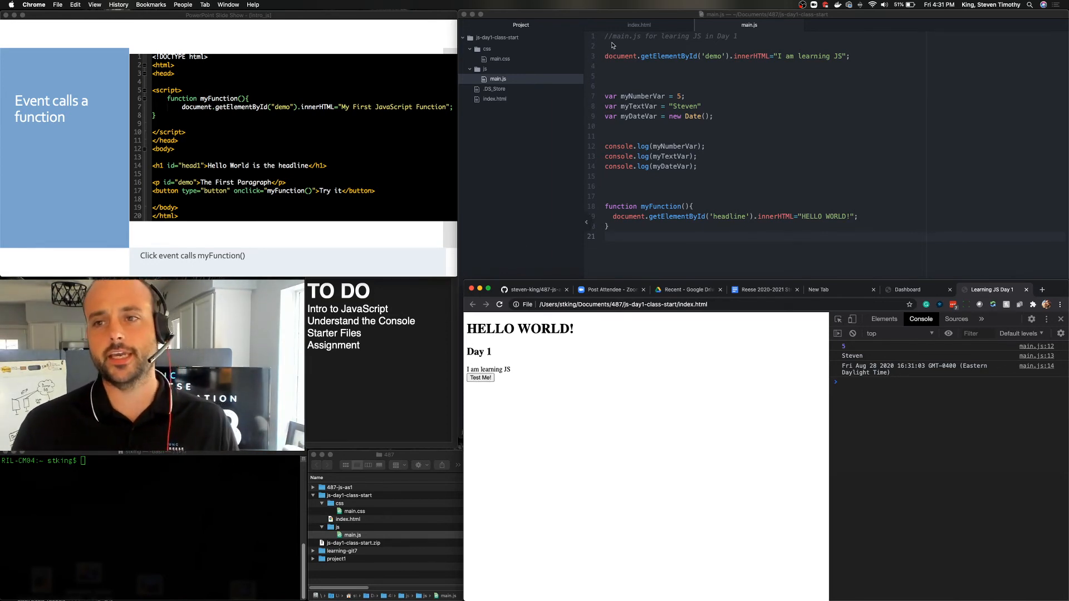
click(495, 98)
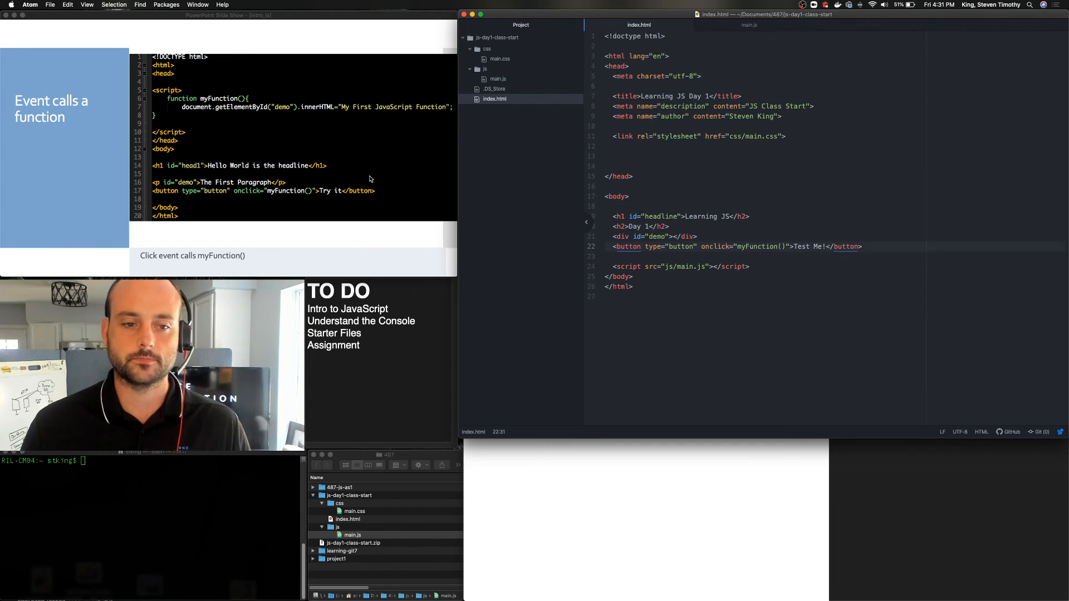
key(right)
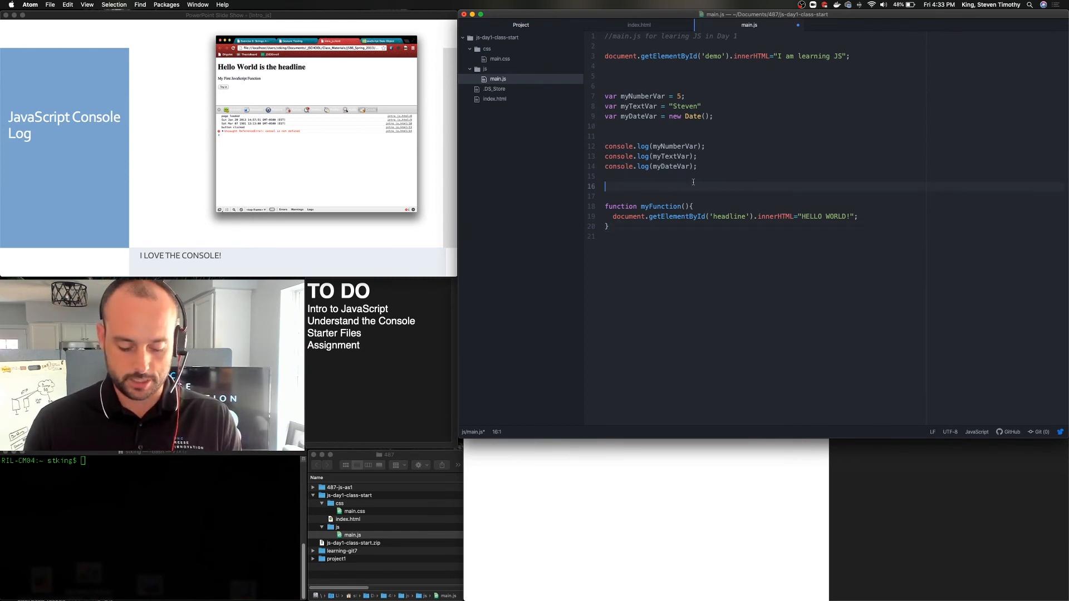
- Add console.log("Hello " + myTextVar); to main.js on lines 16 and 17
text(con)
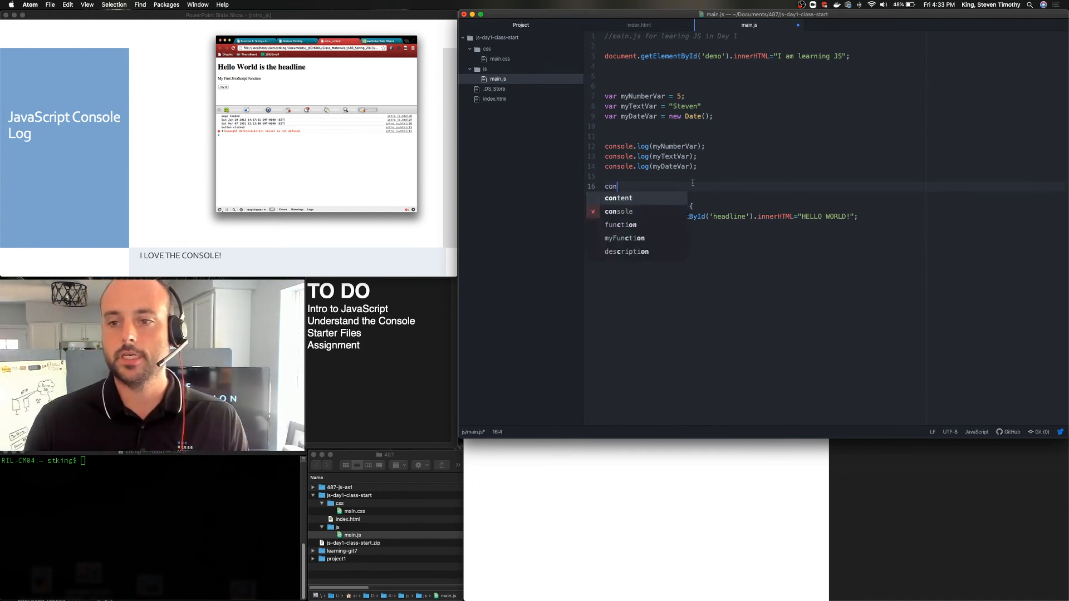
text(sole.log()
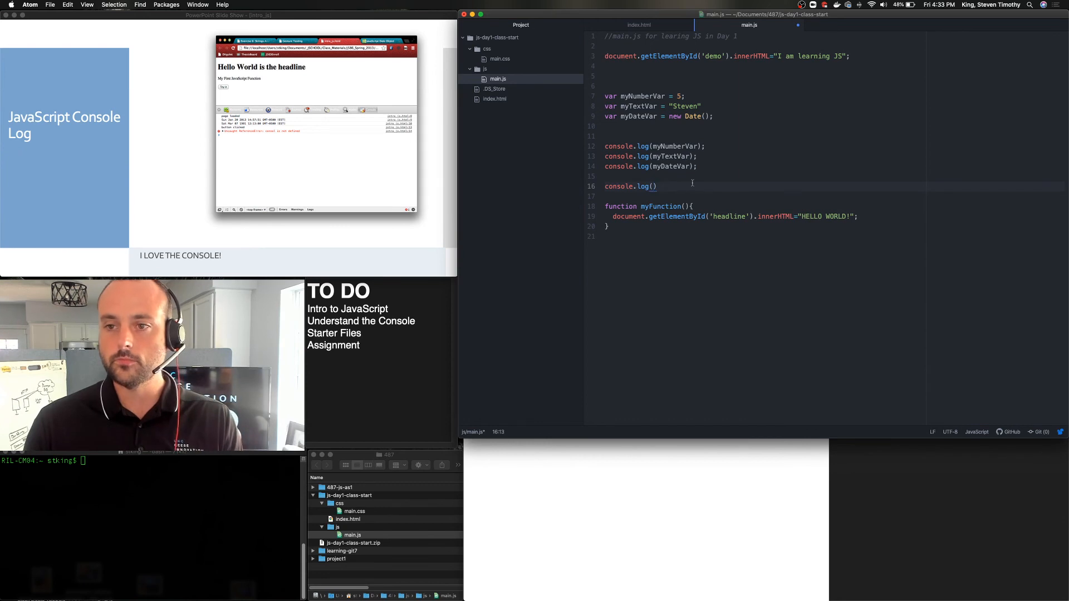
text(myNumber)
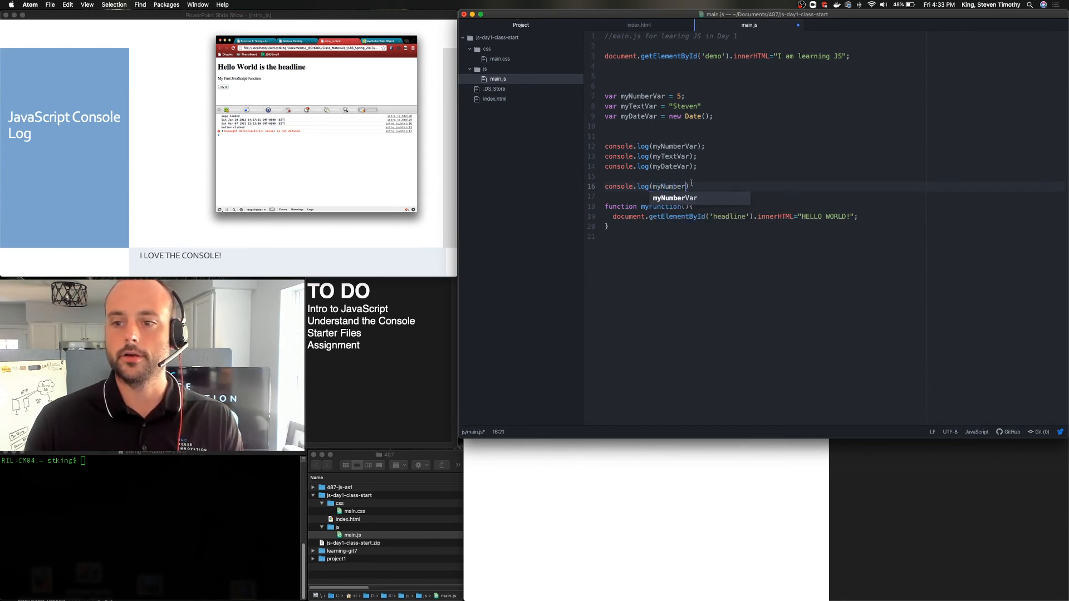
text(+ m)
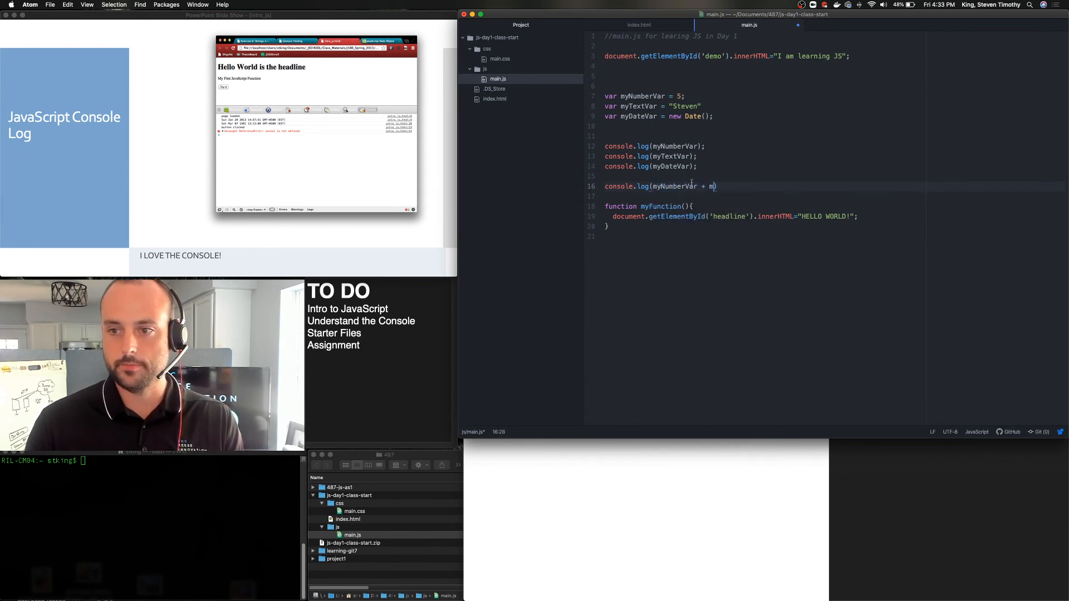
text(yTextVar)
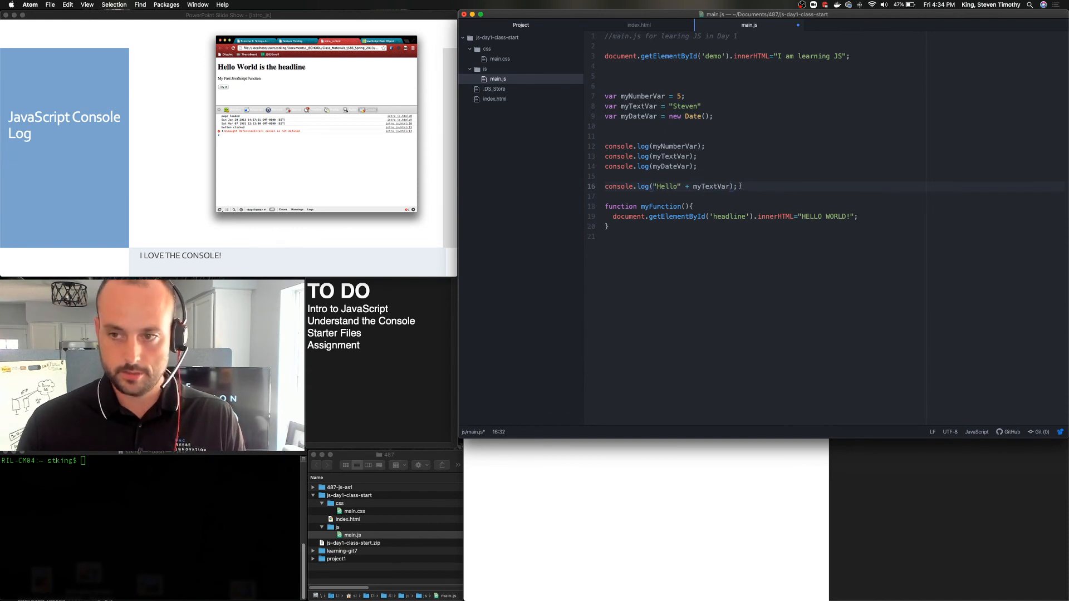
text(" ")
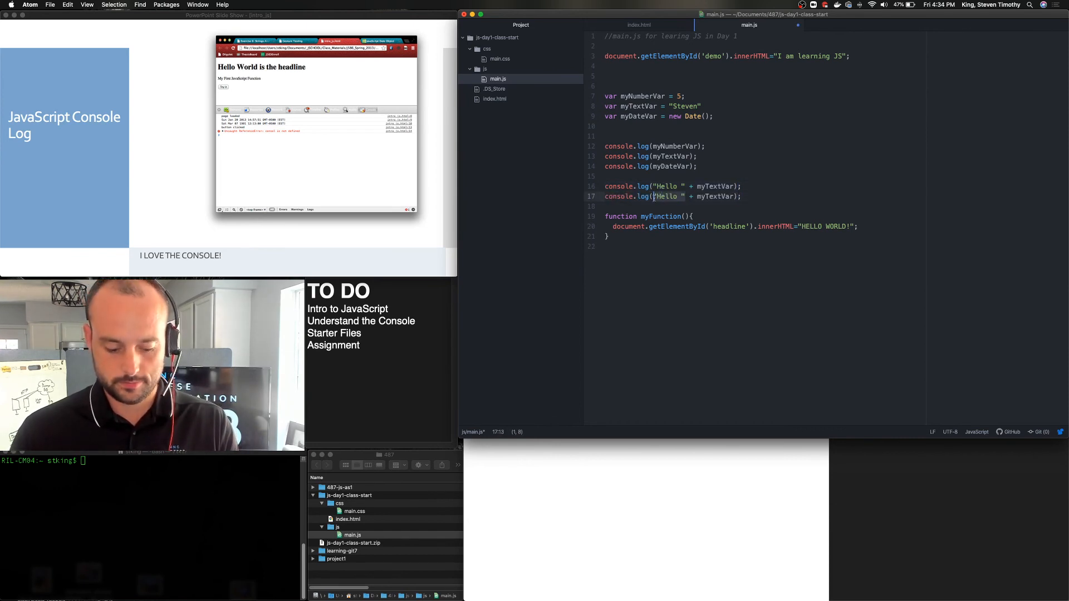
- Rewrite line 17 as console.log(5 + myNumberVar)
text(5)
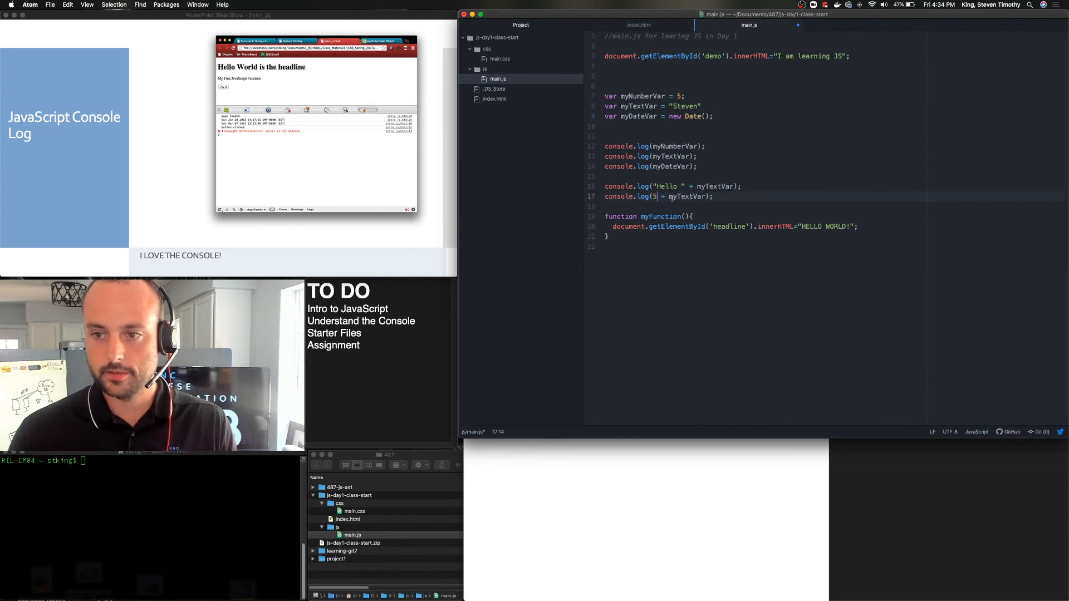
double_click(688, 197)
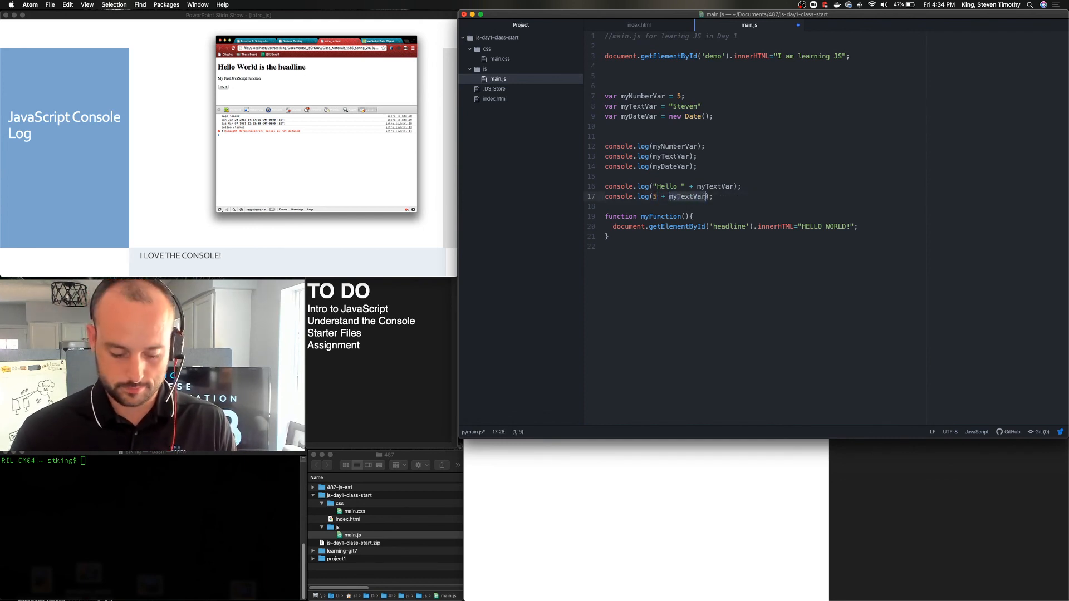
text(myNumberVar)
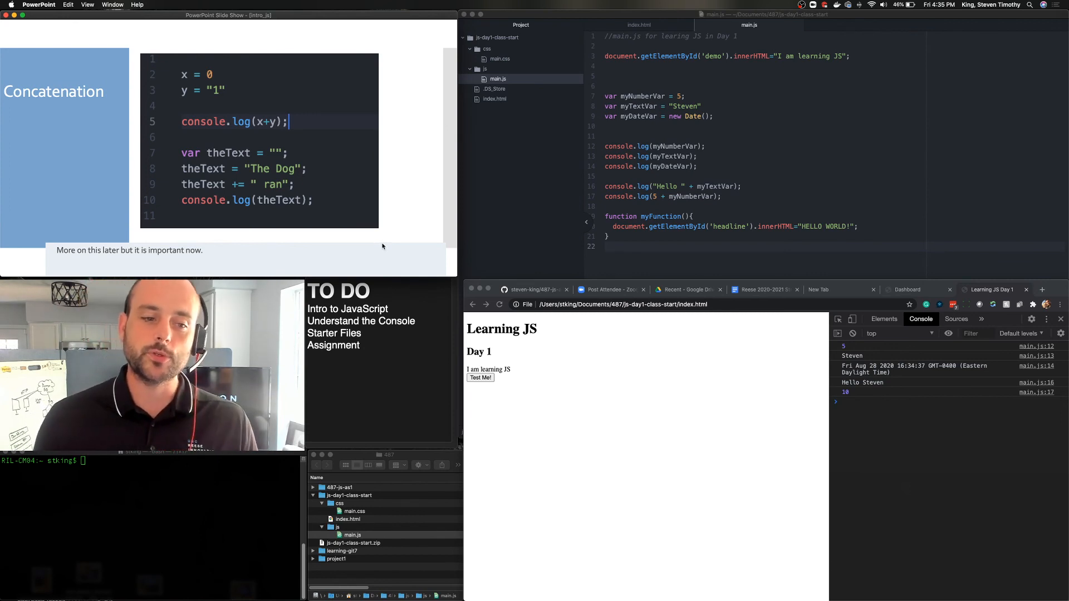
mouse_move(415, 206)
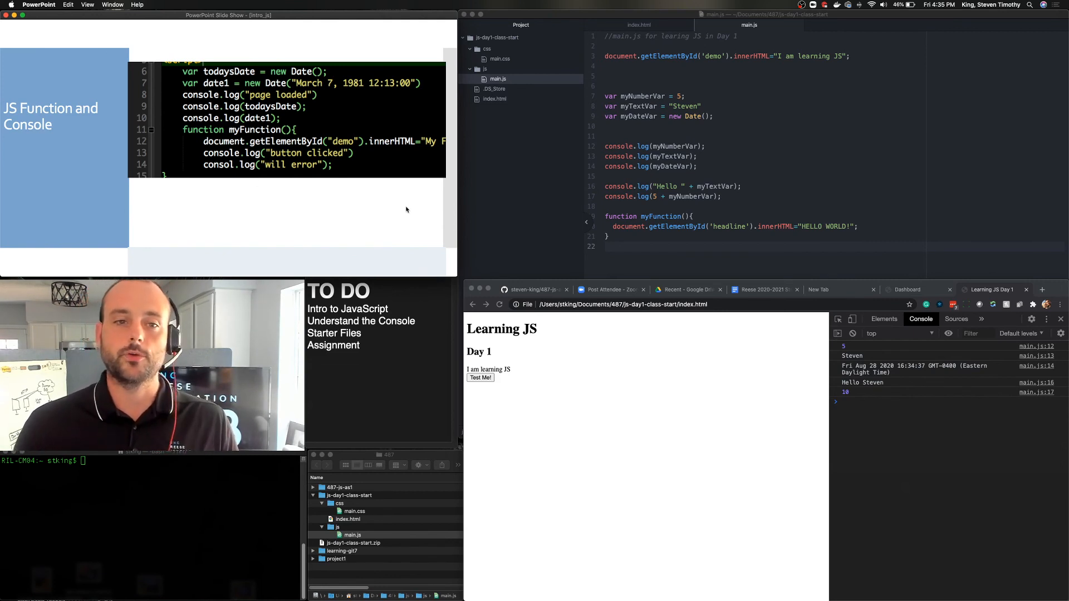
mouse_move(359, 215)
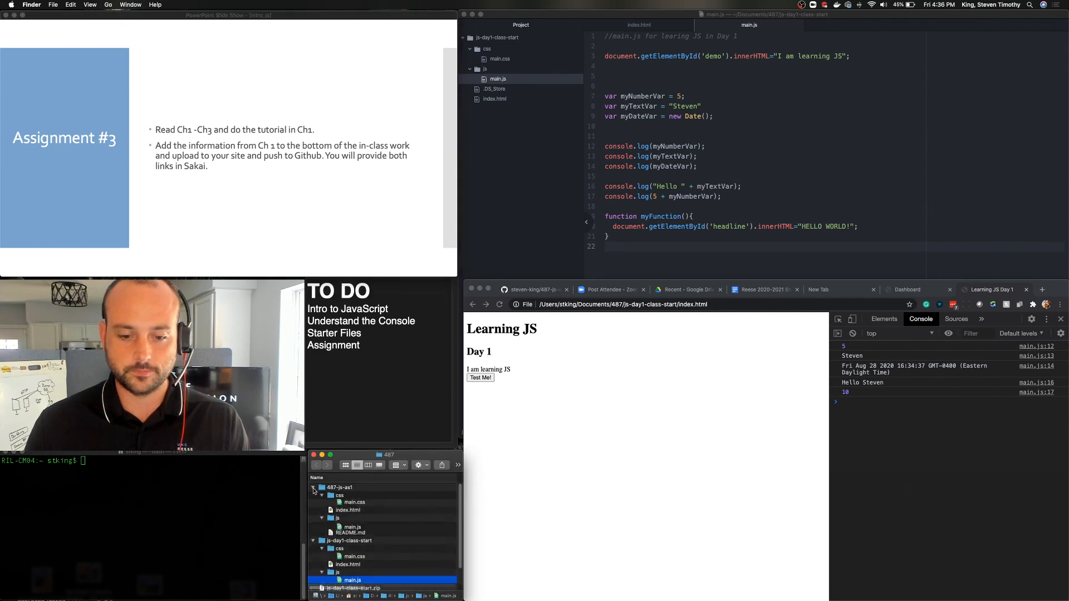
- Open 487-js-as1/index.html in Chrome, review the questions, and select the answer-here placeholder
click(348, 512)
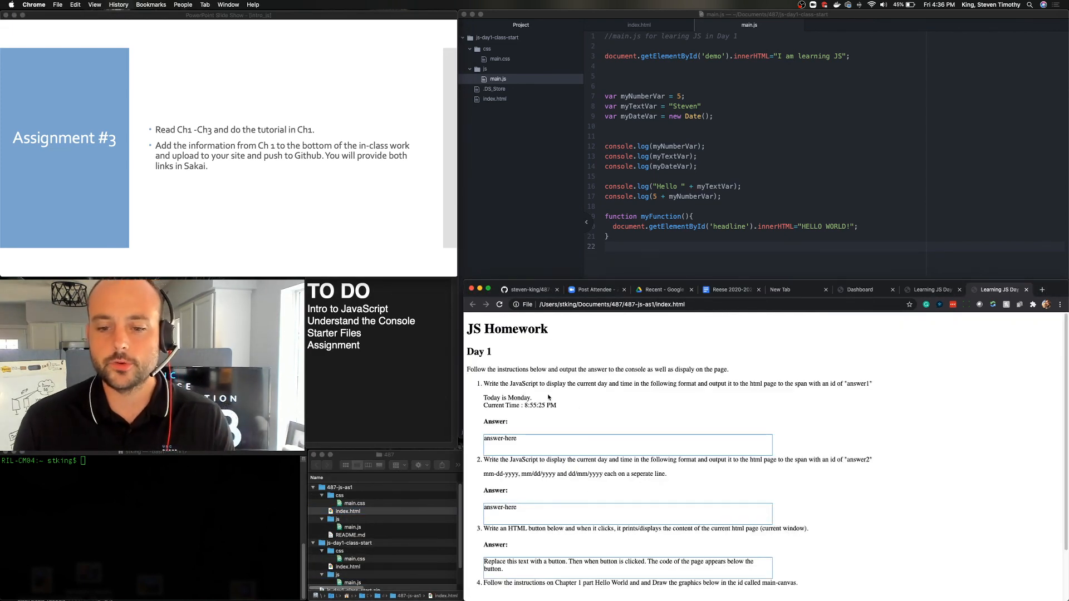
scroll(down, 3)
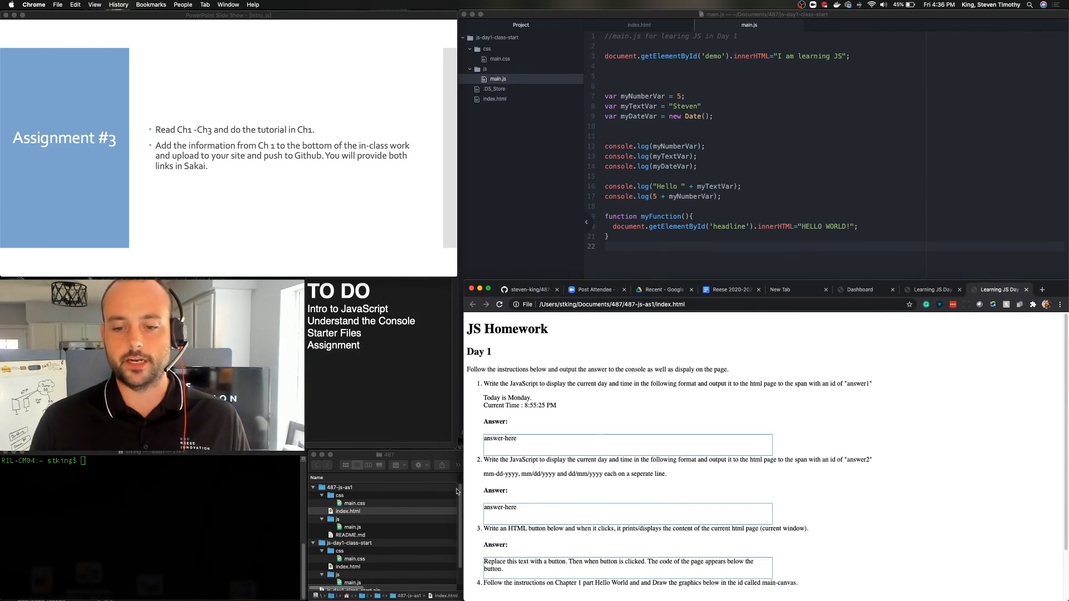
scroll(down, 3)
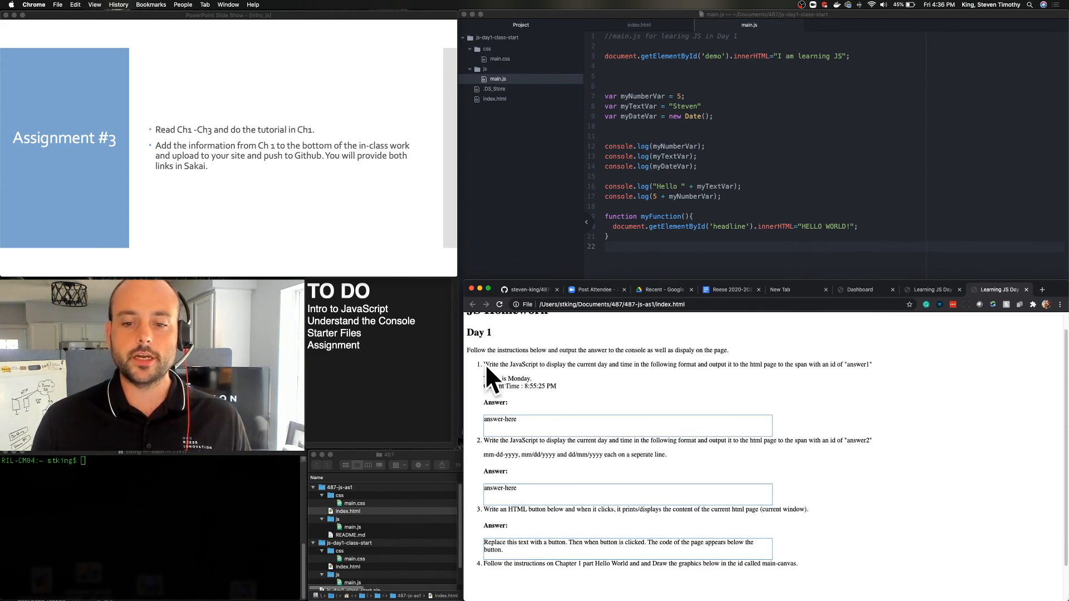
mouse_move(712, 364)
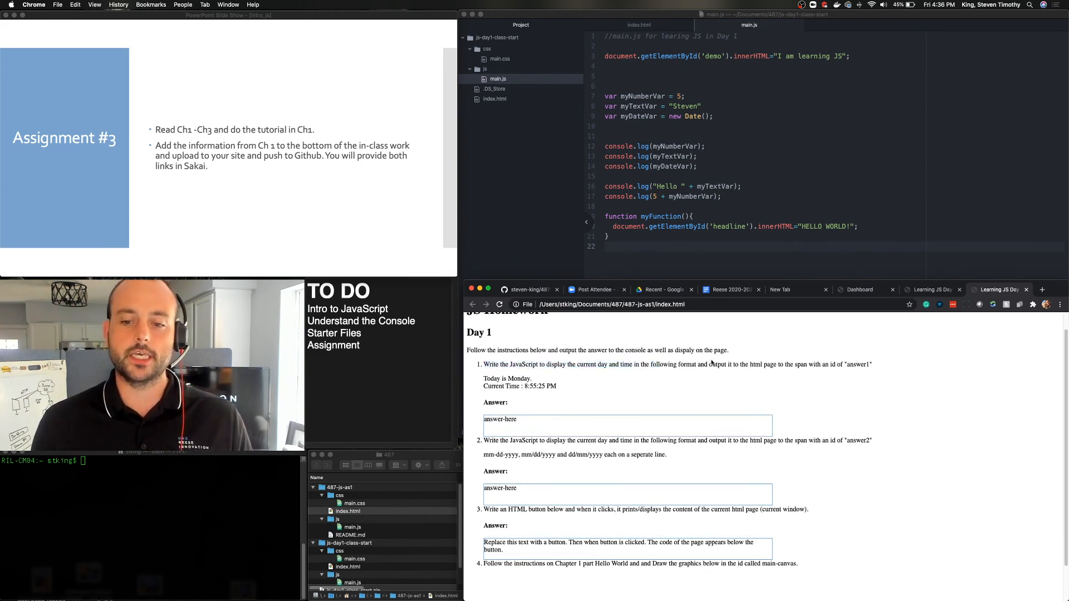
drag(483, 364, 734, 364)
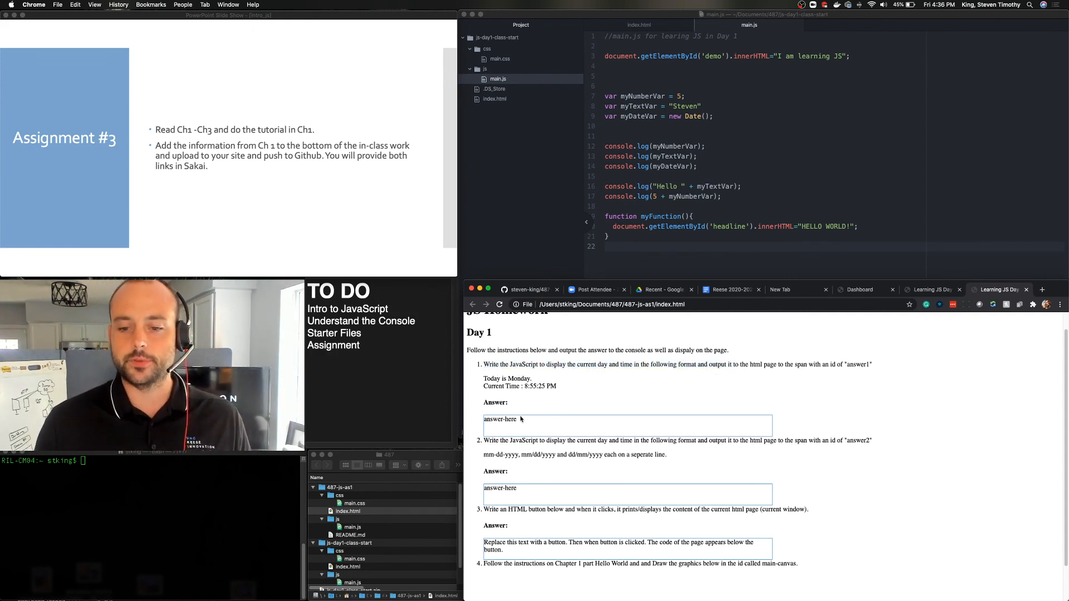
double_click(500, 419)
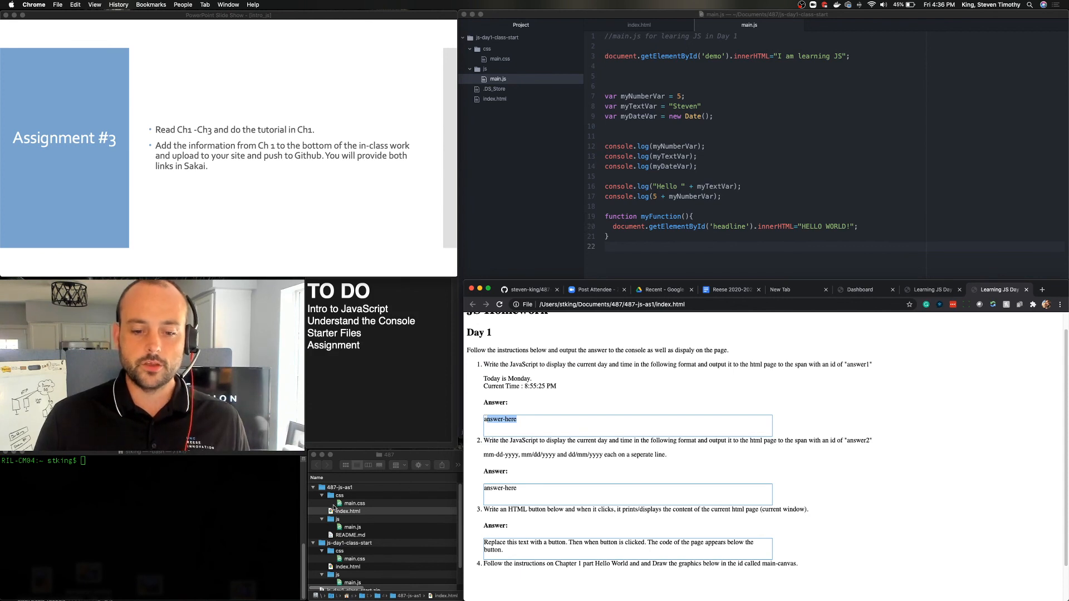
click(355, 503)
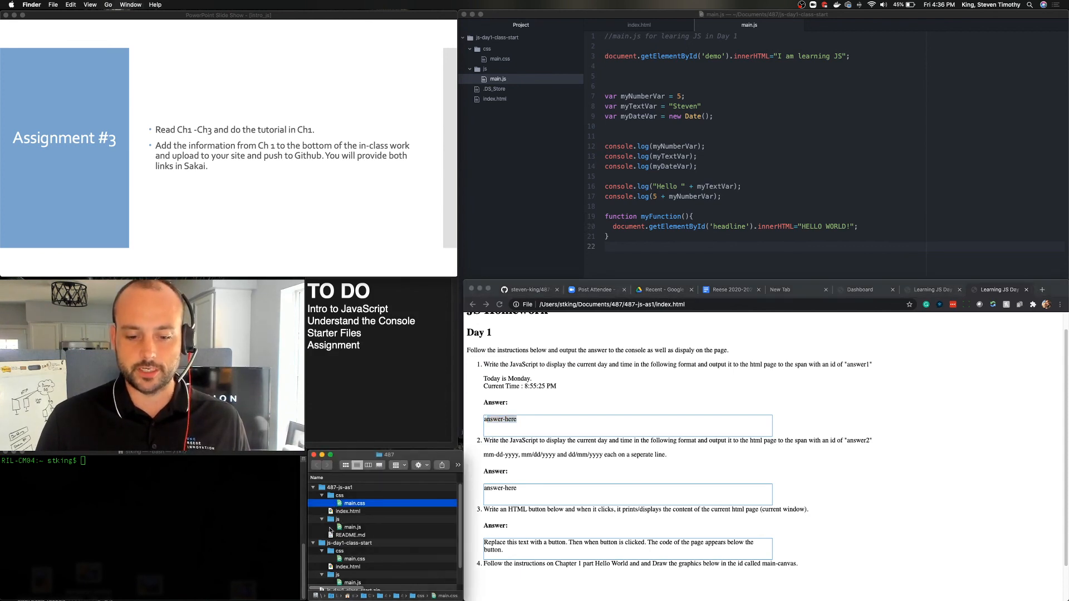
click(337, 487)
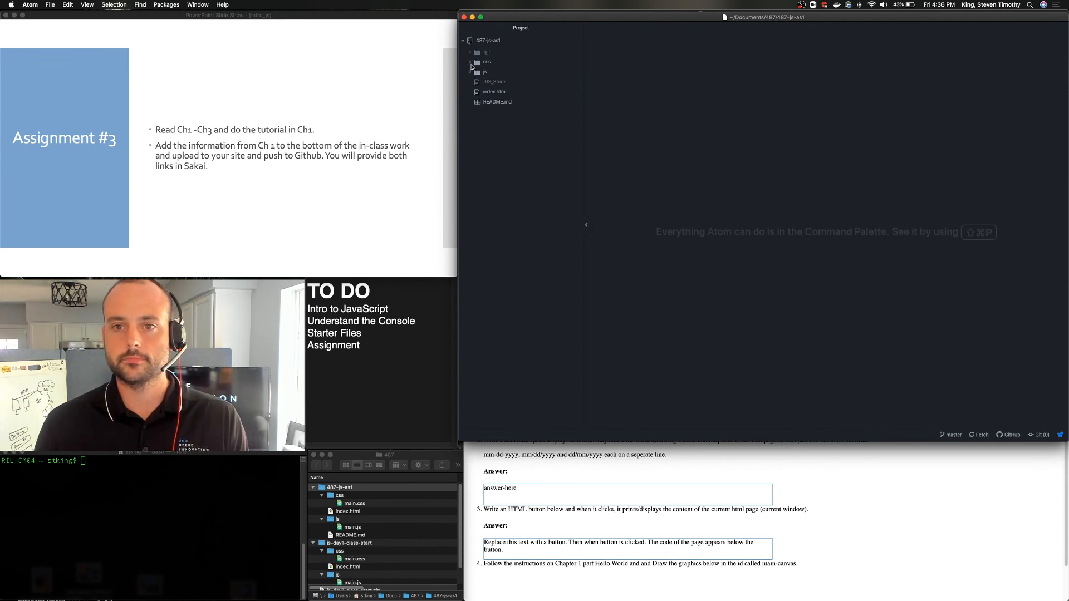
- Expand the js folder and open main.js with the problem 1–4 comment stubs
click(471, 71)
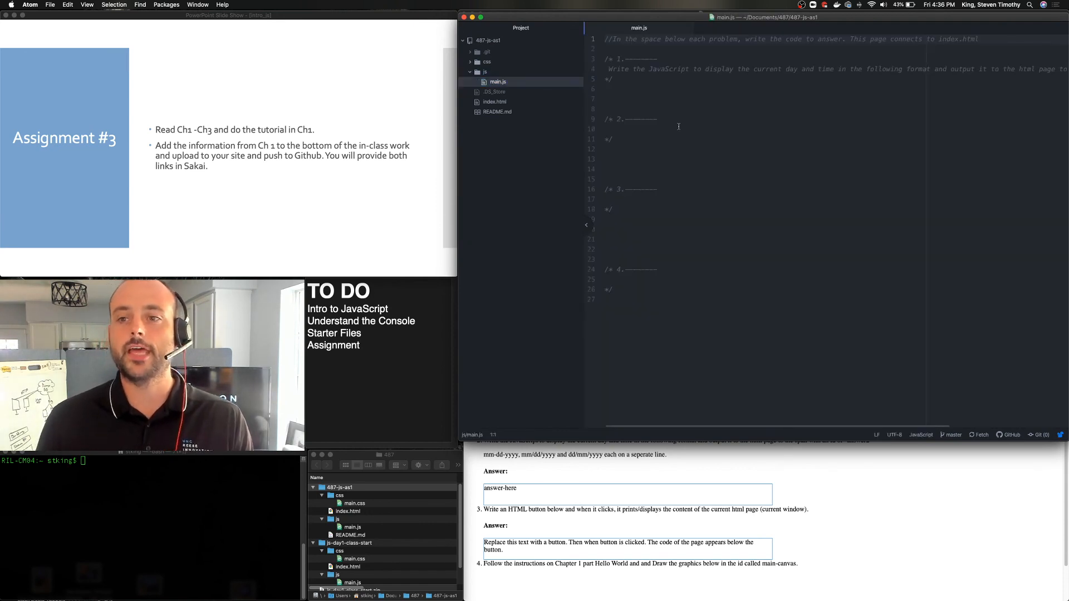
click(640, 98)
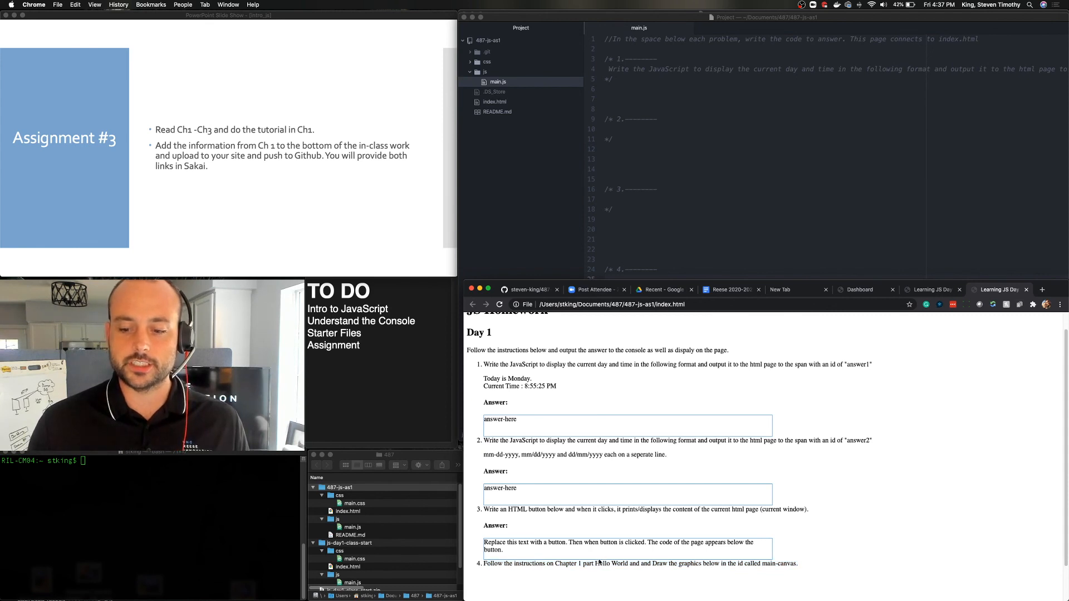
drag(483, 563, 605, 563)
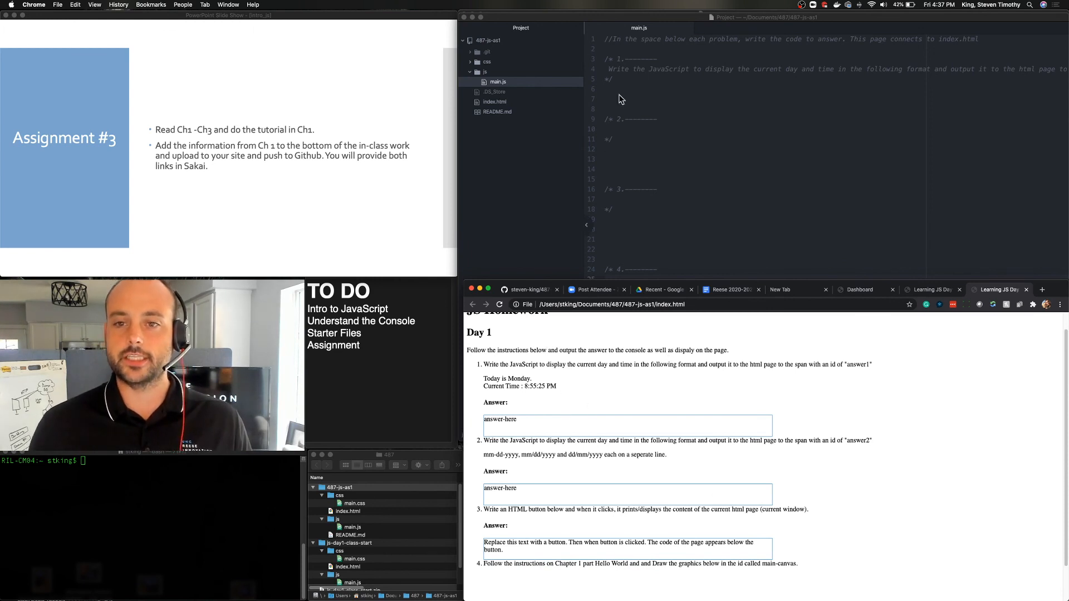
click(493, 101)
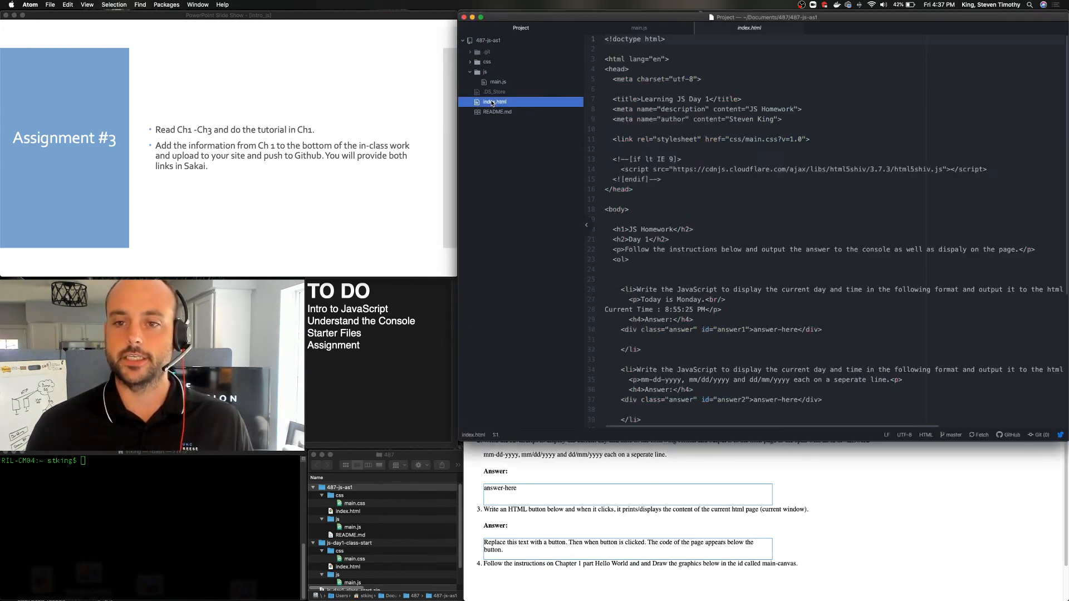
- Scroll index.html to the bottom and click into the canvas id="main-canvas" tag
scroll(down, 3)
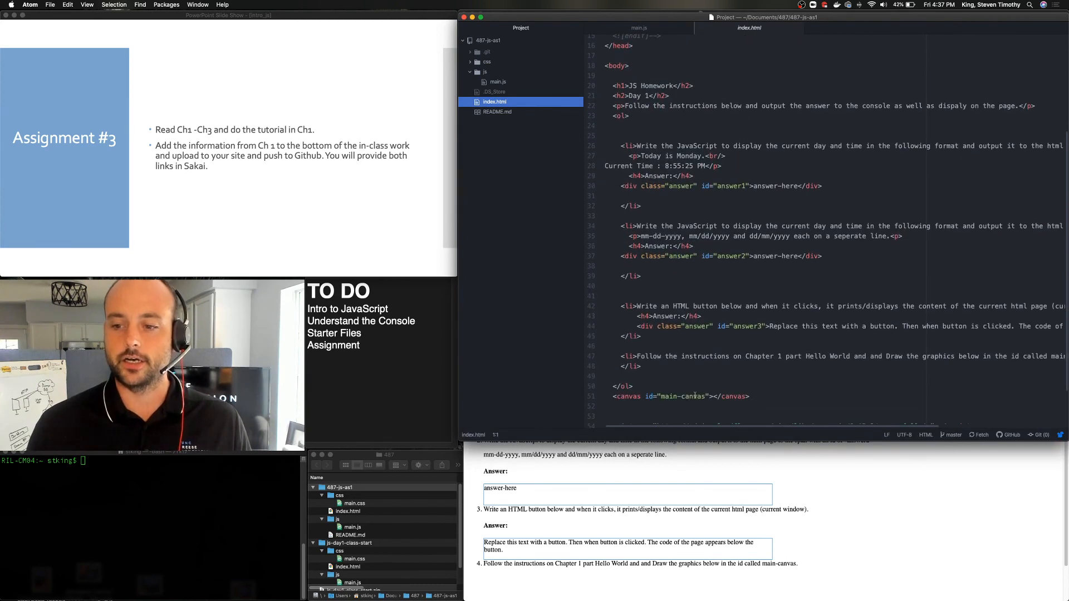
click(704, 397)
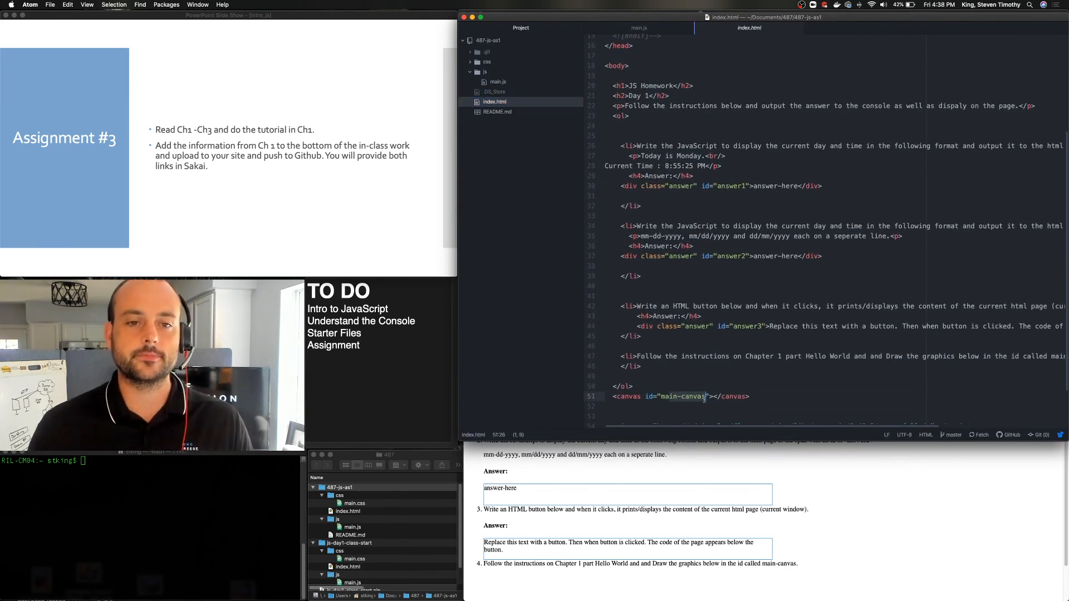